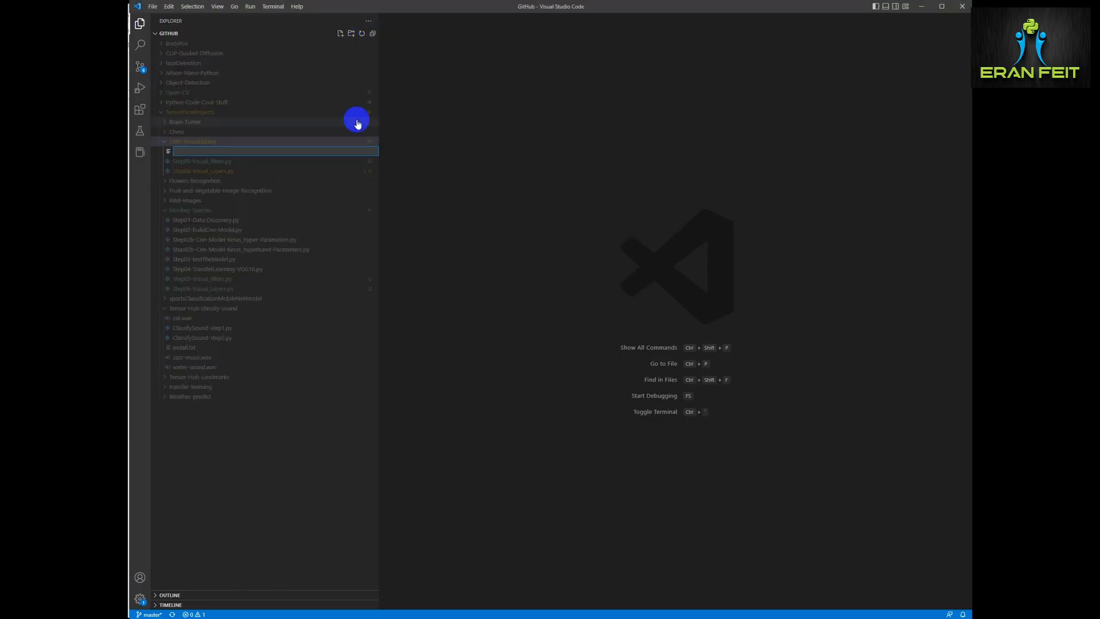
# Name the new file Cnn-Visual-Class-Maximisation.py in the CNN-Visualization folder
pyautogui.write('Cnn-Visual-Class')
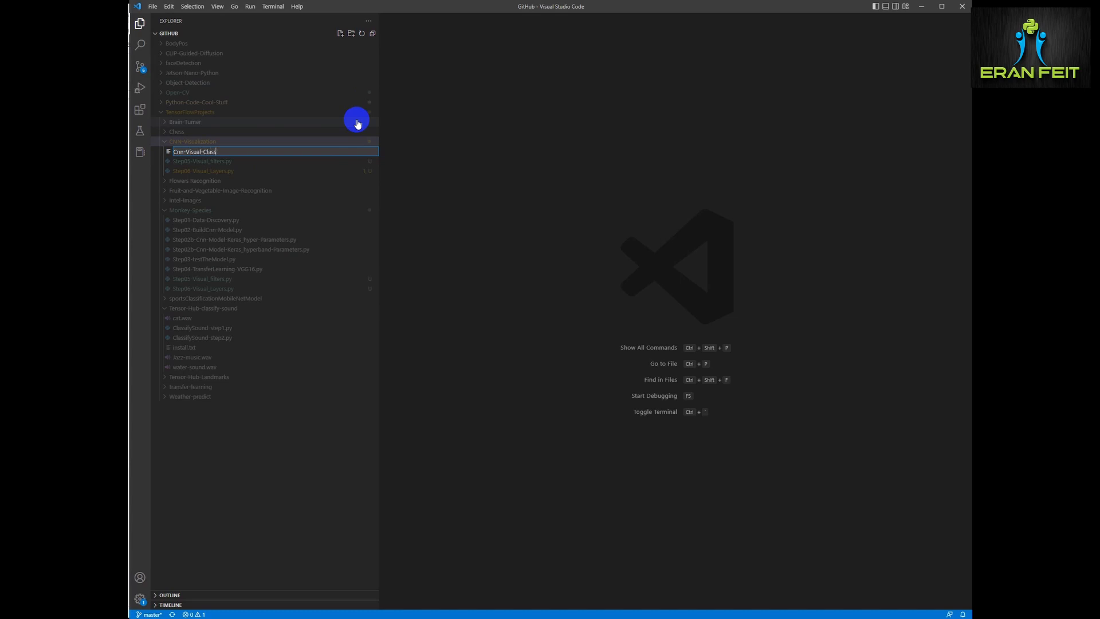
pyautogui.write('-Maximisation.py')
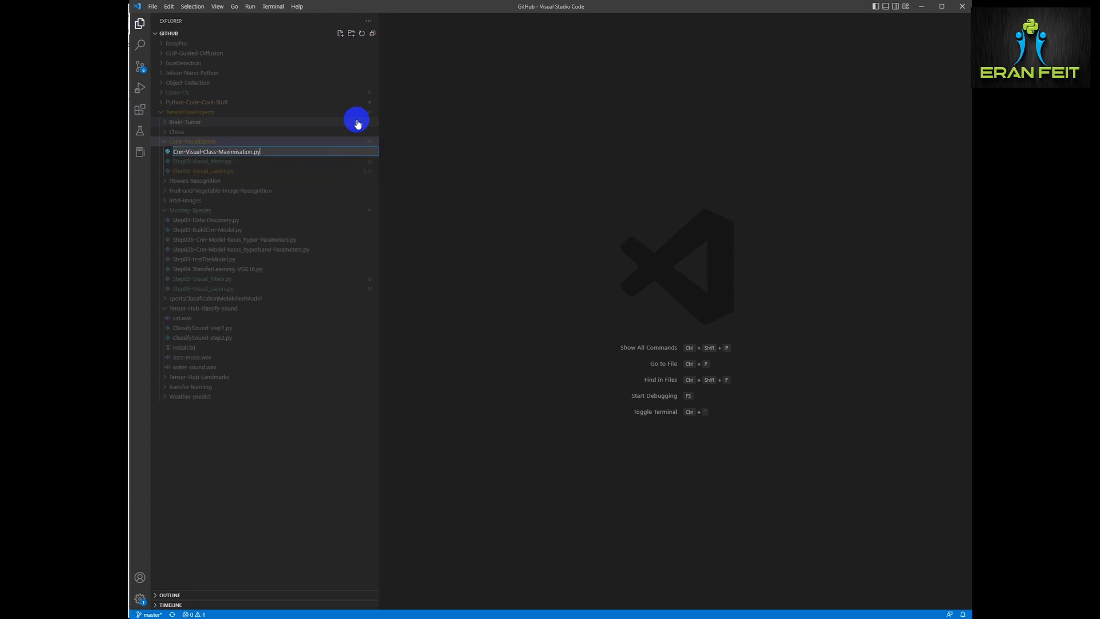
# Add a '# pip install tf-keras-vis tensorflow' comment on line 1 and select its package names
pyautogui.write('# pip install --upgrade tf-keras-vis t')
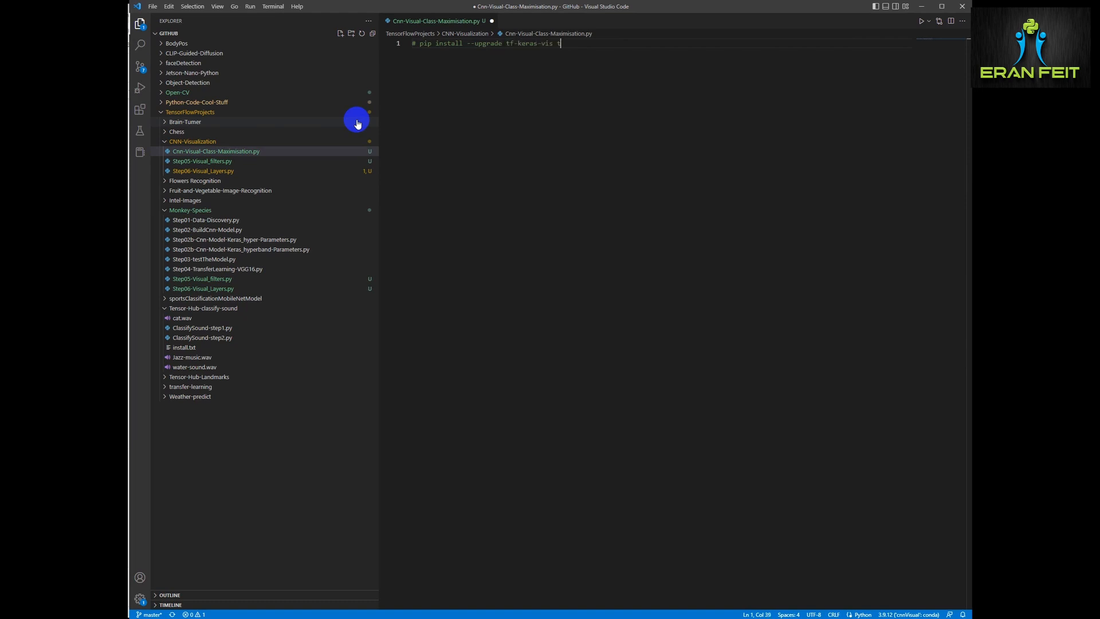
pyautogui.write('ensorflow')
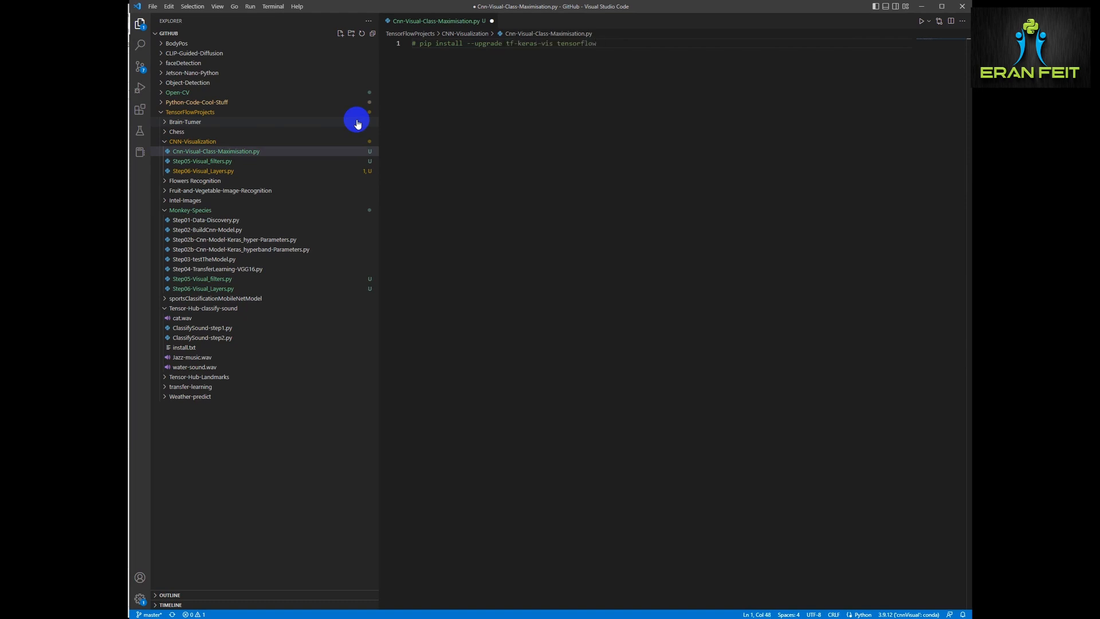
pyautogui.moveTo(503, 42); pyautogui.dragTo(595, 42)
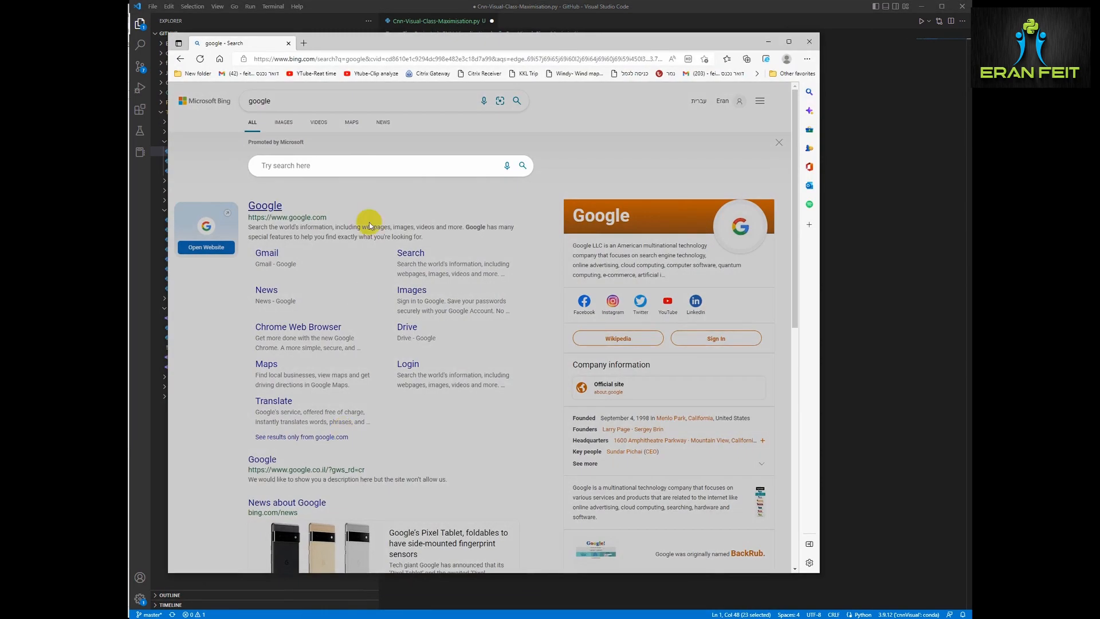
# Search Bing for 'tf-keras-vis tensorflow' and scroll the GitHub README to the Visualizations section
pyautogui.write('tf-keras-vis tensorflow')
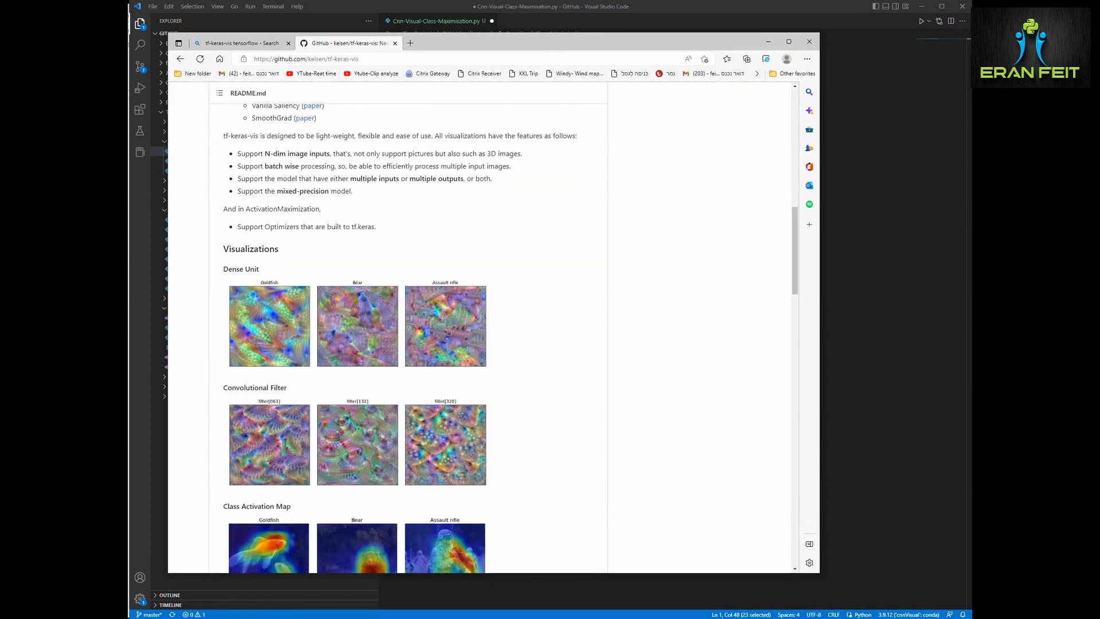
pyautogui.scroll(-3)
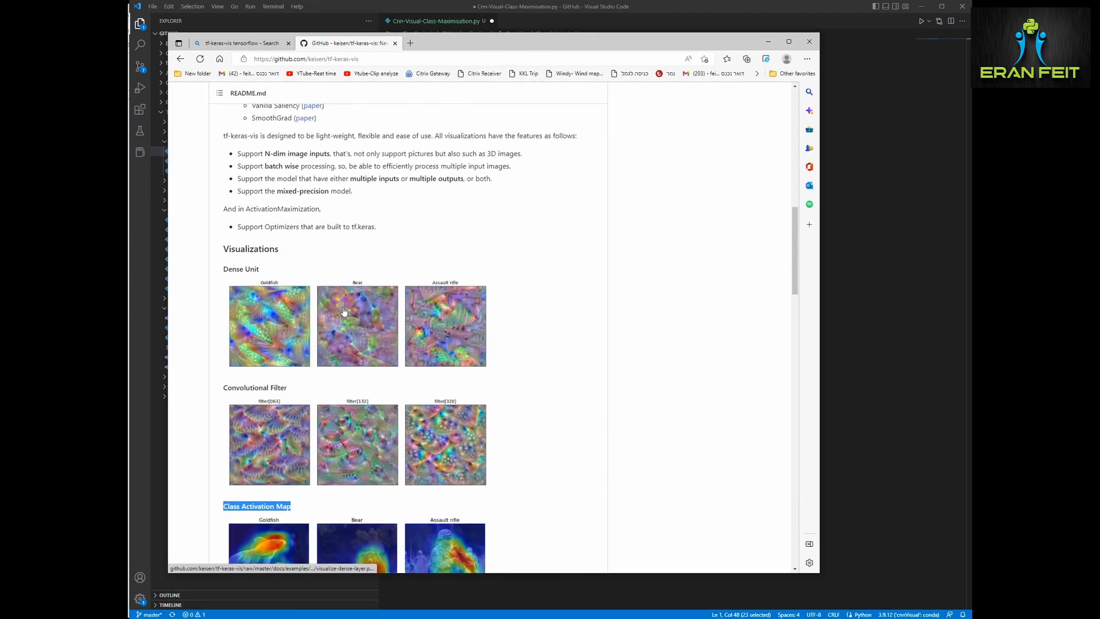
pyautogui.scroll(-3)
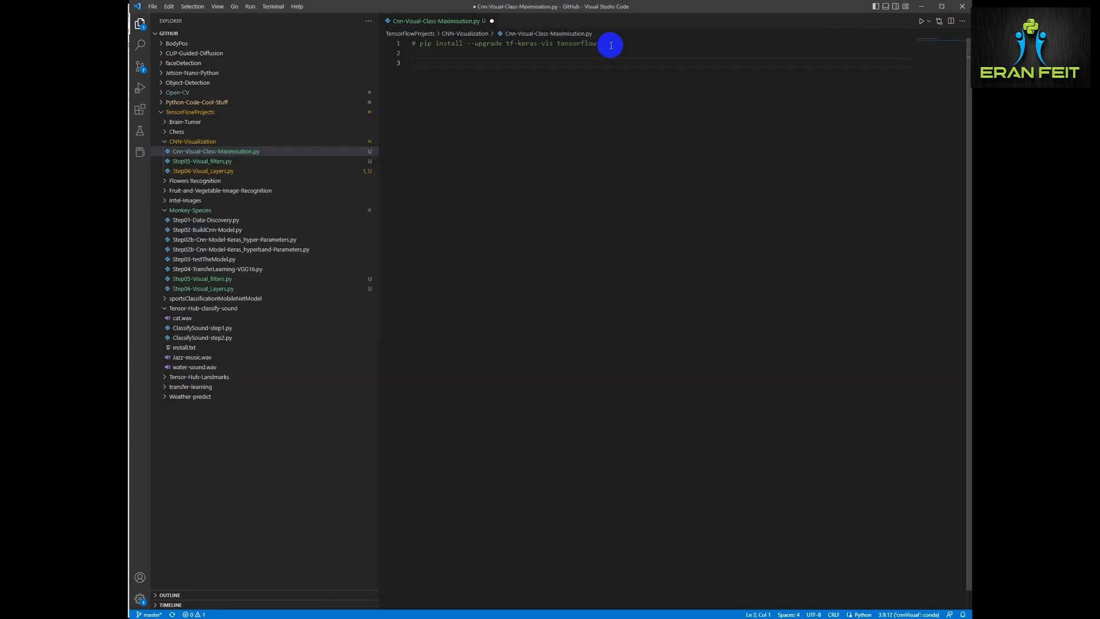
# Import numpy as np and tensorflow as tf
pyautogui.write('import numpy as')
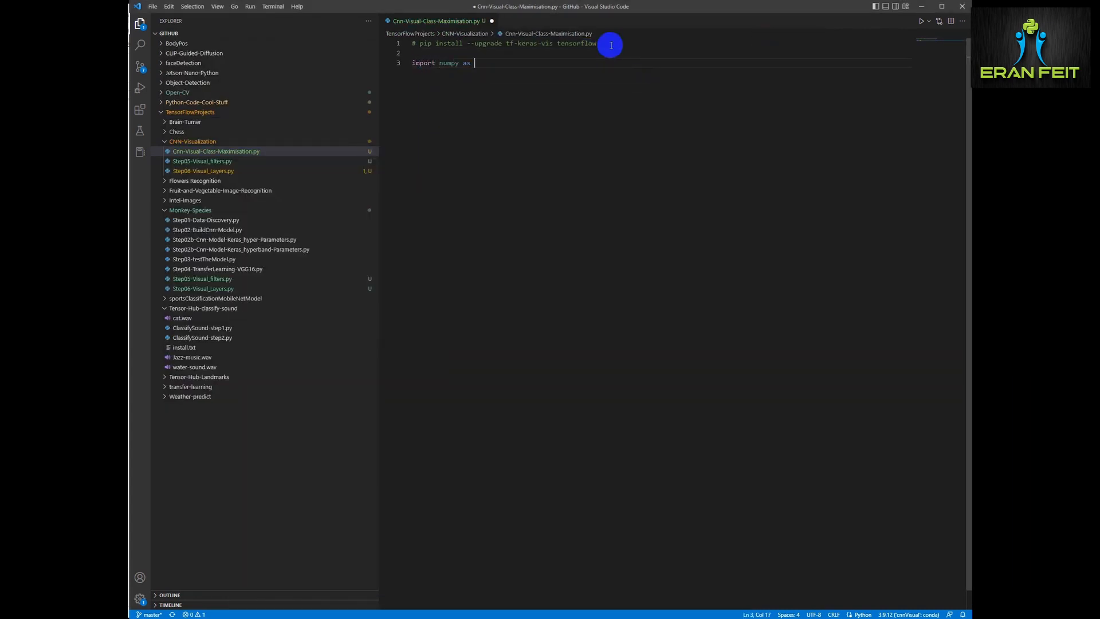
pyautogui.write('np')
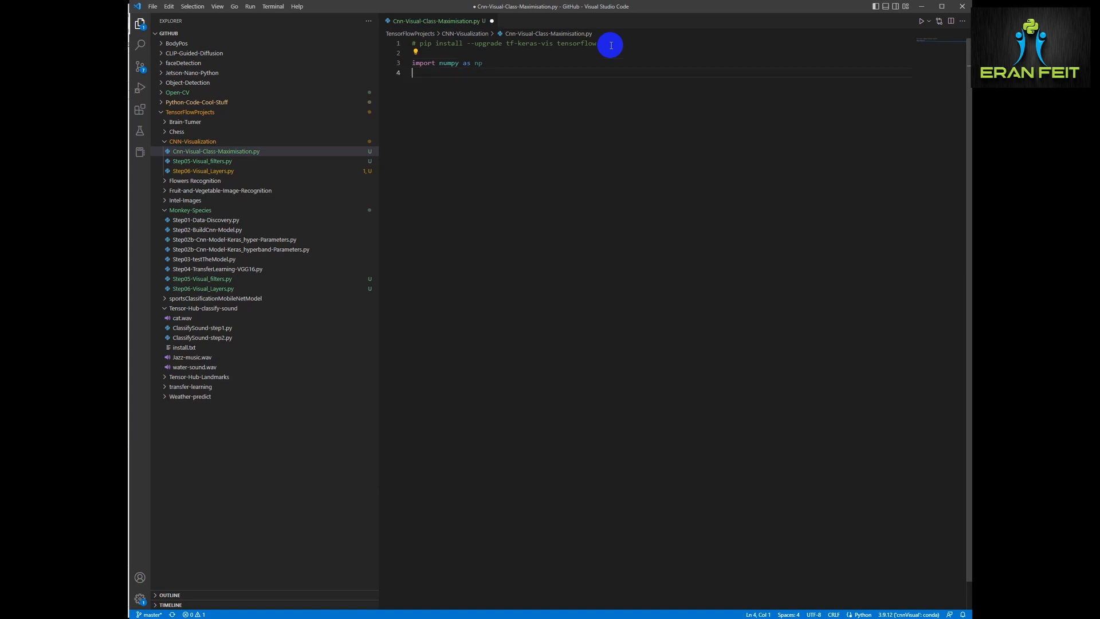
pyautogui.write('f')
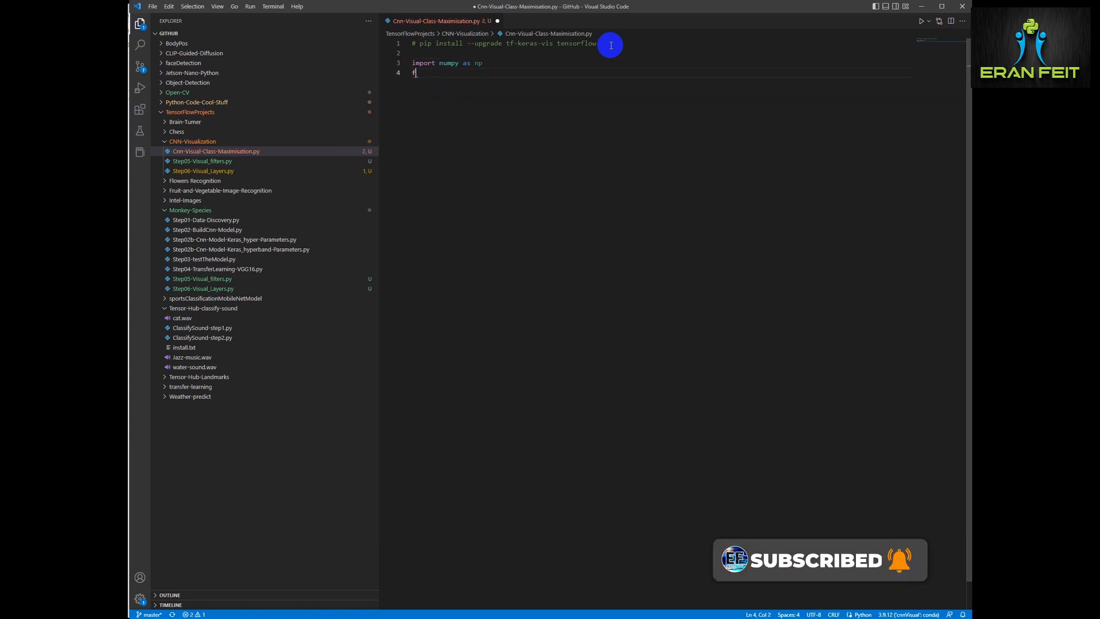
pyautogui.write('import tensorflow')
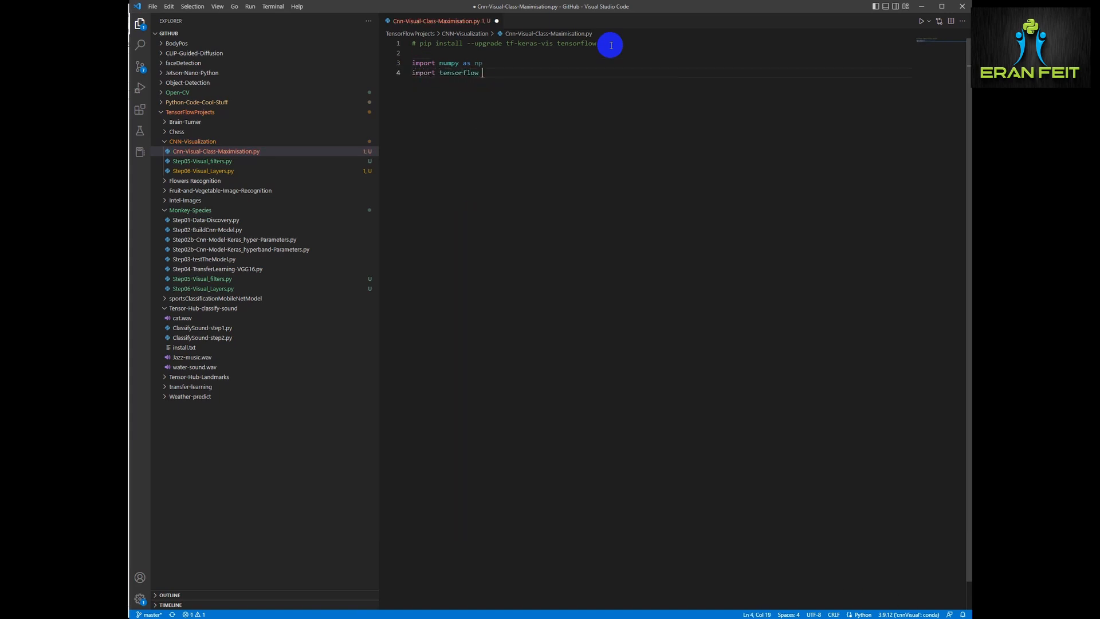
pyautogui.write('as tf')
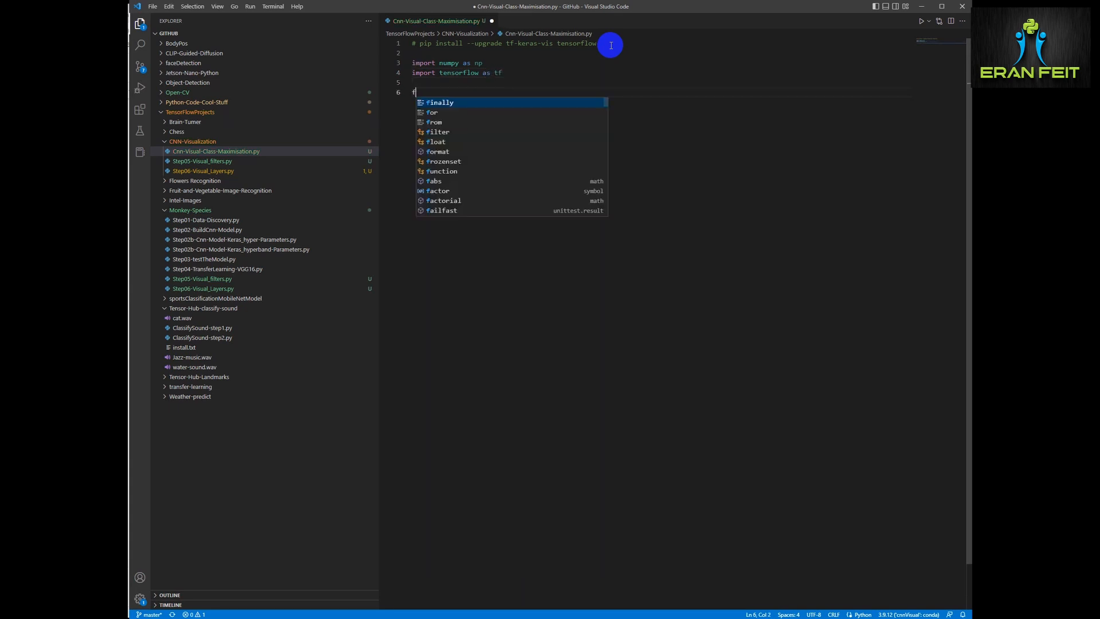
# Import VGG16 from tensorflow.keras.applications.vgg16 as Vgg16Model
pyautogui.write('rom tensorflow.')
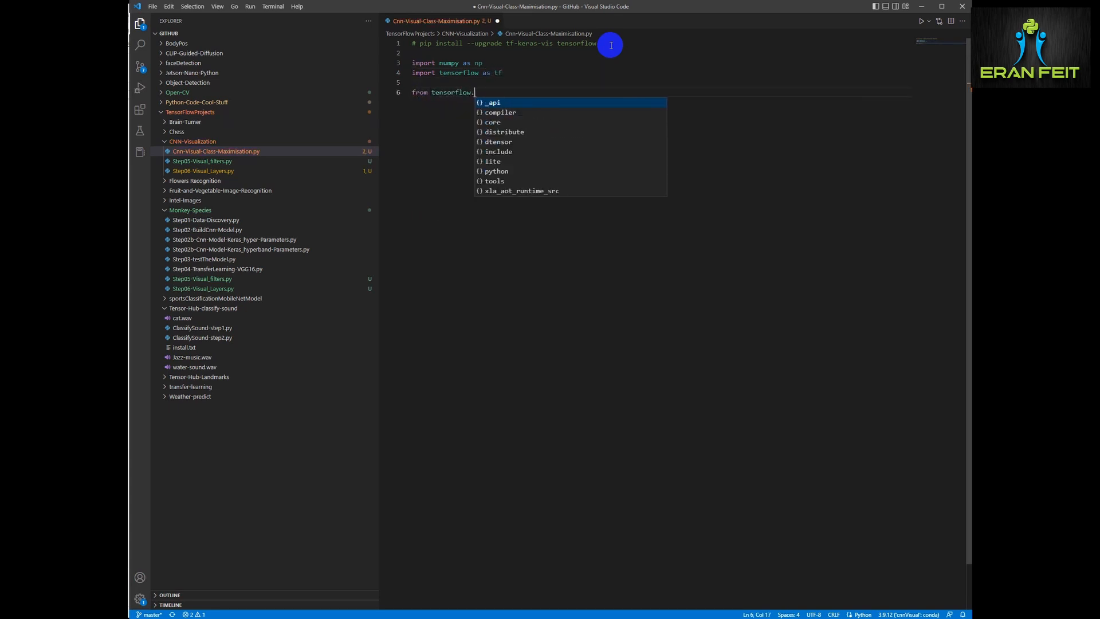
pyautogui.write('keras.applicai')
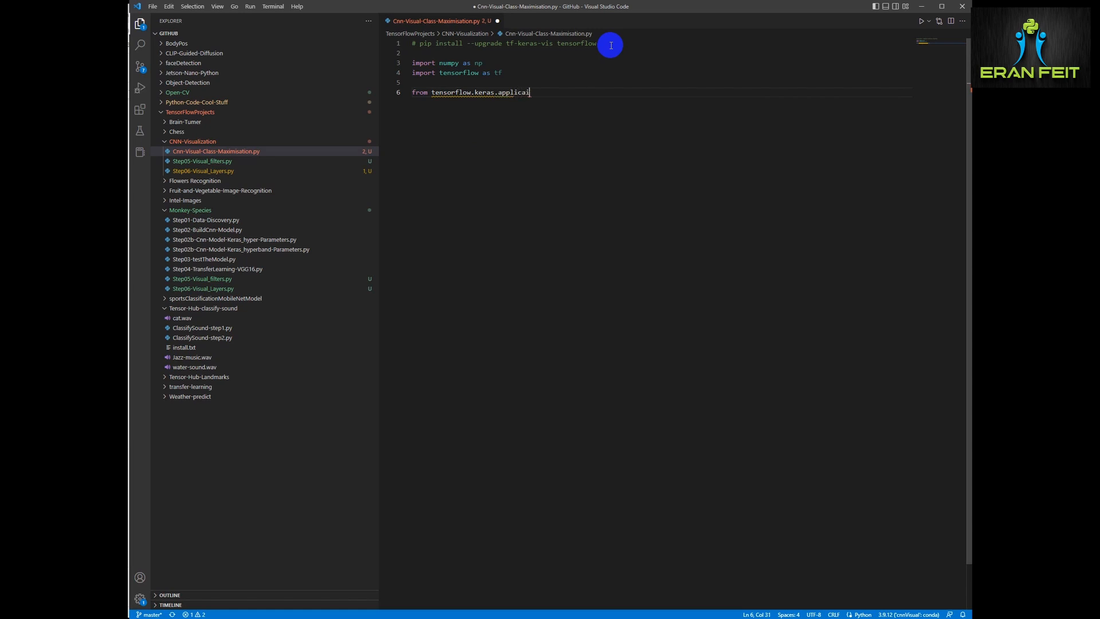
pyautogui.write('tions')
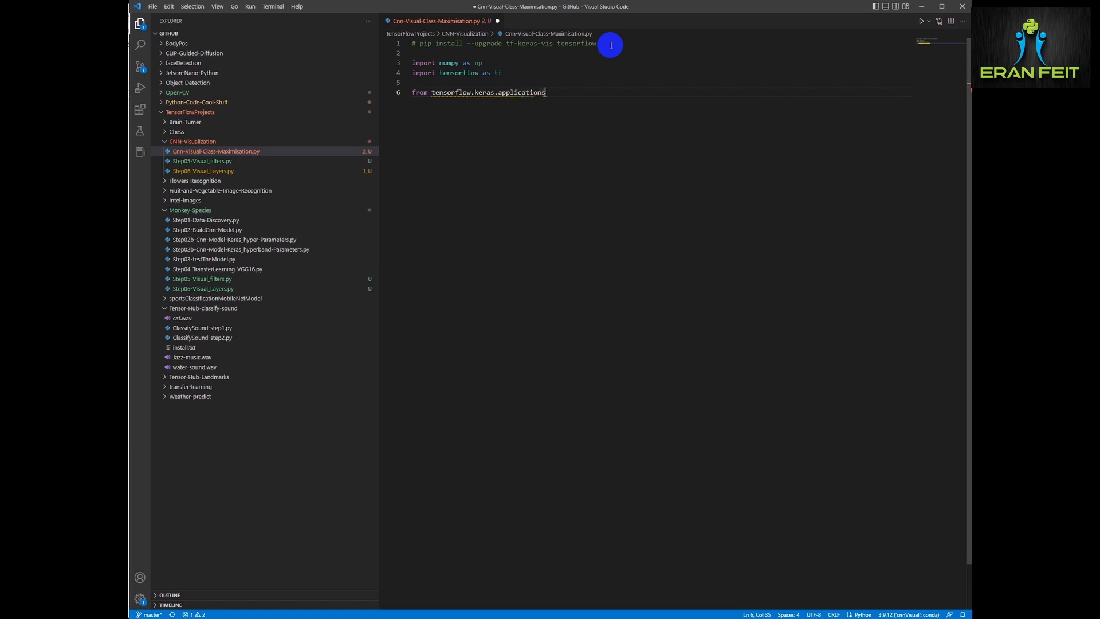
pyautogui.write('.vff16')
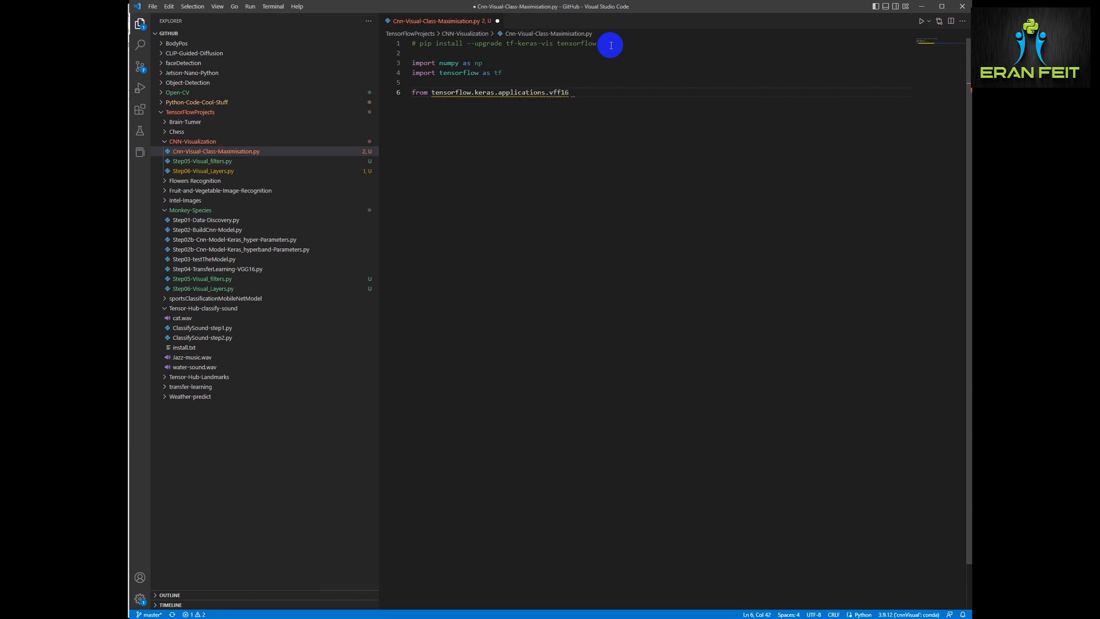
pyautogui.write('import VGG16 as')
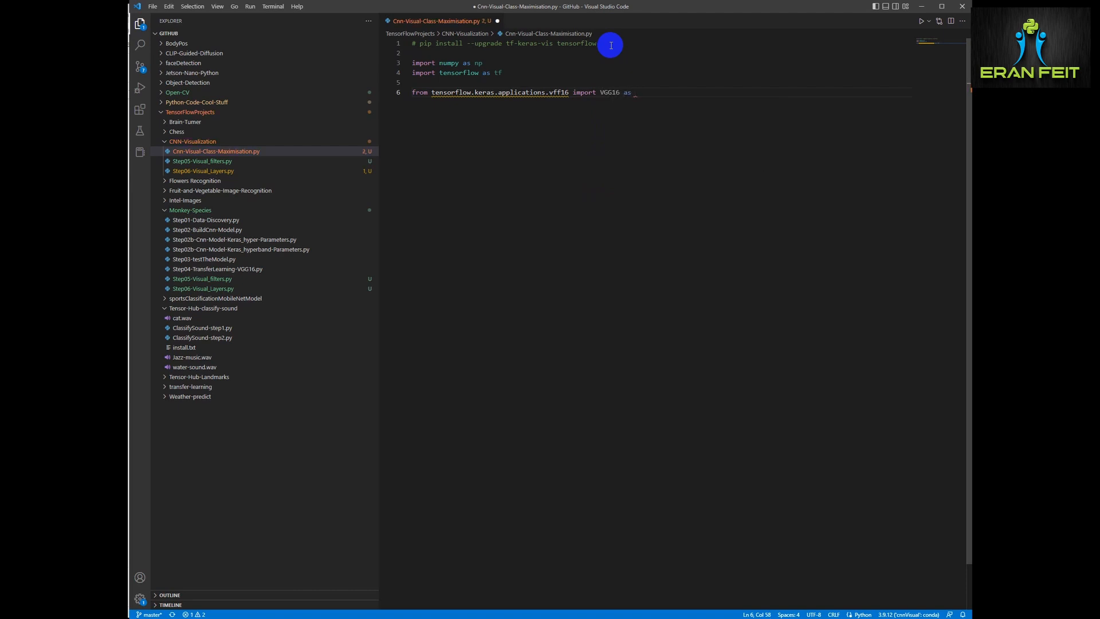
pyautogui.write('Model')
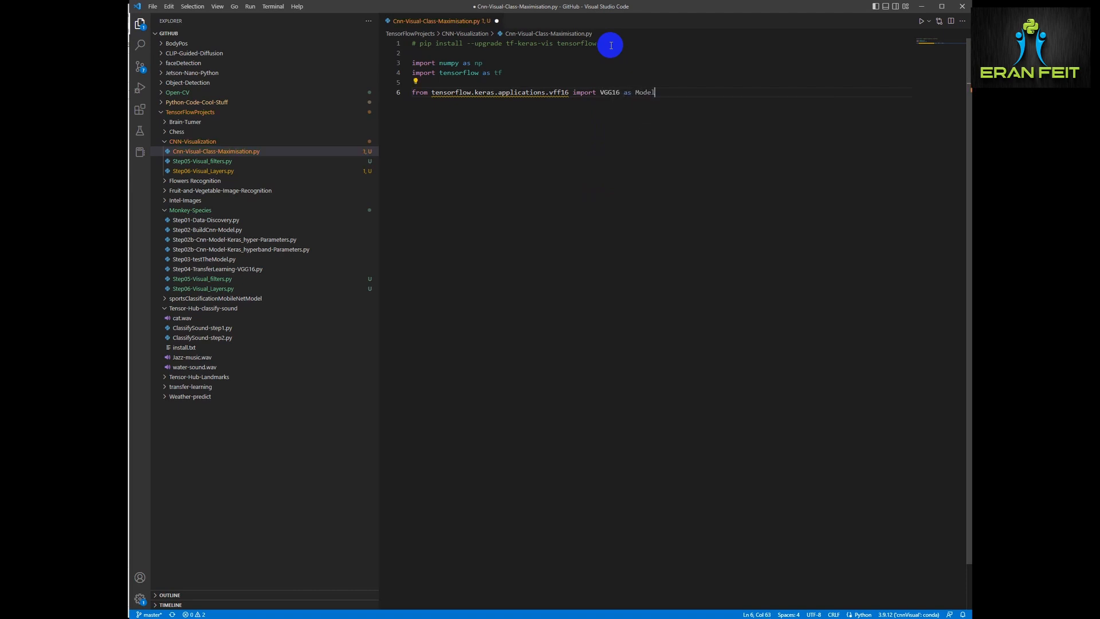
pyautogui.write('Vgg16')
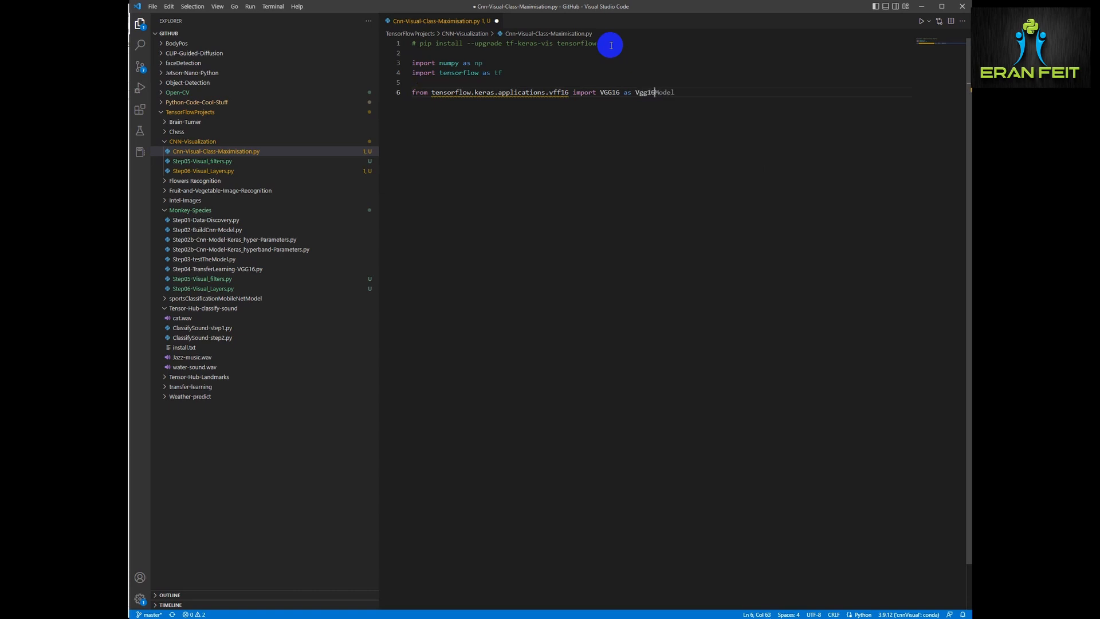
pyautogui.press('Enter')
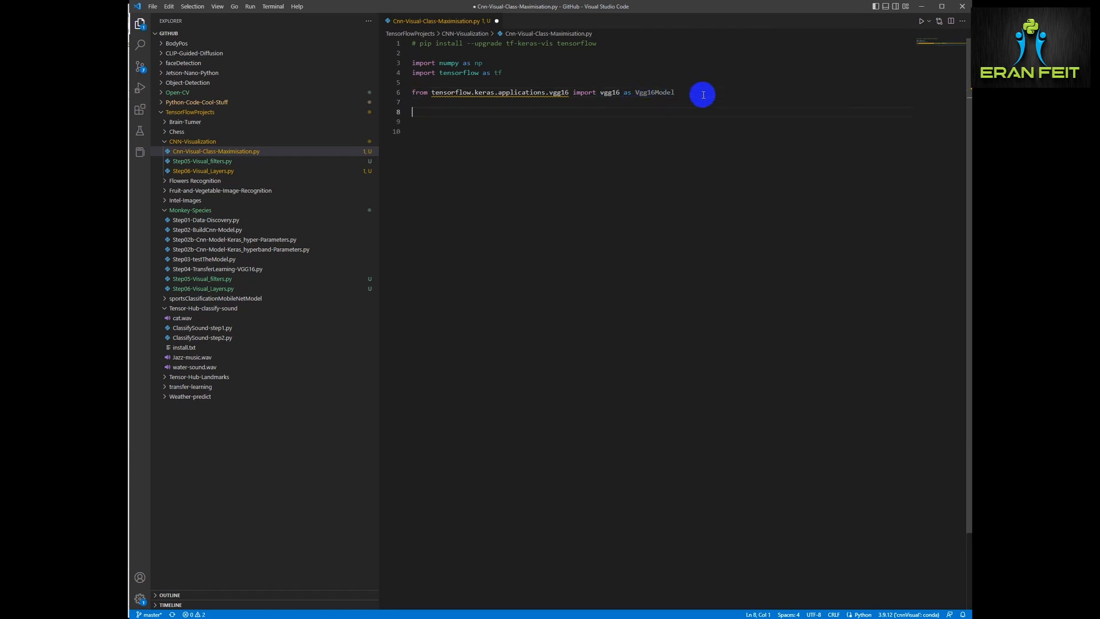
# Build model = Vgg16Model(weights='imagenet', include_top=True)
pyautogui.write('model =')
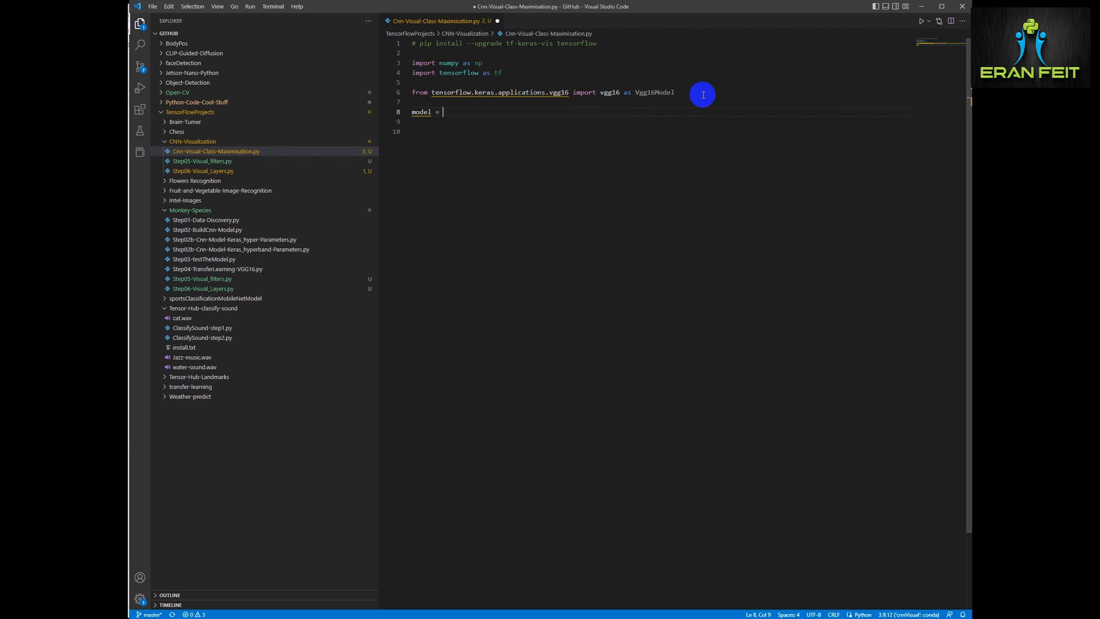
pyautogui.write('Vgg16Model')
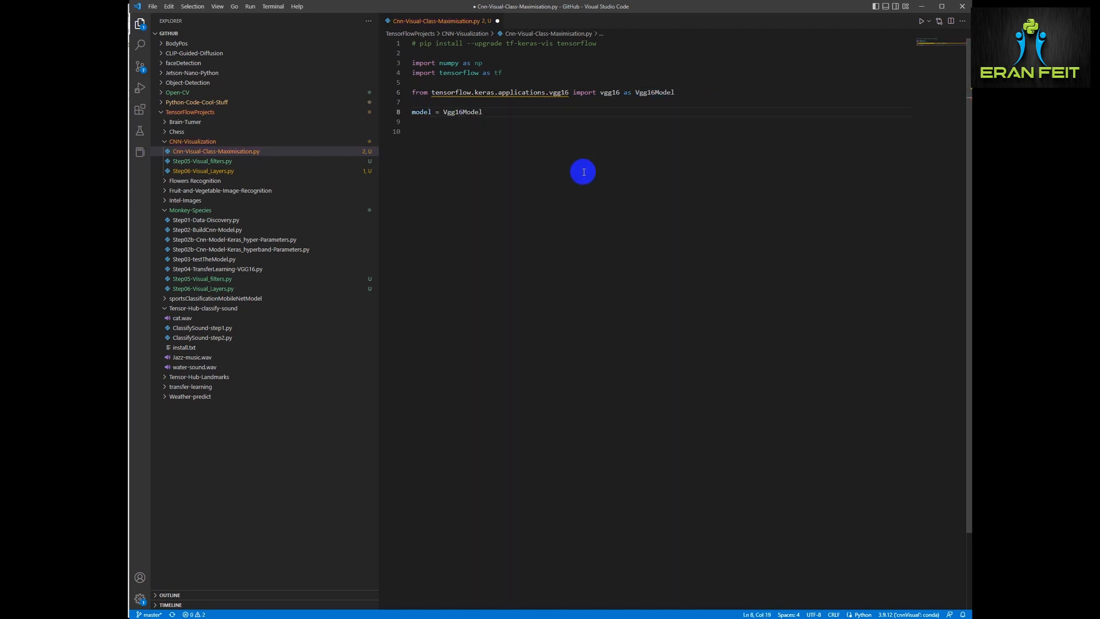
pyautogui.write('(web')
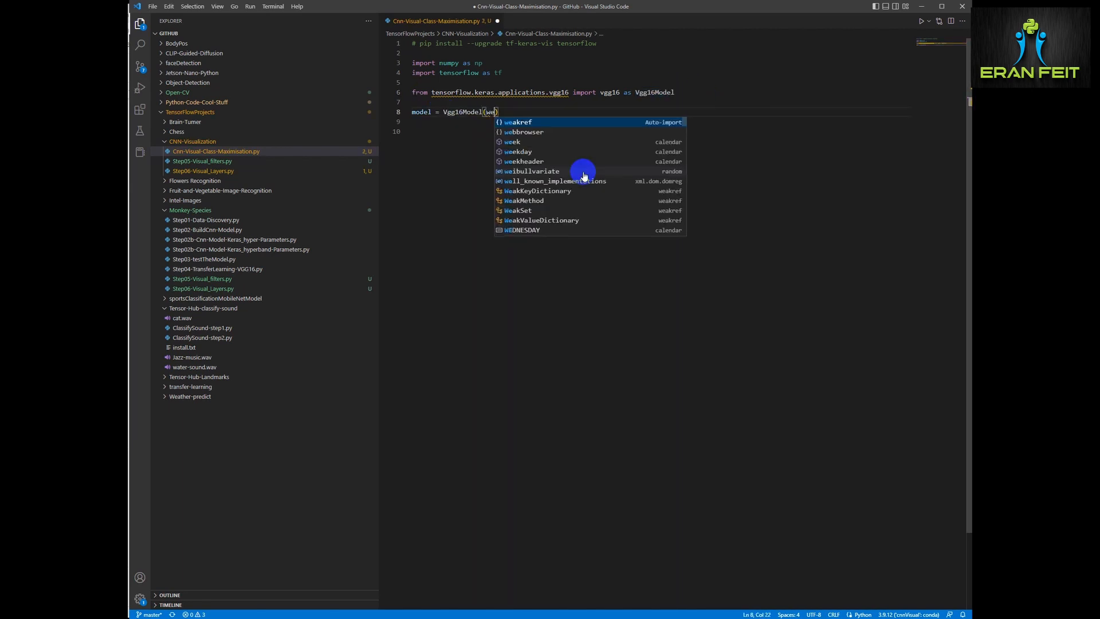
pyautogui.write("ights='imagenet")
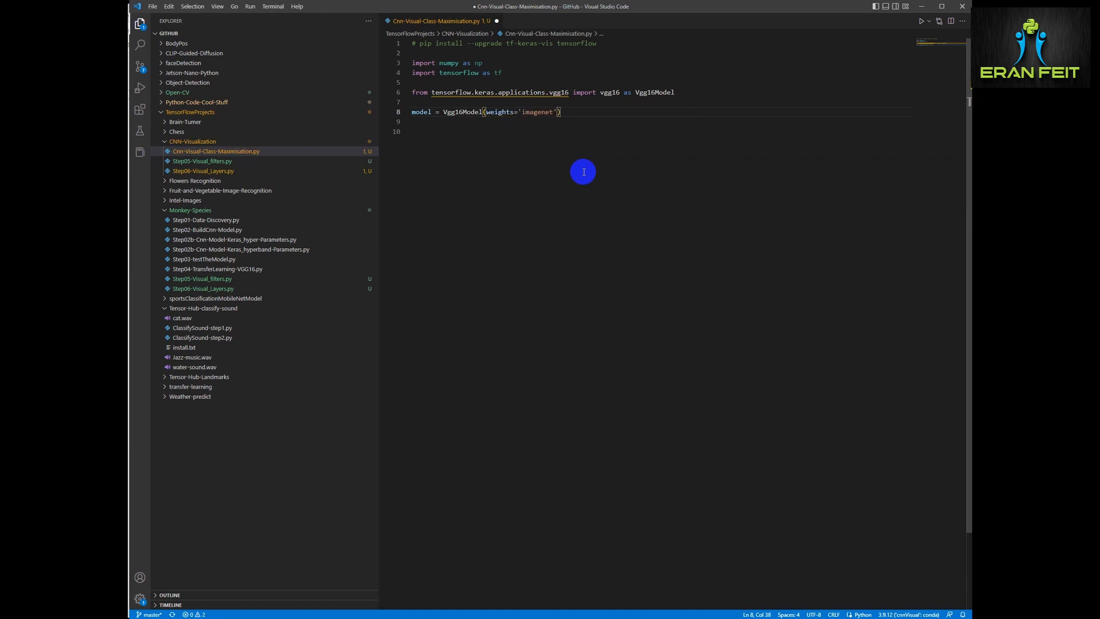
pyautogui.write(', include_top=')
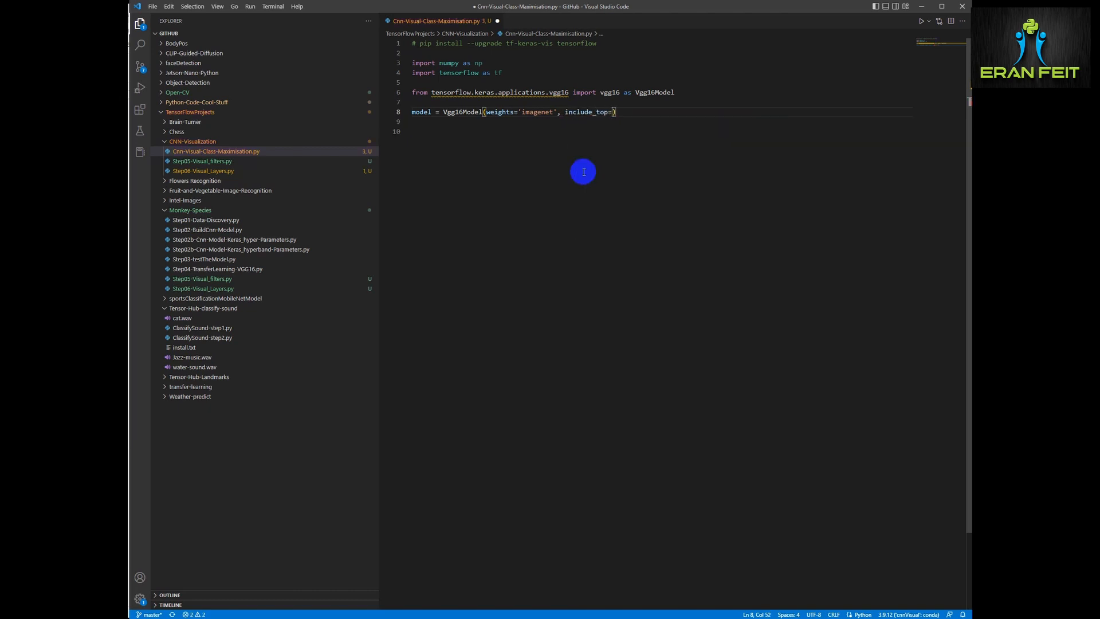
pyautogui.write('True')
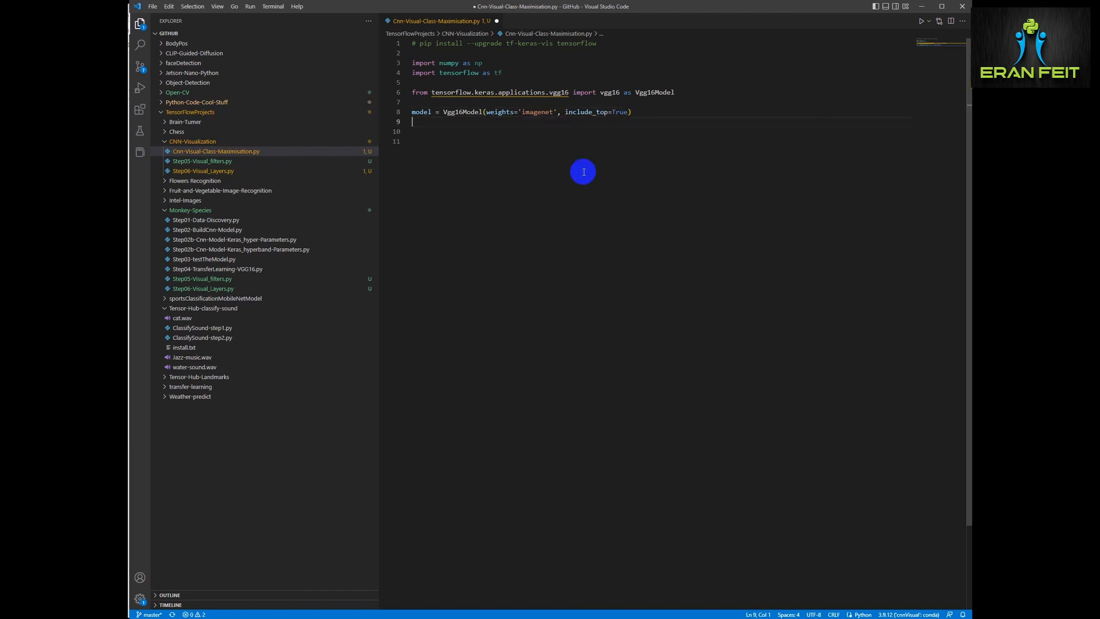
# Add print(model.summary()) to show the model summary
pyautogui.write('print')
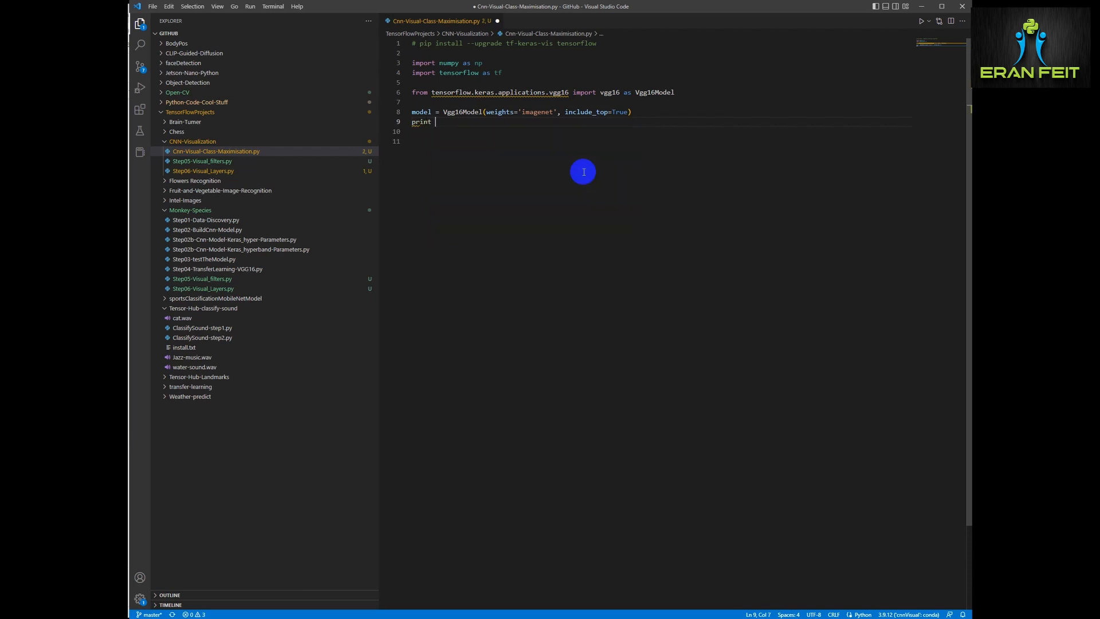
pyautogui.write('(model')
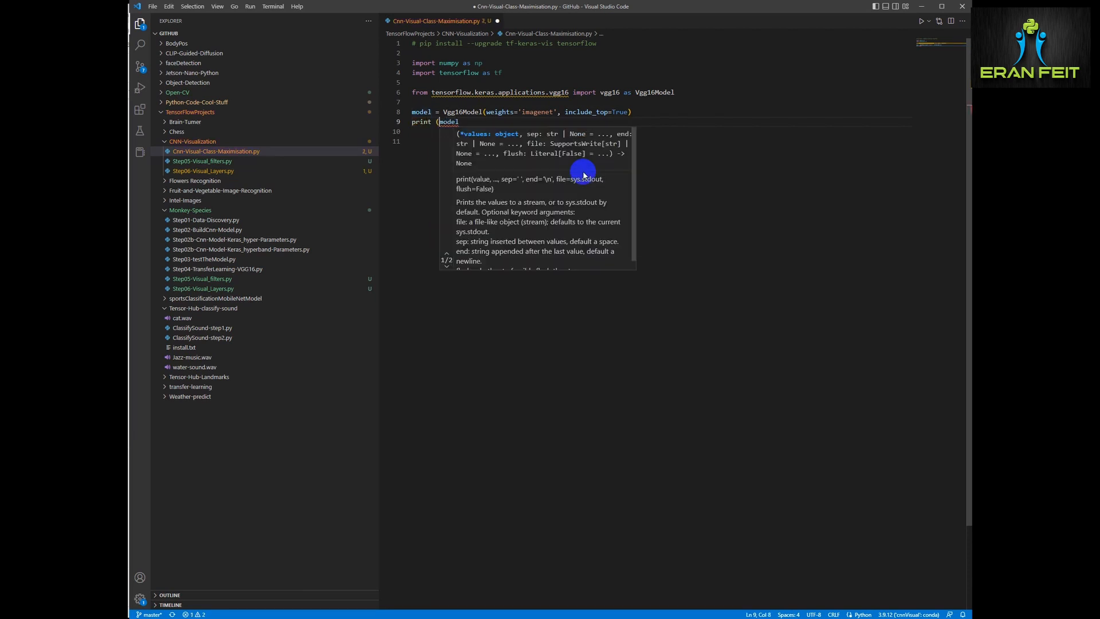
pyautogui.write('.summary(')
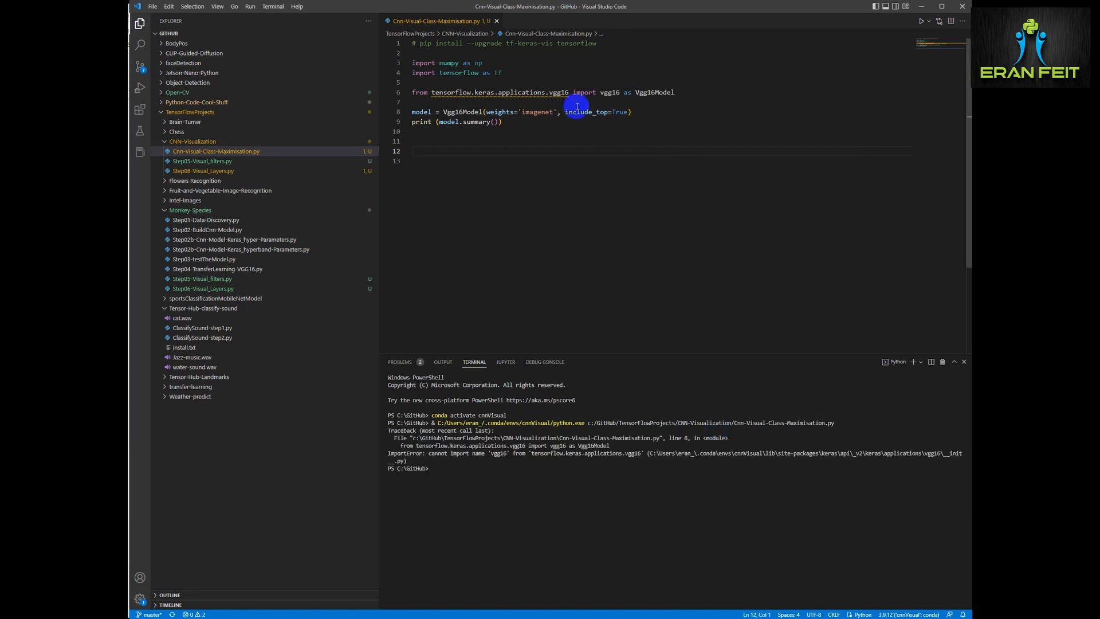
# Fix the vgg16 import name and start a '# define a' comment below the summary
pyautogui.doubleClick(607, 92)
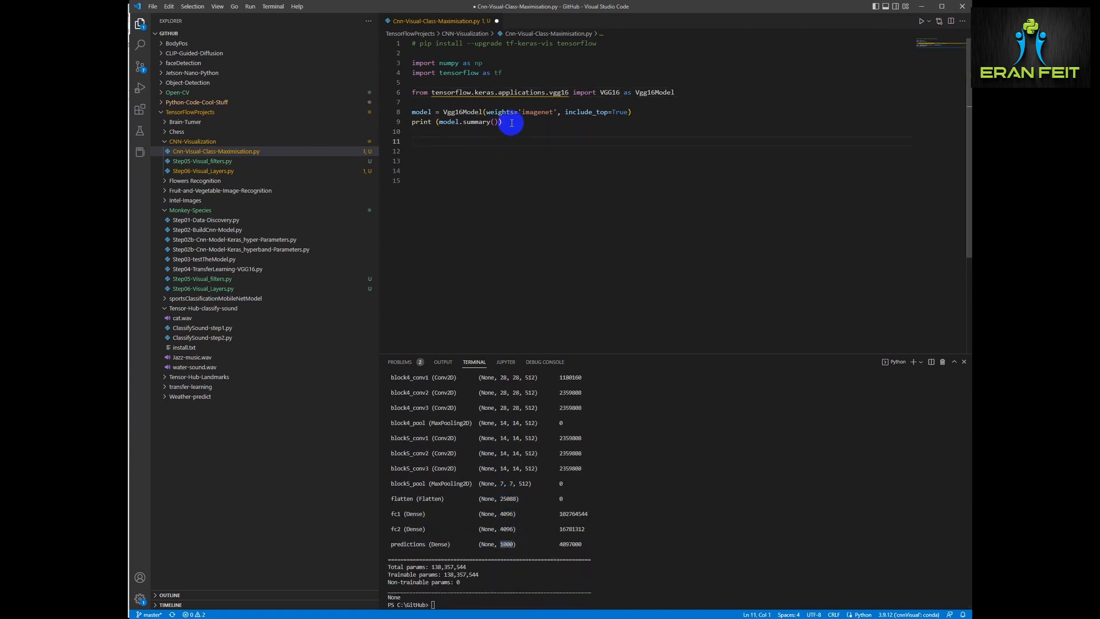
pyautogui.write('# define a function to modify')
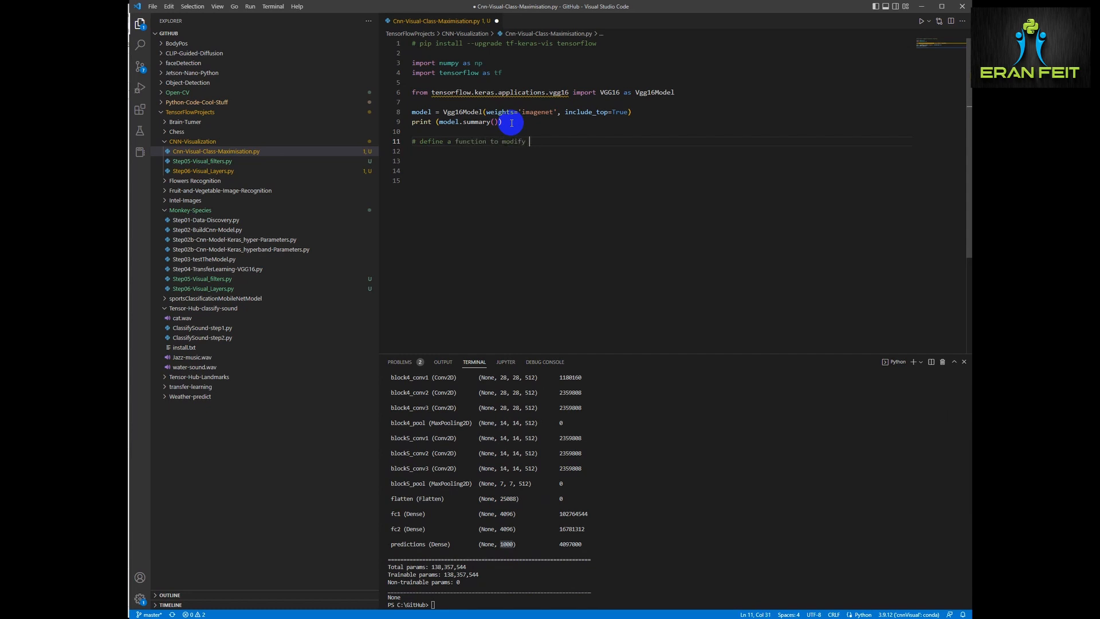
# Write comments explaining the model's softmax is changed to a linear function
pyautogui.write('the model')
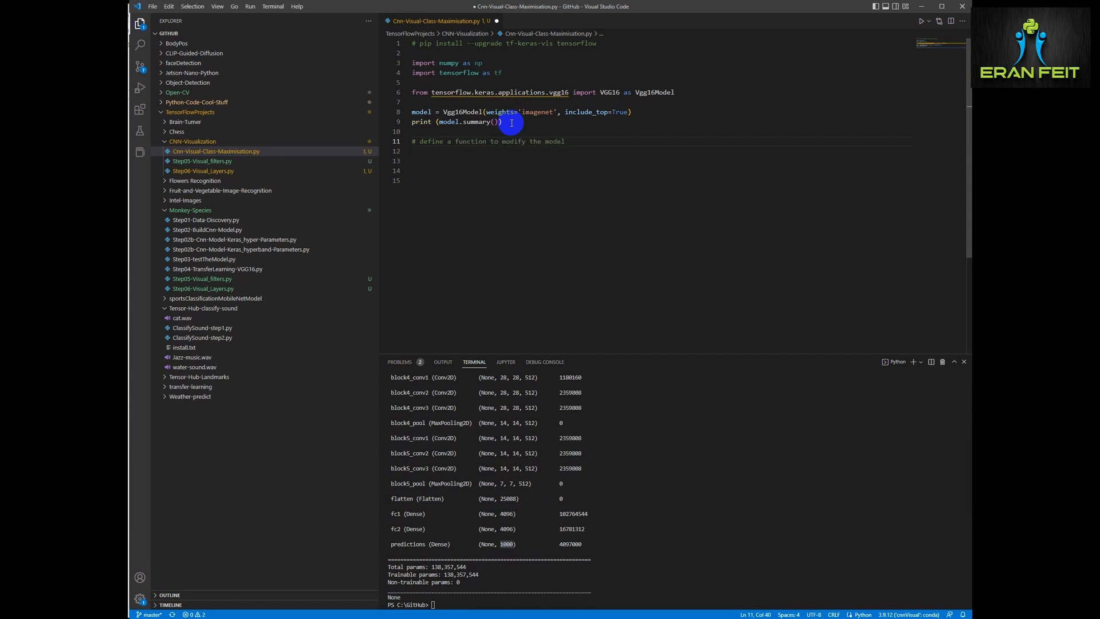
pyautogui.write('# we will change the')
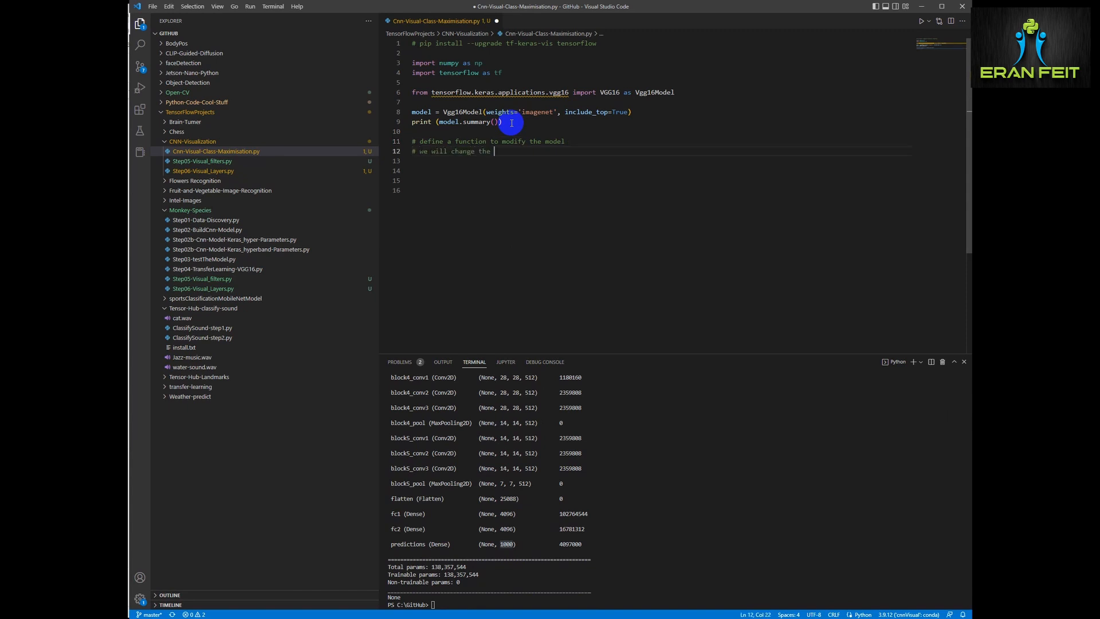
pyautogui.write('softmax to a l')
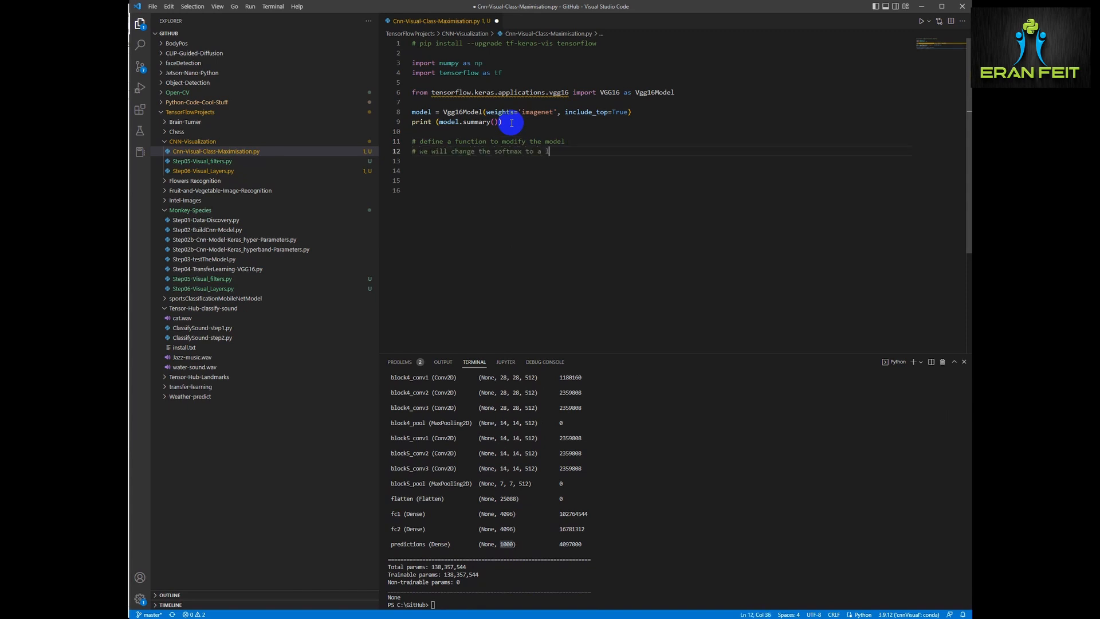
pyautogui.write('ean')
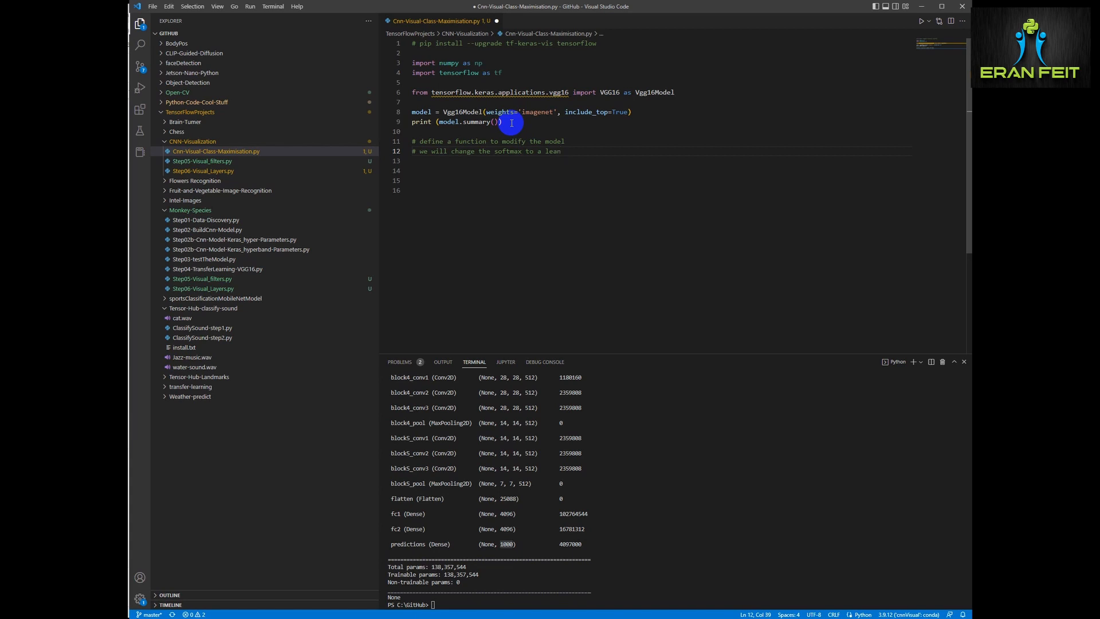
pyautogui.write('linear fun')
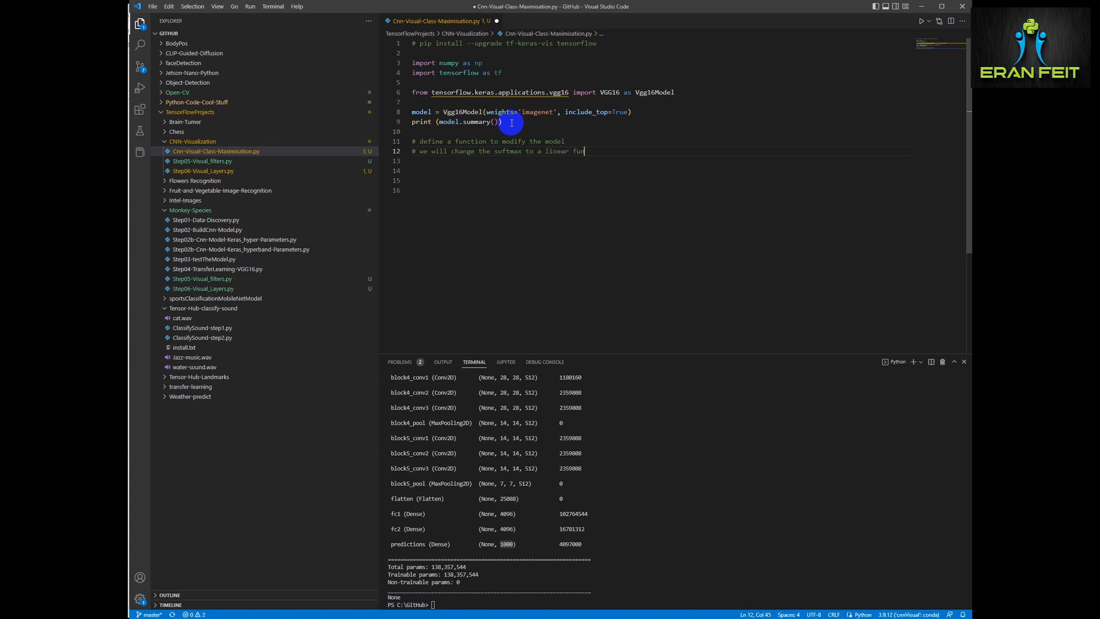
pyautogui.write('ction')
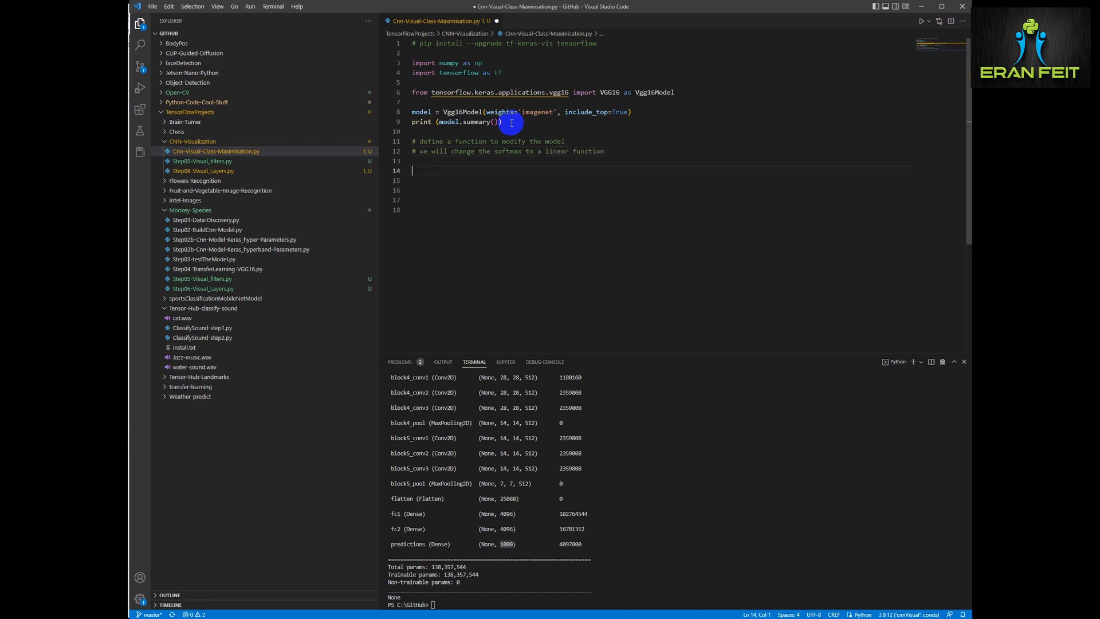
# Define model_modifier(modl) setting modl.layers[-1].activation = tf.keras.activations.linear
pyautogui.write('def mo')
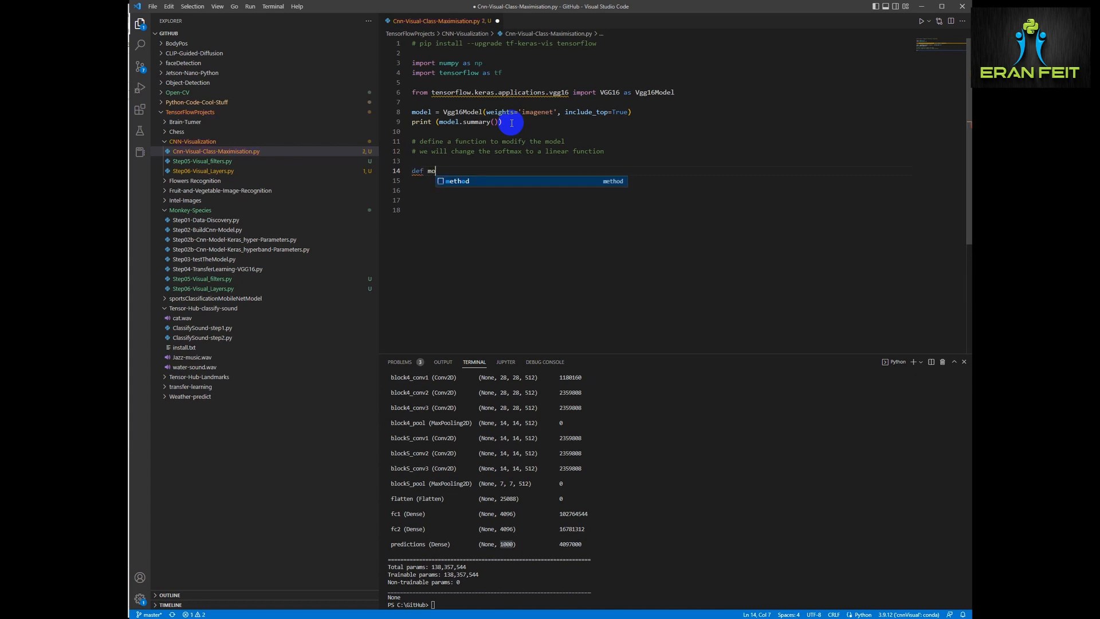
pyautogui.write('del_modifier')
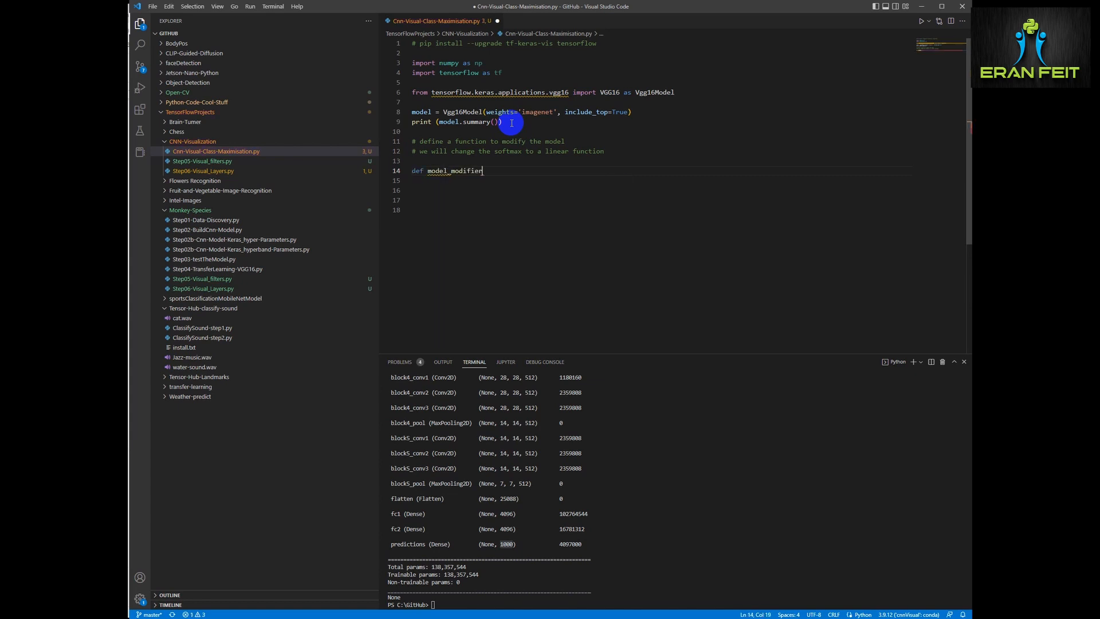
pyautogui.write('(modl):')
pyautogui.click(657, 180)
pyautogui.write('modl.')
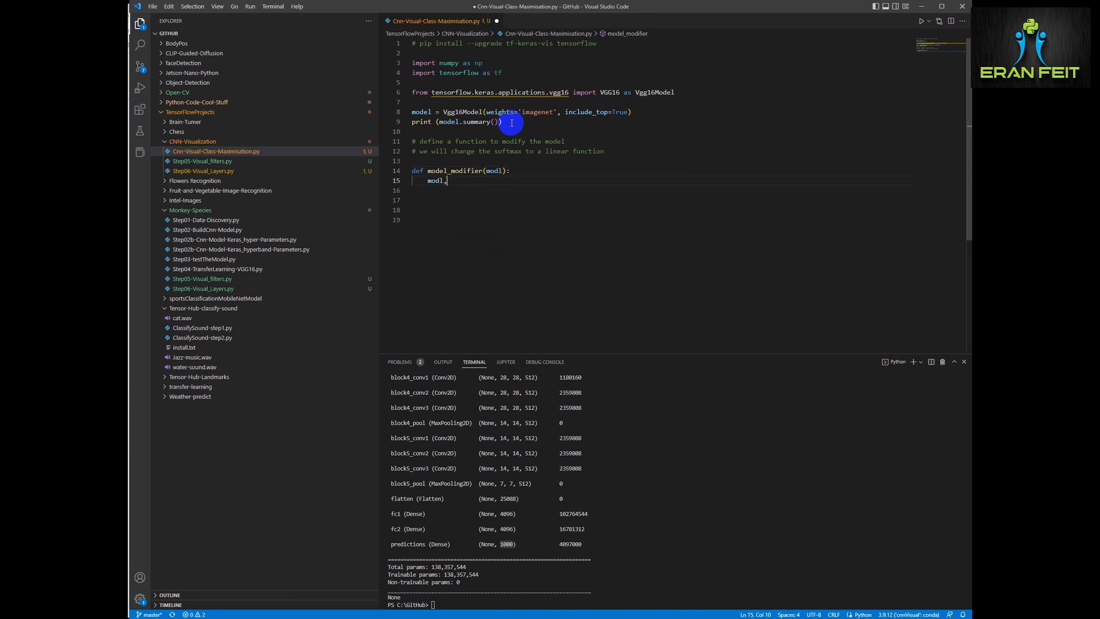
pyautogui.write('layers[-1')
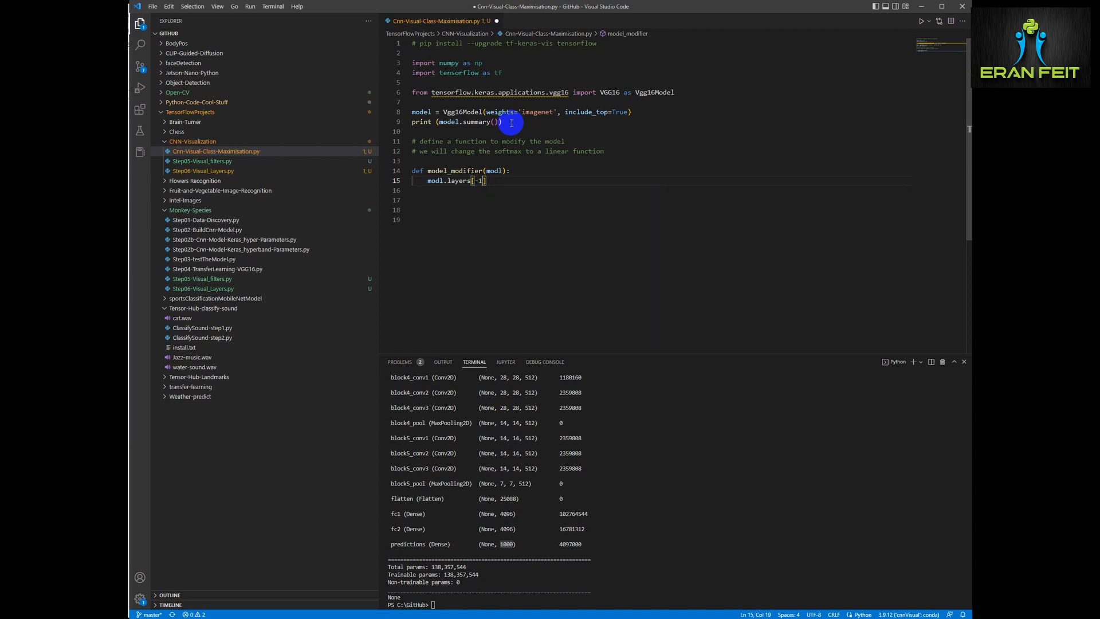
pyautogui.write('.activation = tf.keras.activations')
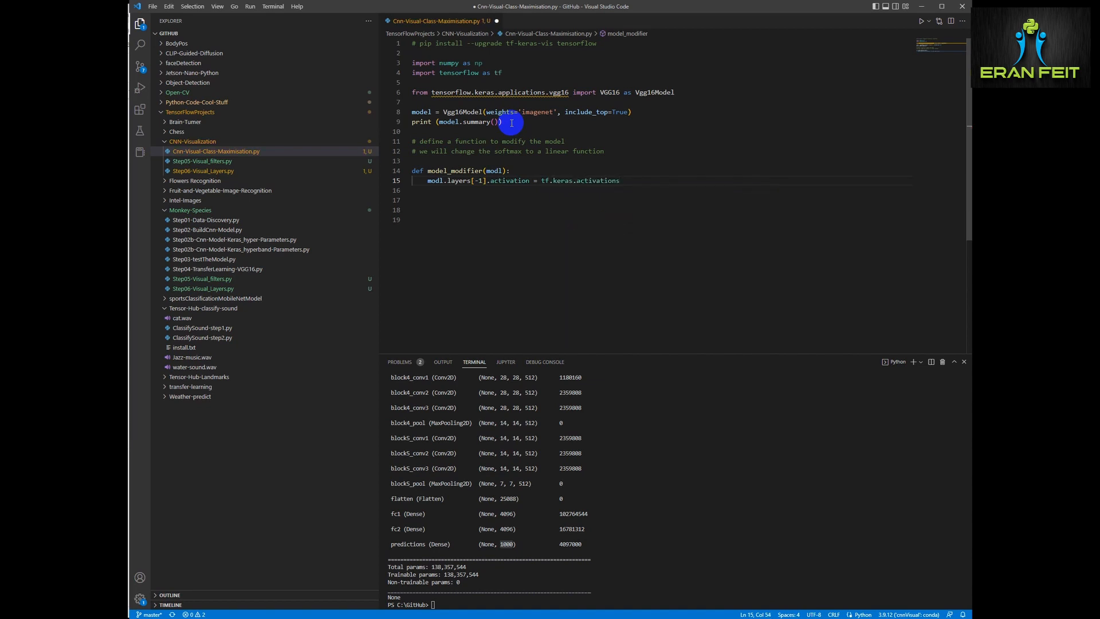
pyautogui.write('.linear # All the layers except the last one will have activation-')
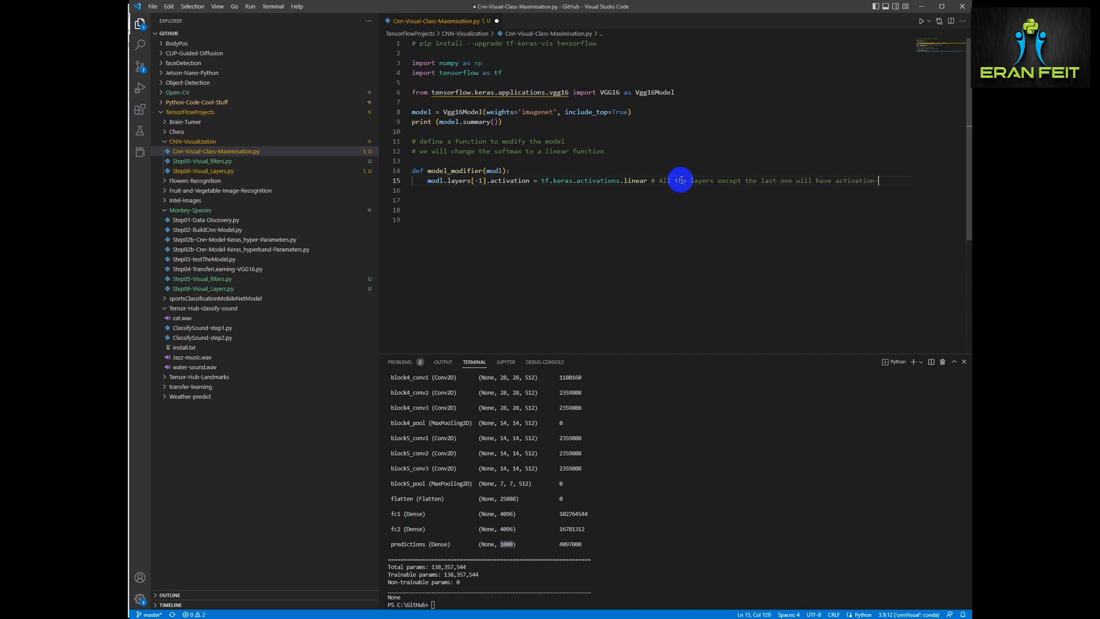
pyautogui.write('=linear')
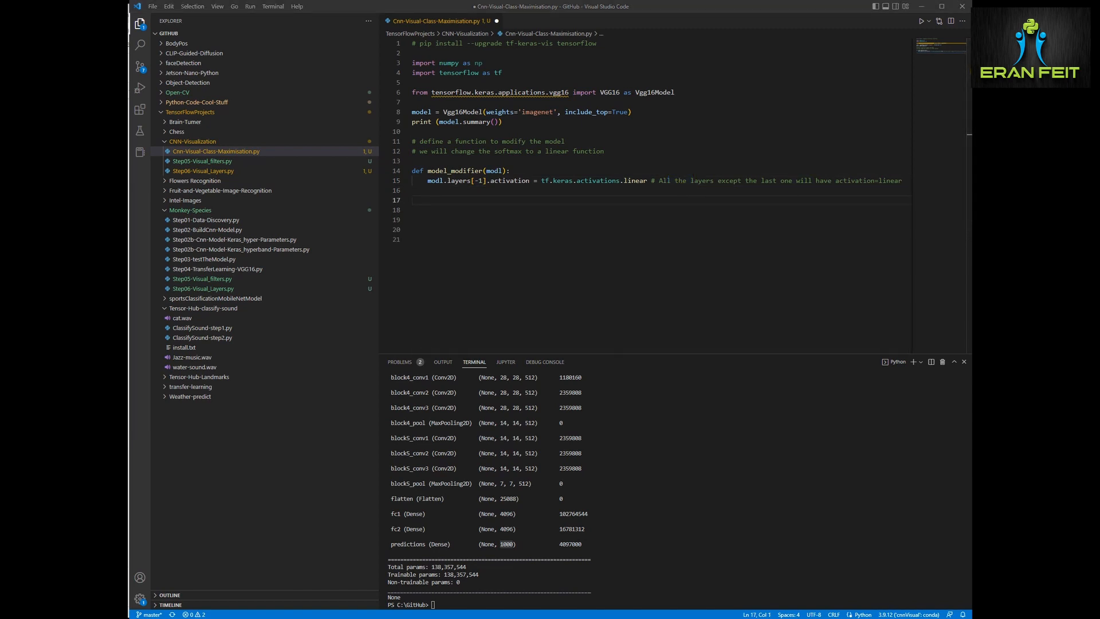
# Write a comment about creating an object instance of ActivationMaximization
pyautogui.write('# create an')
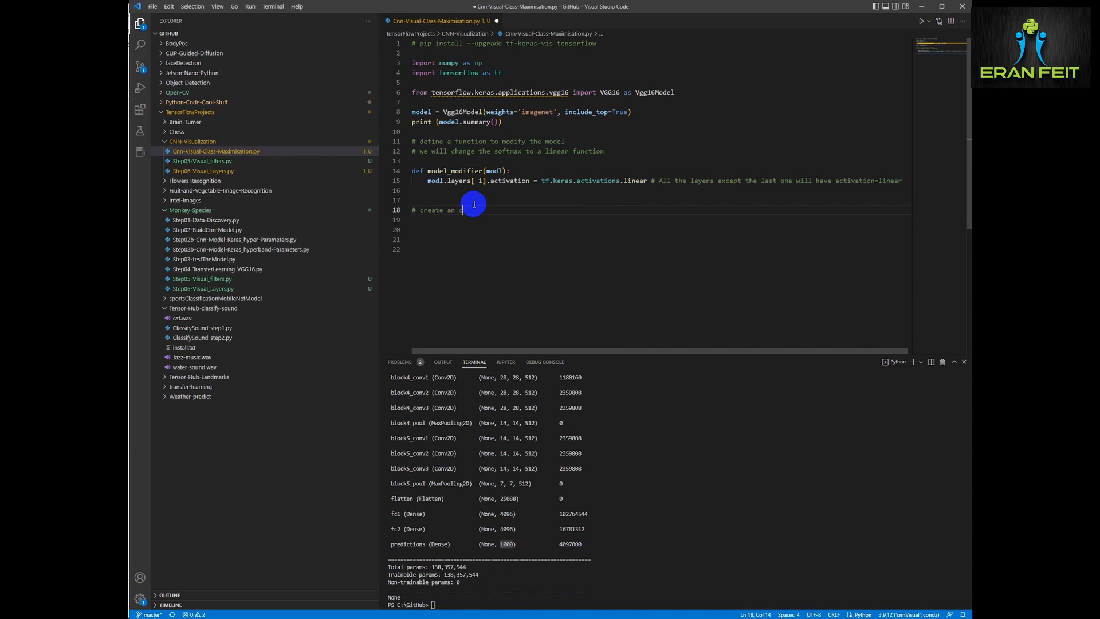
pyautogui.write('object instance')
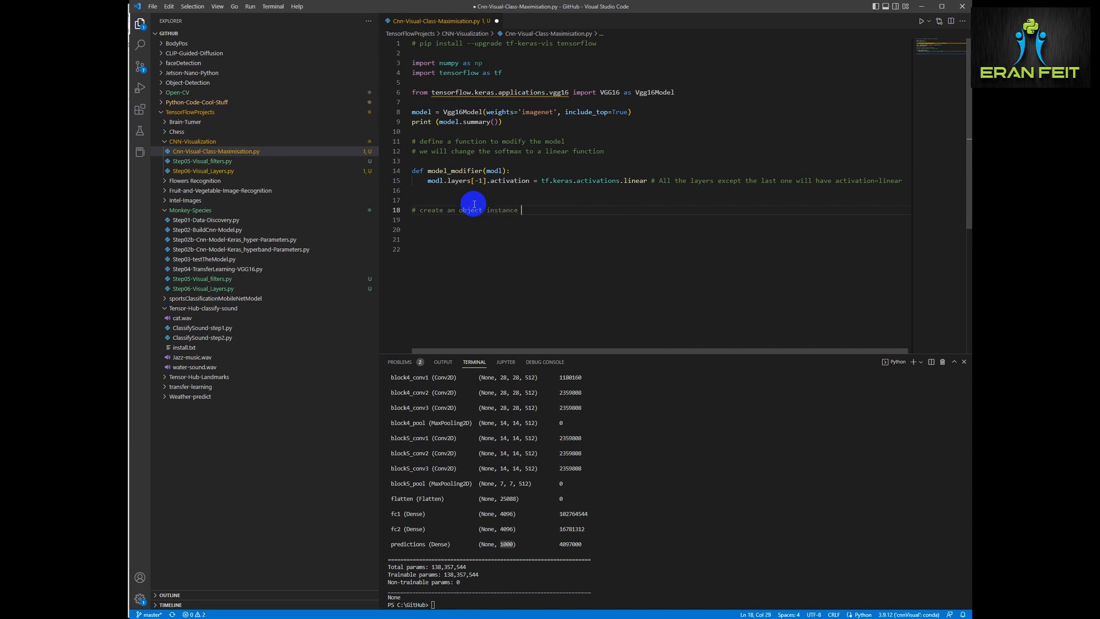
pyautogui.write('ofr')
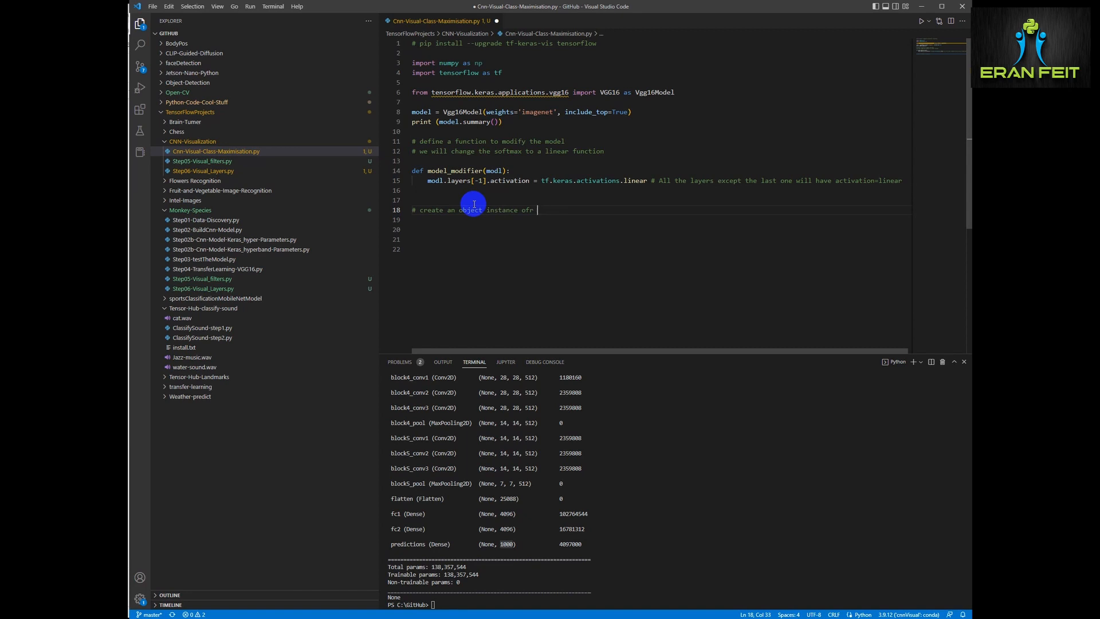
pyautogui.write('Actication')
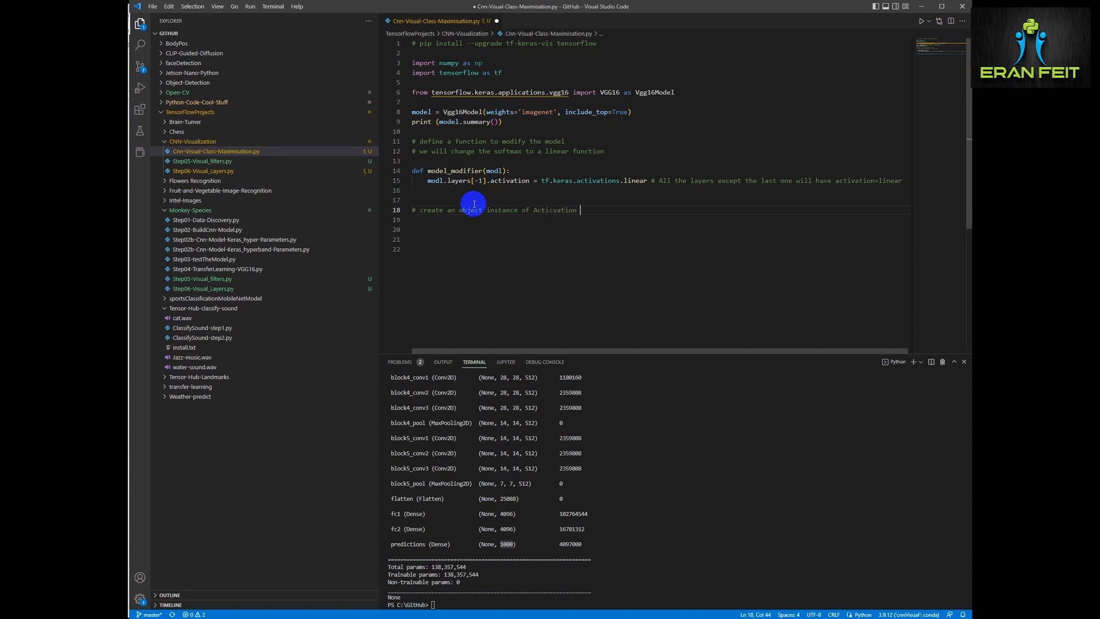
pyautogui.write('maximization class')
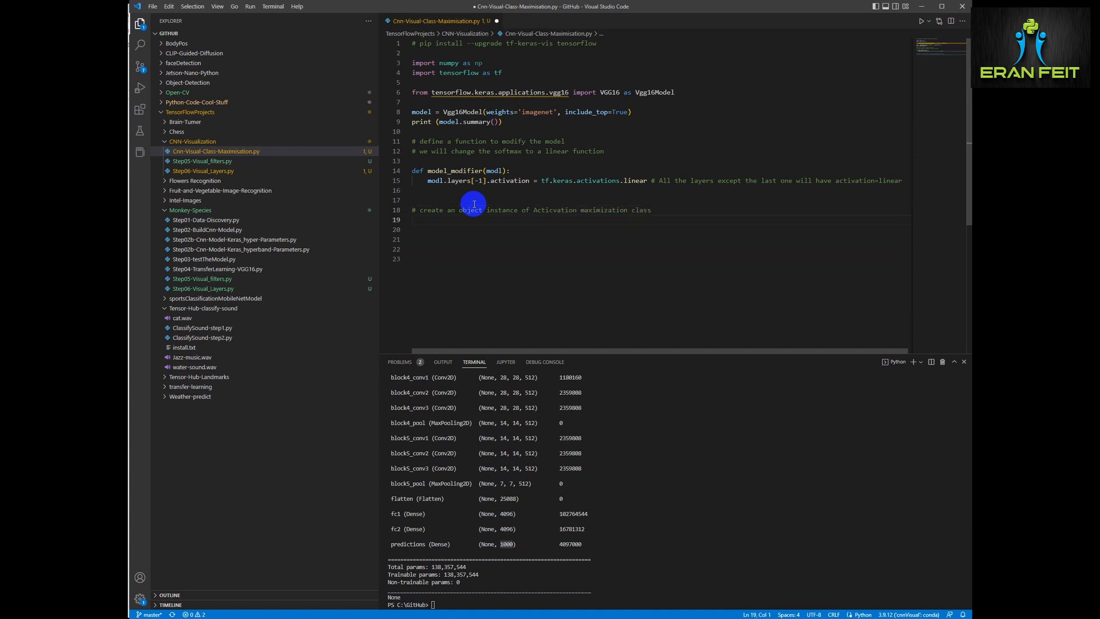
# Import ActivationMaximization from tf_keras_vis.activation_maximization and begin the instance line
pyautogui.write('from tf')
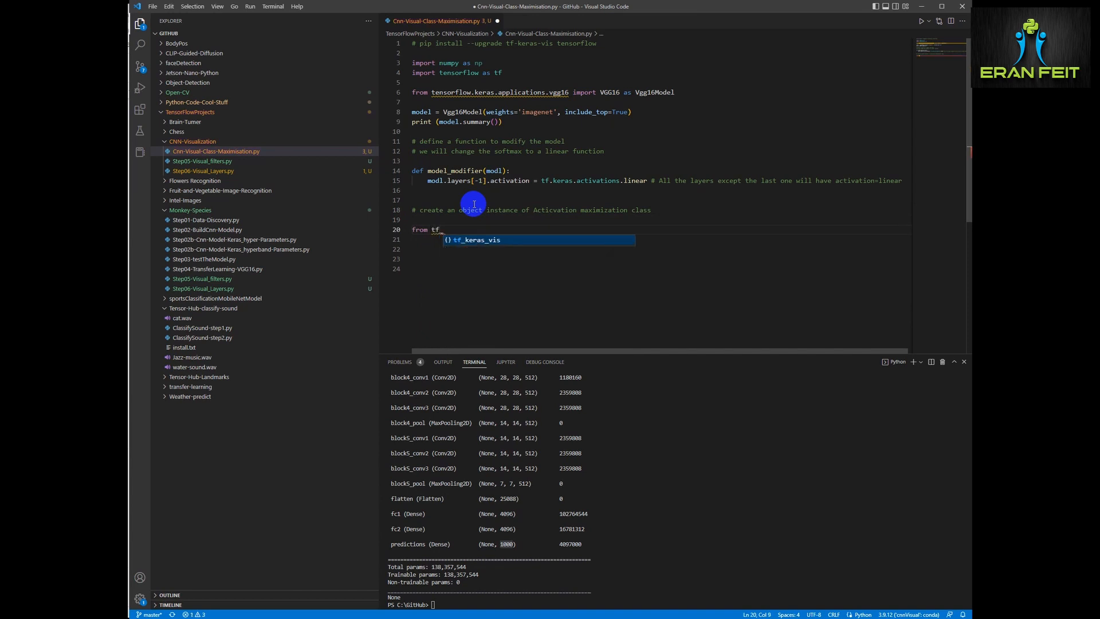
pyautogui.write('keras_vis')
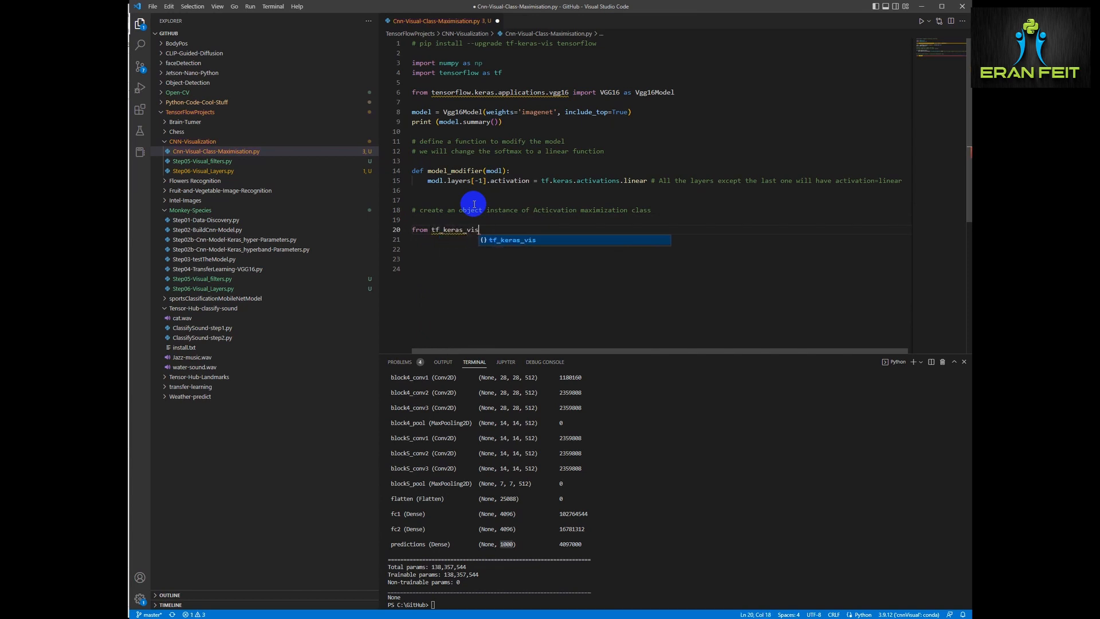
pyautogui.write('.activation_maximization impot A')
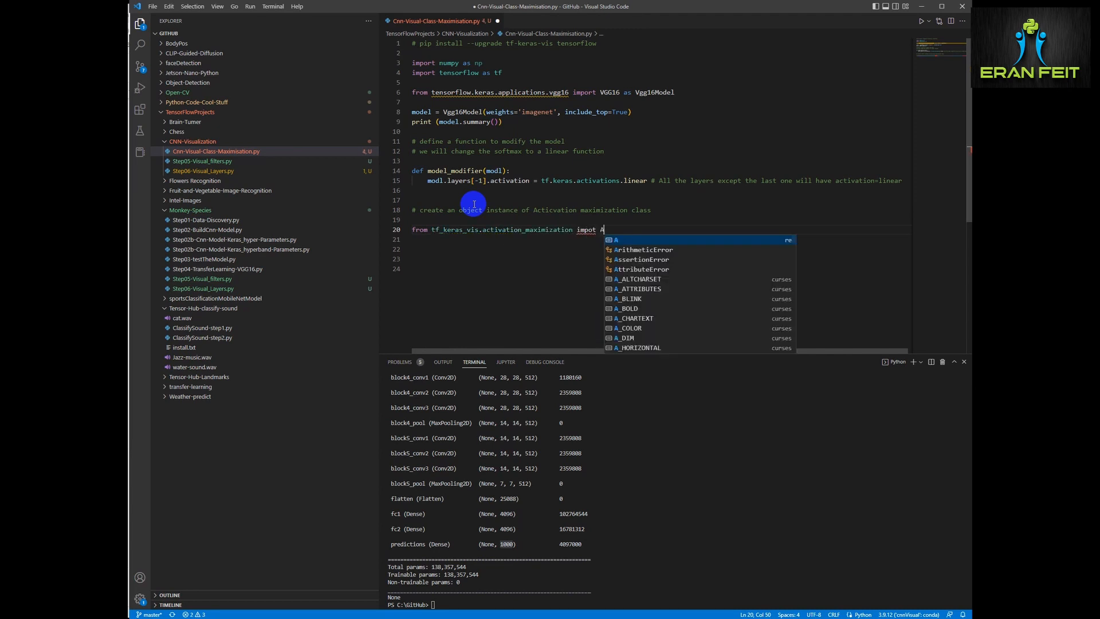
pyautogui.write('cti')
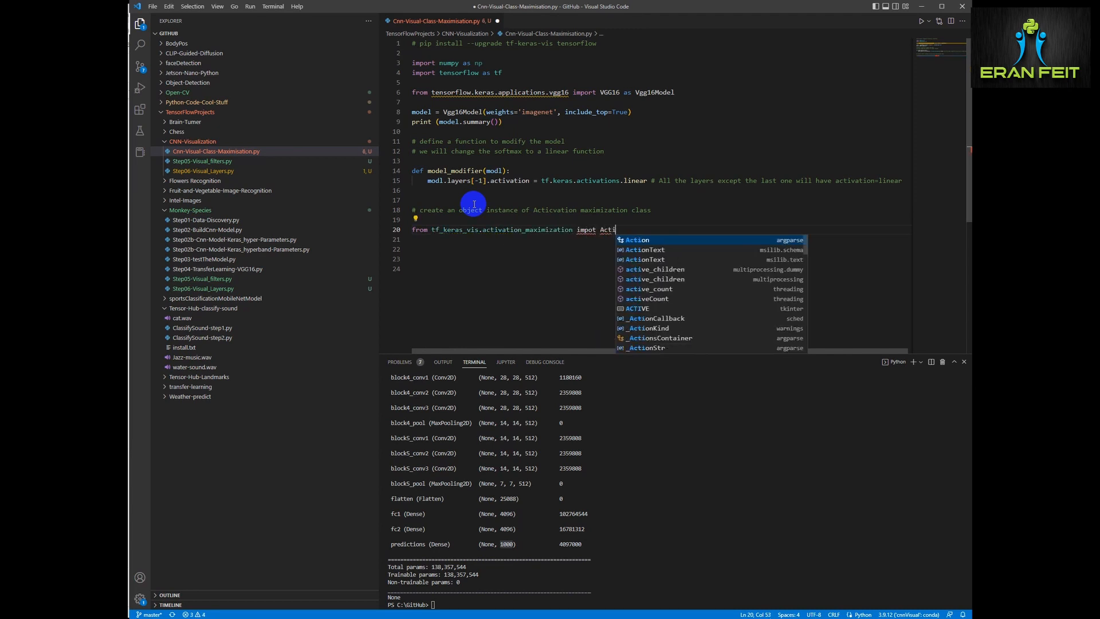
pyautogui.write('vationMaximization')
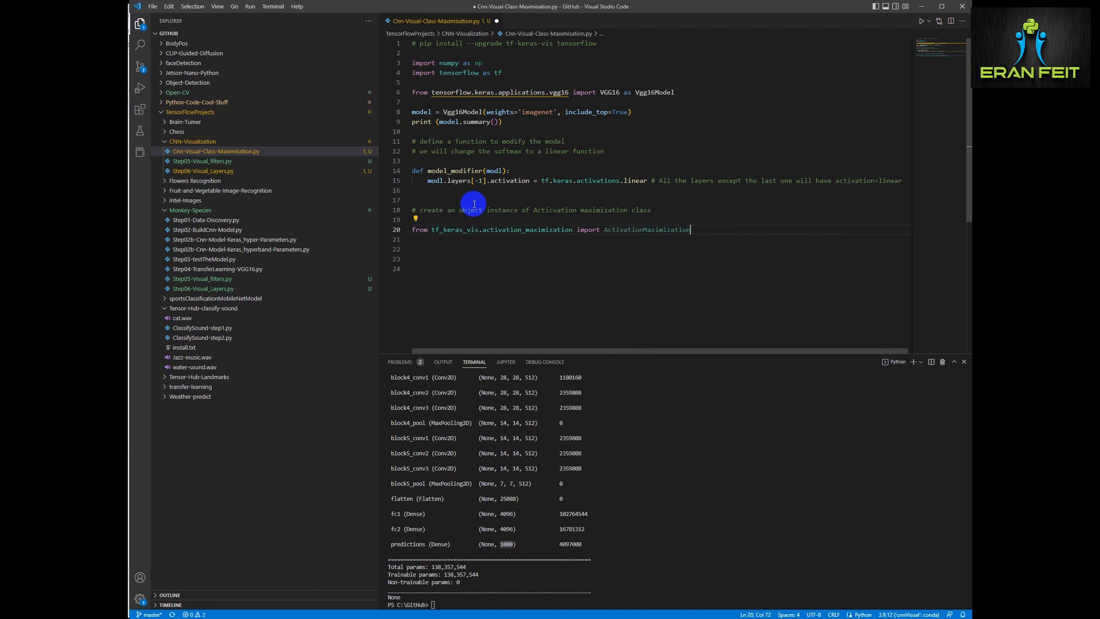
pyautogui.write('activation_maximi')
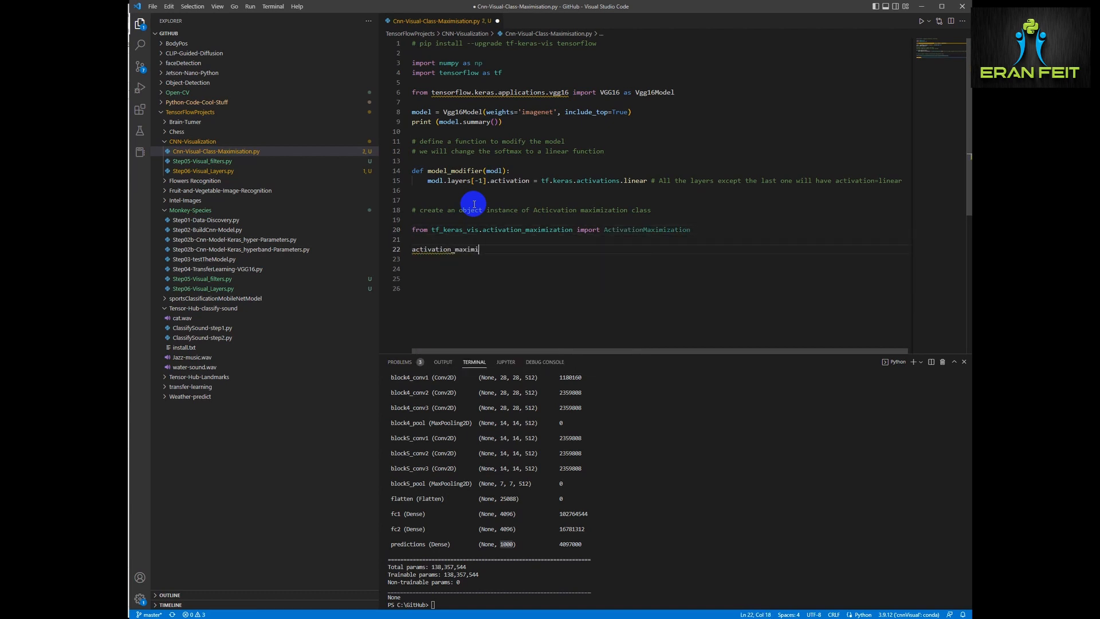
# Create activation_maximization = ActivationMaximization(model, model_modifier, clone=True)
pyautogui.write('zation =')
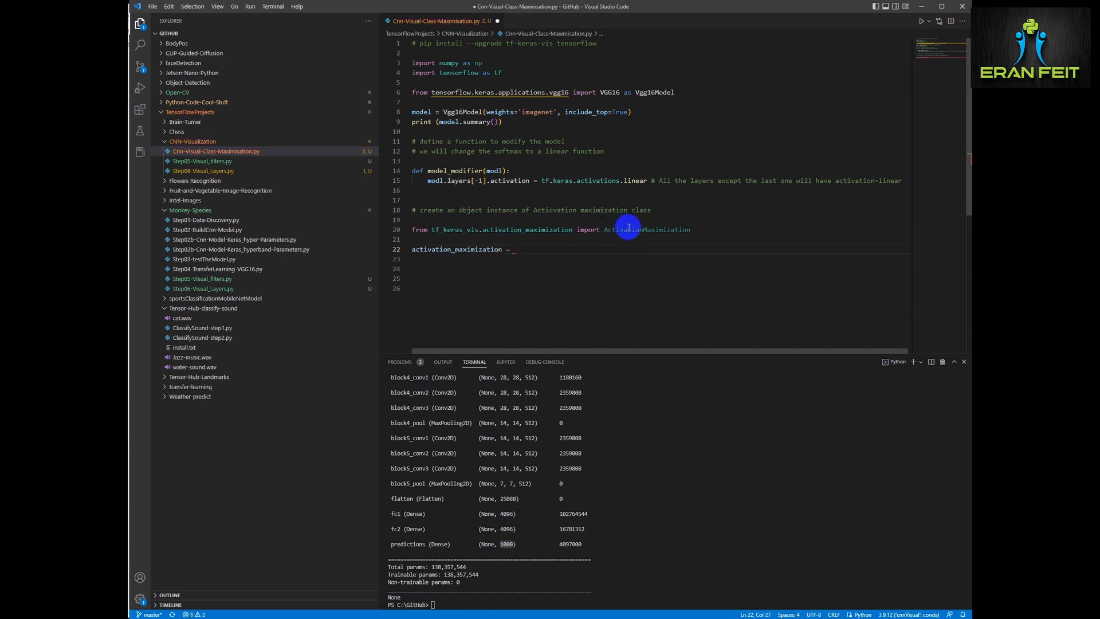
pyautogui.write('ActivationMaximization(')
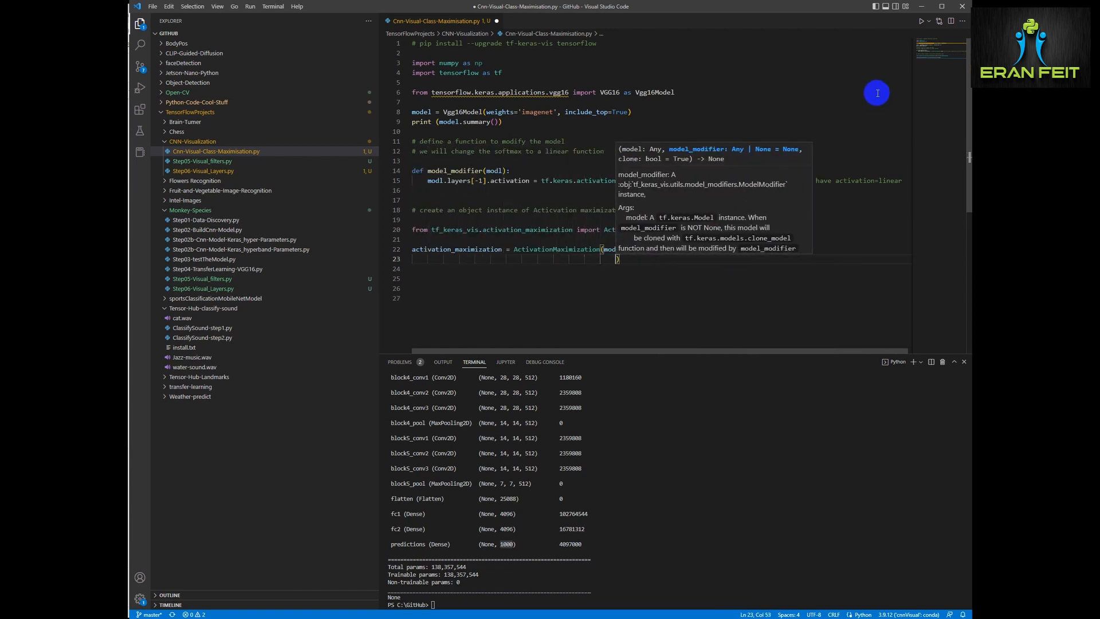
pyautogui.write('model_')
pyautogui.write('clone=)')
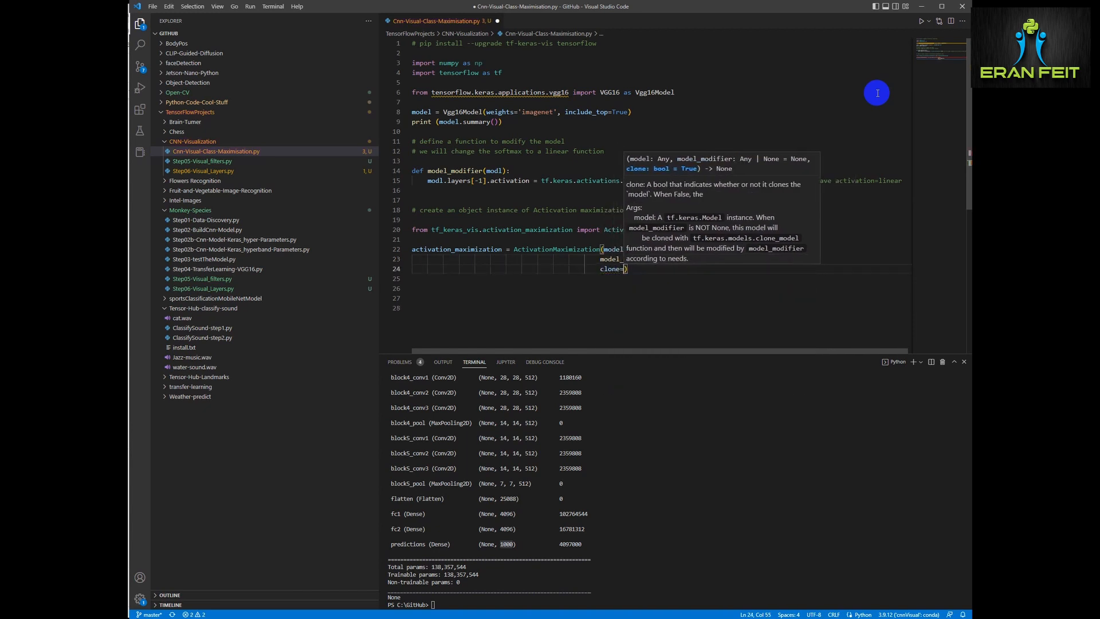
pyautogui.write('True')
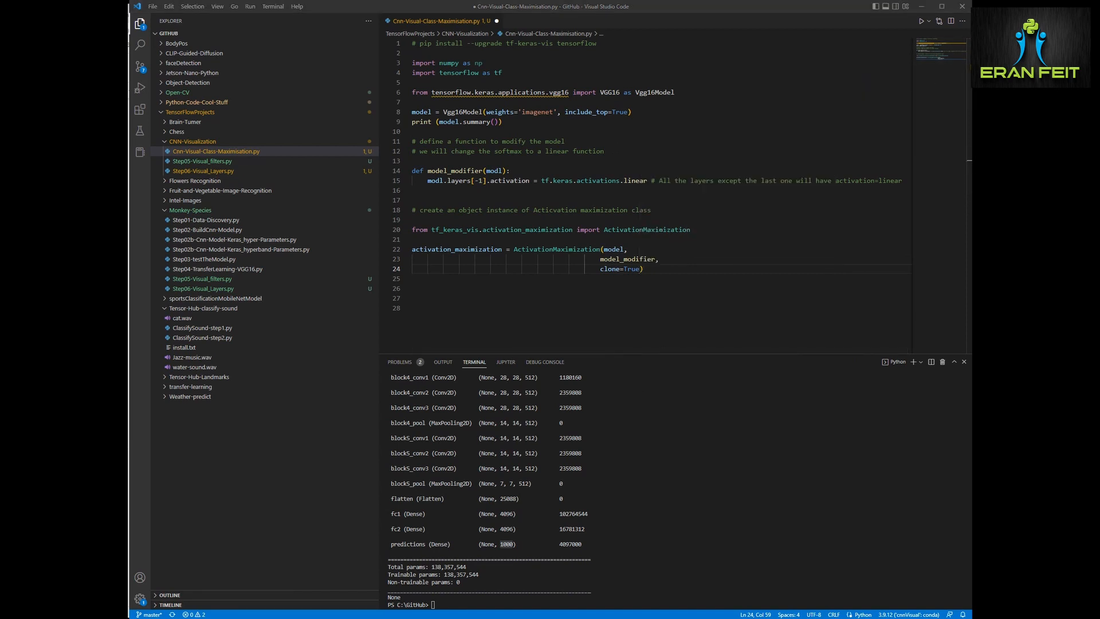
# Add a comment that clone=True duplicates the model rather than updating the current one
pyautogui.write('# clone')
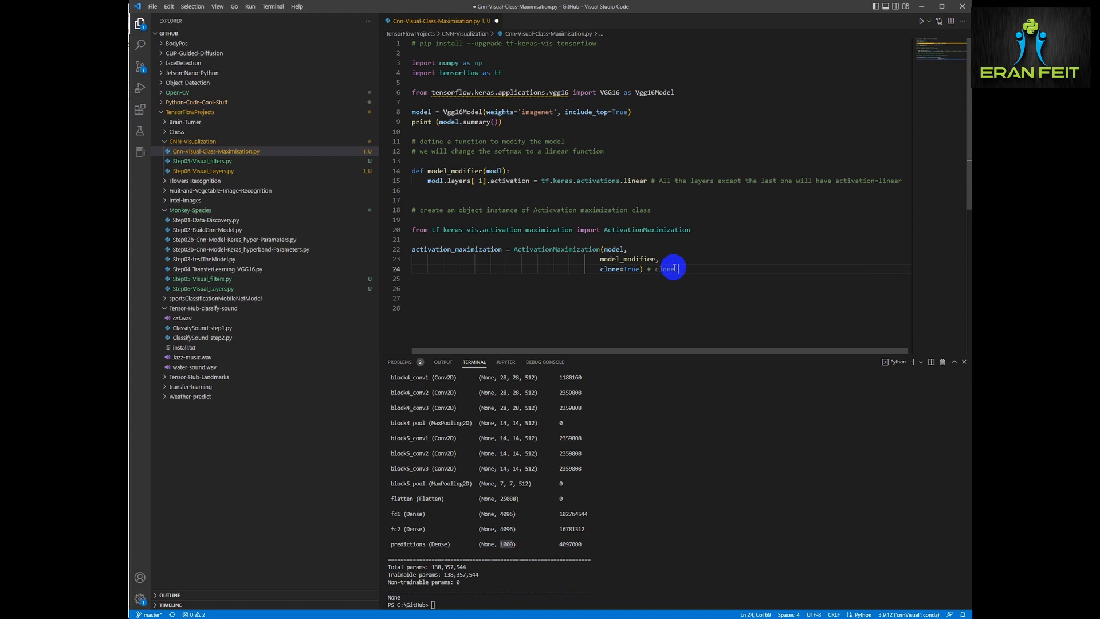
pyautogui.write('means , duplica')
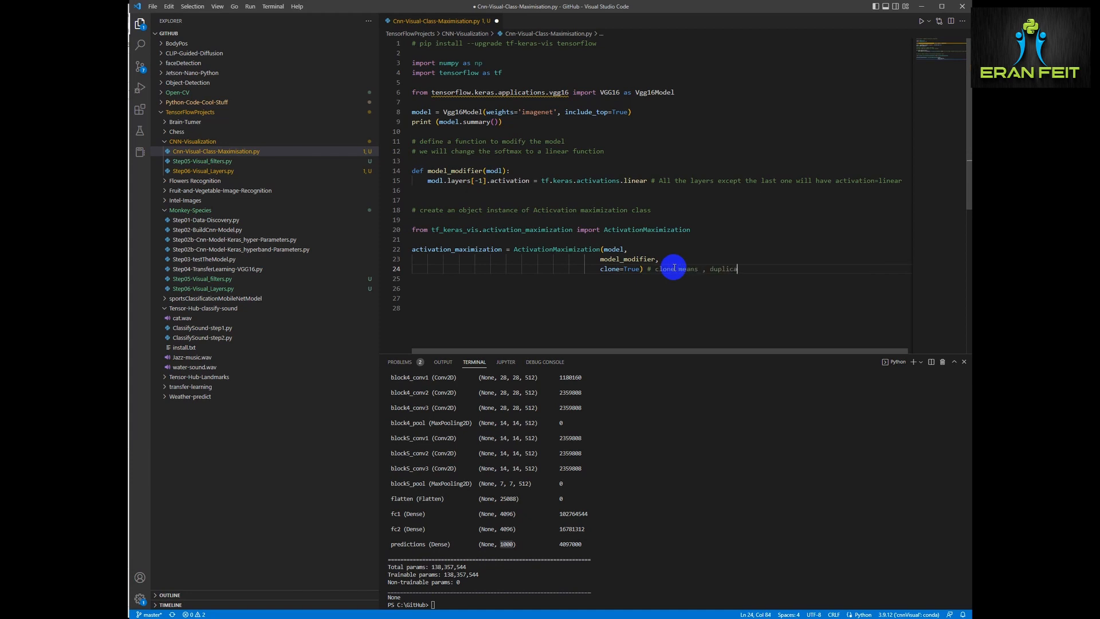
pyautogui.write('the model and not update the current one')
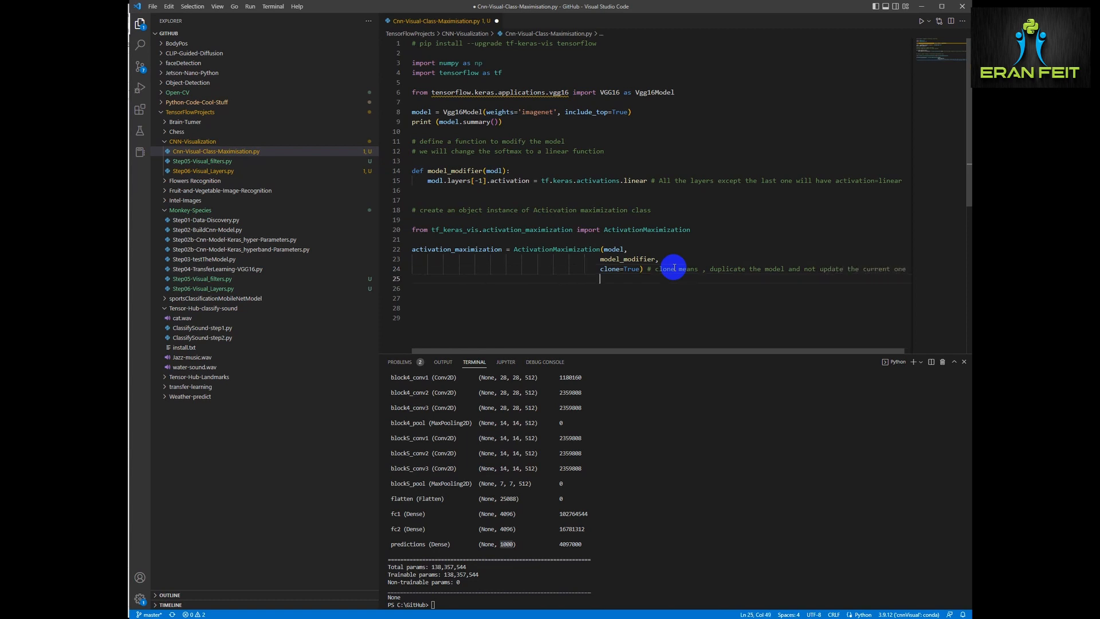
pyautogui.press('Enter')
pyautogui.write('# Now , We will def')
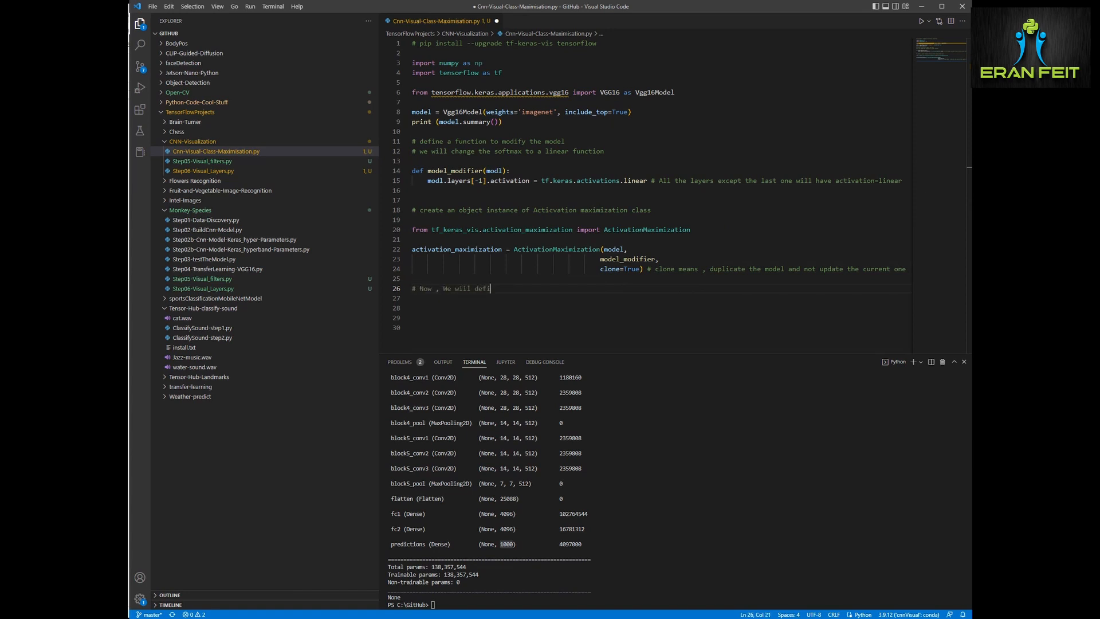
# Write the comment '# Now , We will define a loss function that maximize a specific class.'
pyautogui.write('ne a loss function that maxi')
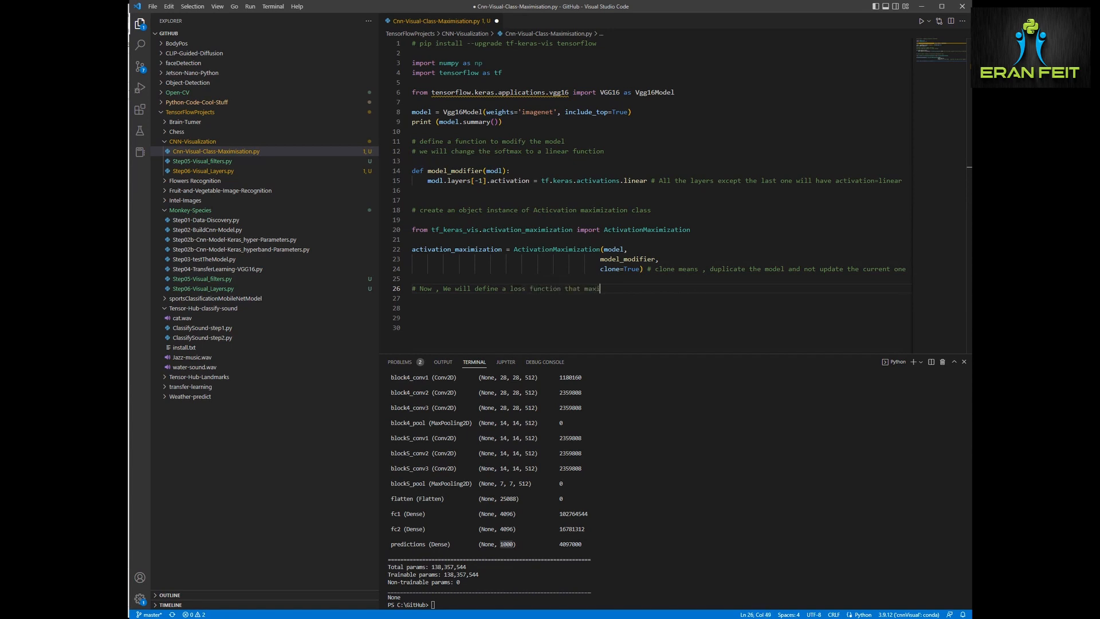
pyautogui.write('mize a specicf')
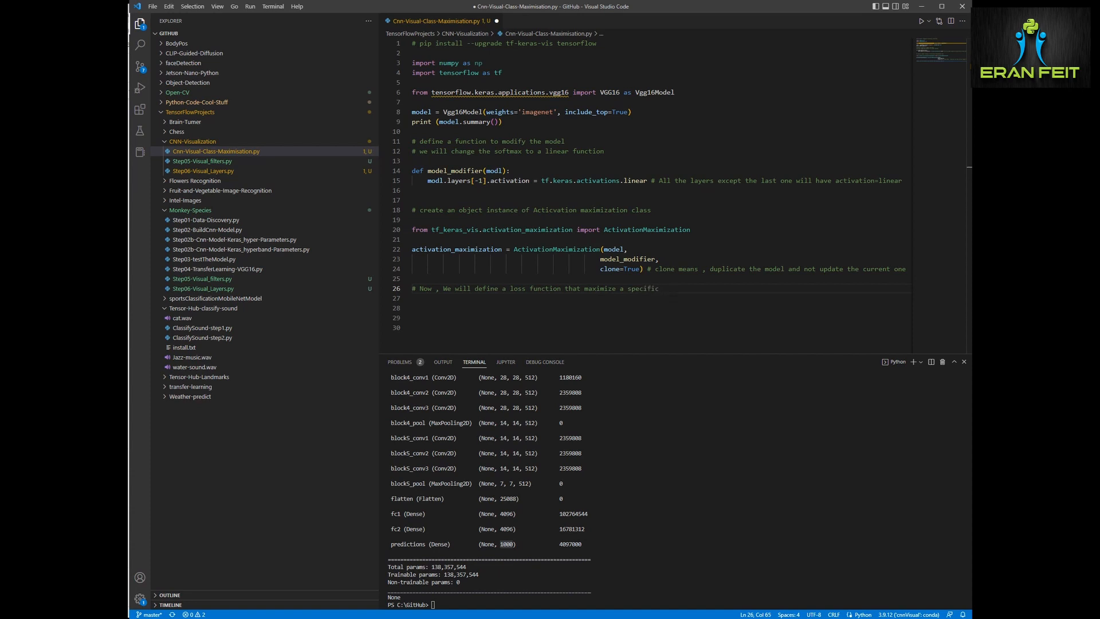
pyautogui.write('class.')
pyautogui.write('imagenet class')
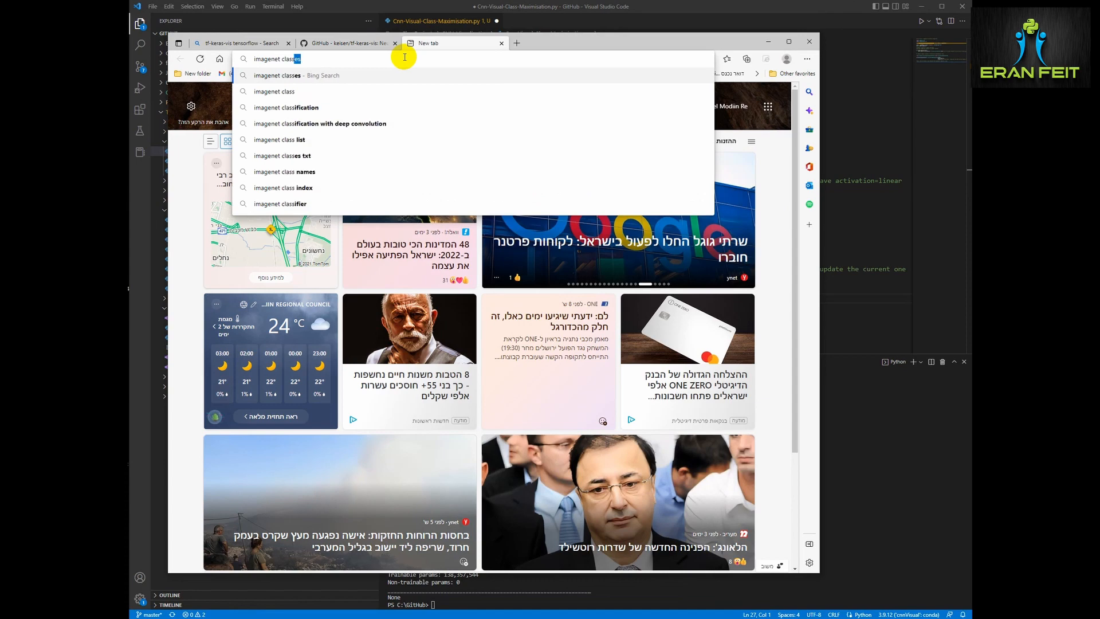
# Search 'imagenet classes', scroll the IMAGENET 1000 Class List to Persian cat (283) and pick it
pyautogui.click(295, 75)
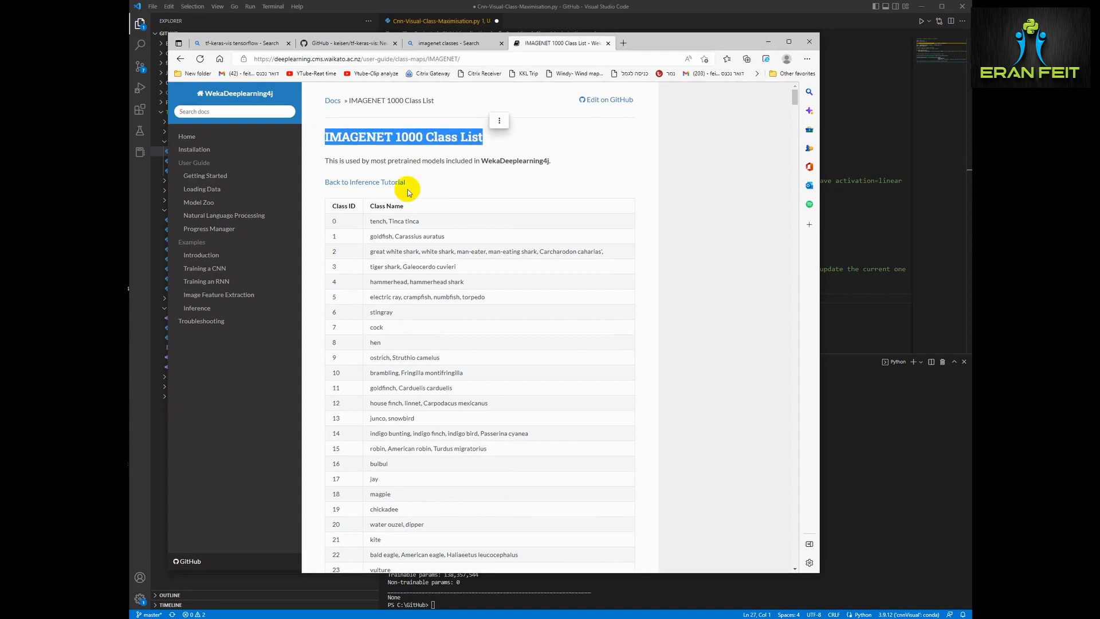
pyautogui.scroll(-3)
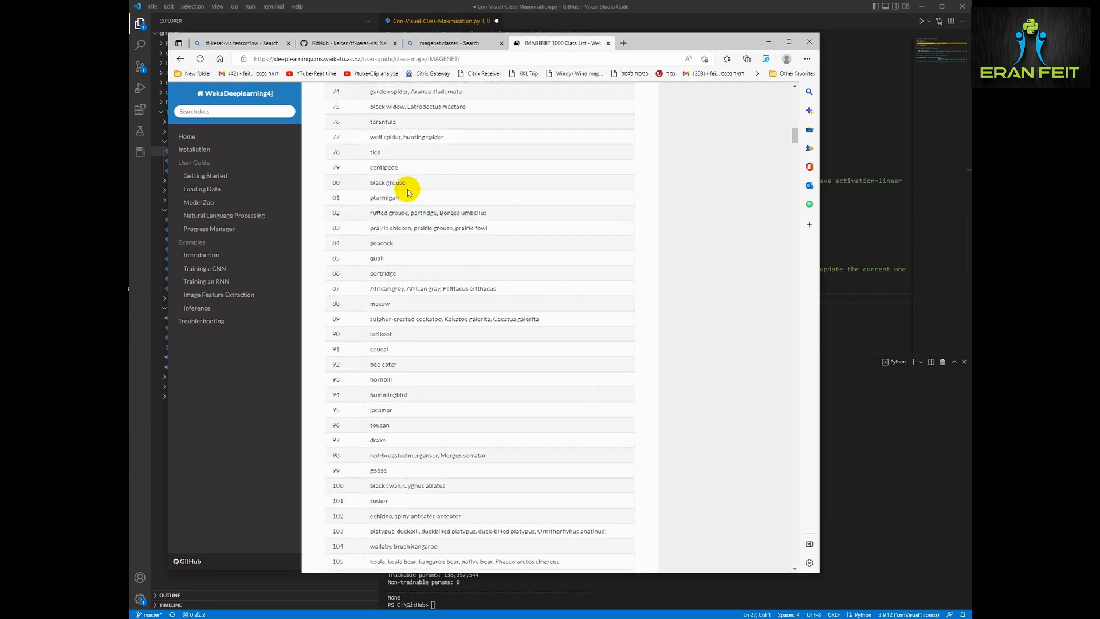
pyautogui.scroll(-3)
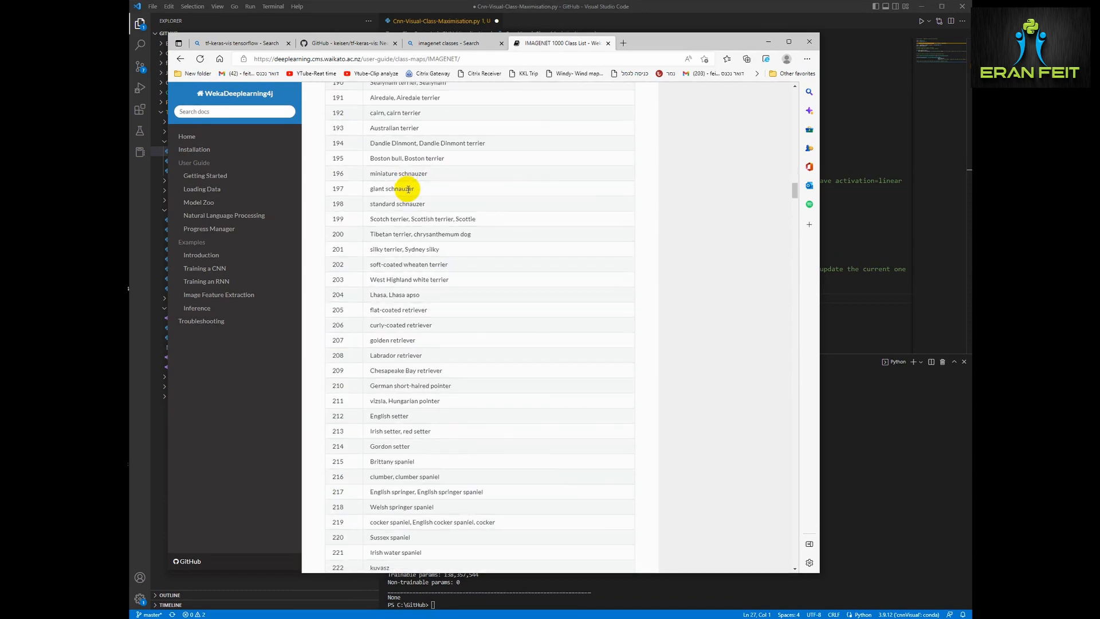
pyautogui.scroll(-3)
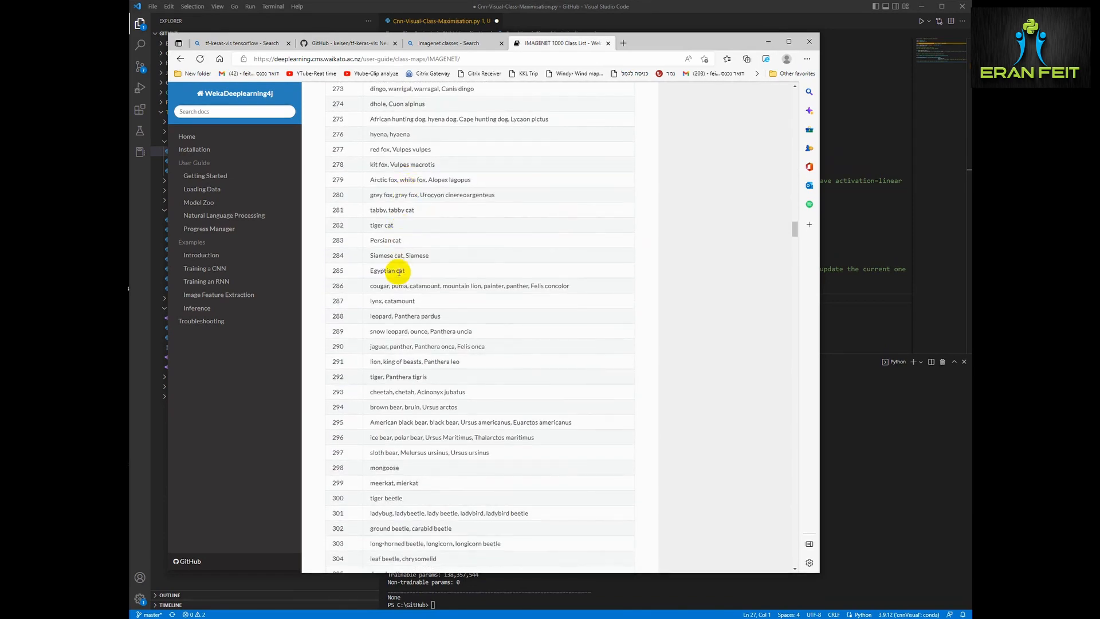
pyautogui.doubleClick(385, 240)
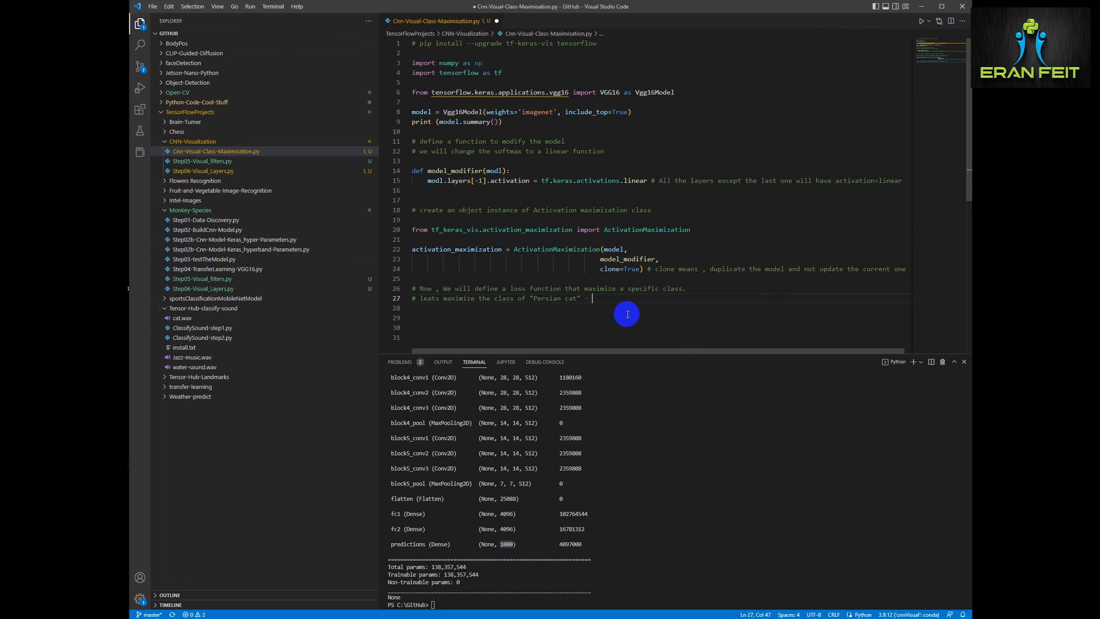
# Comment Persian cat as class 283 and define loss(output) returning output[:, 283]
pyautogui.write(', class no. 283')
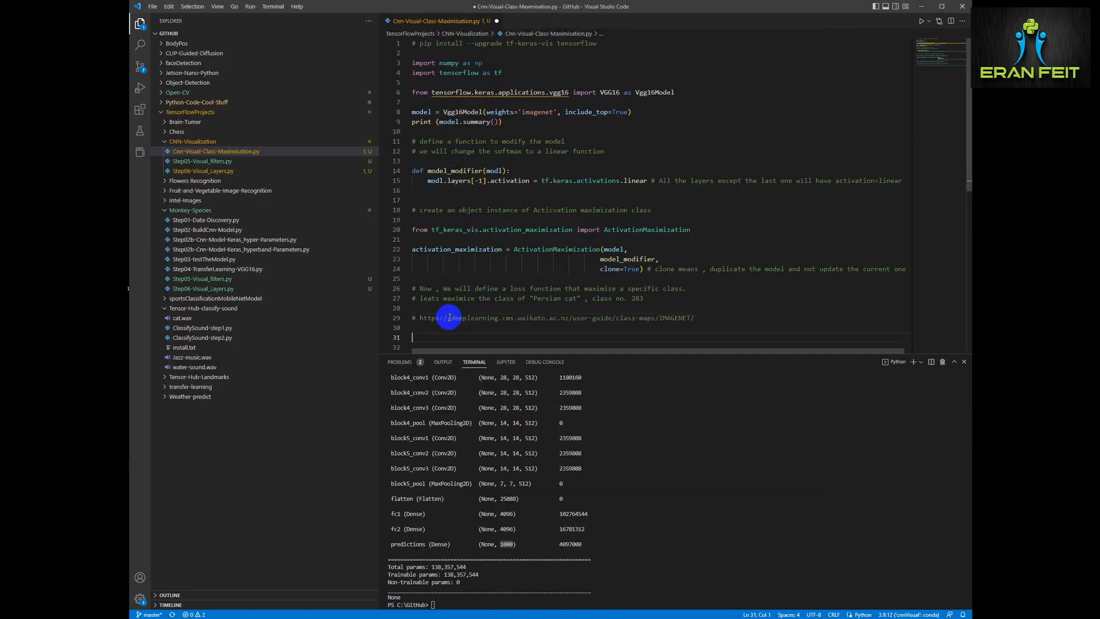
pyautogui.write('def loss()')
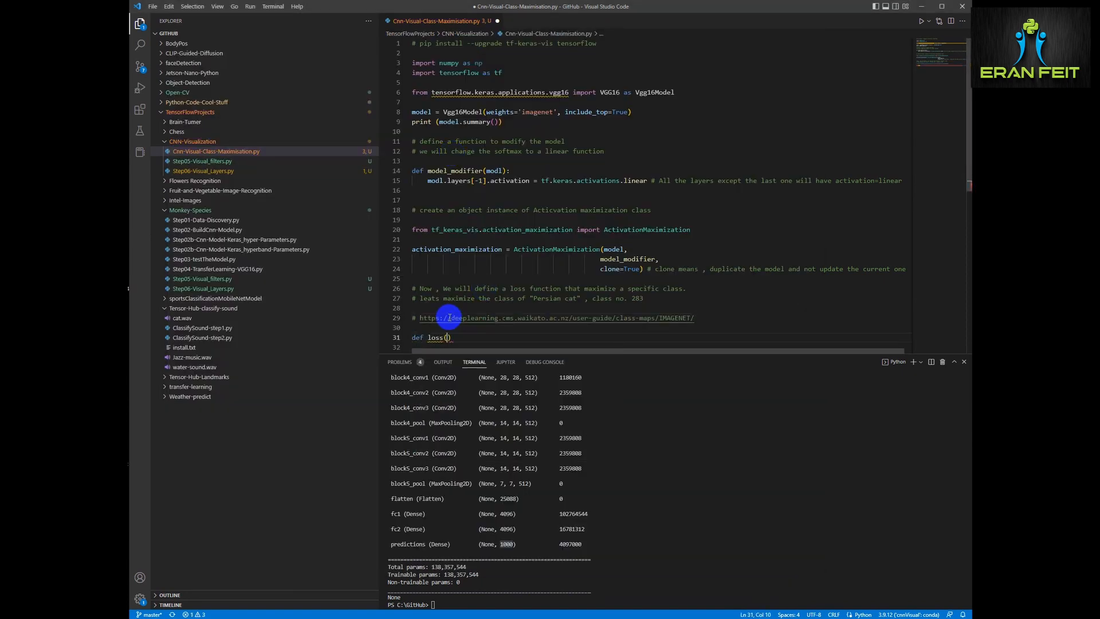
pyautogui.write('output')
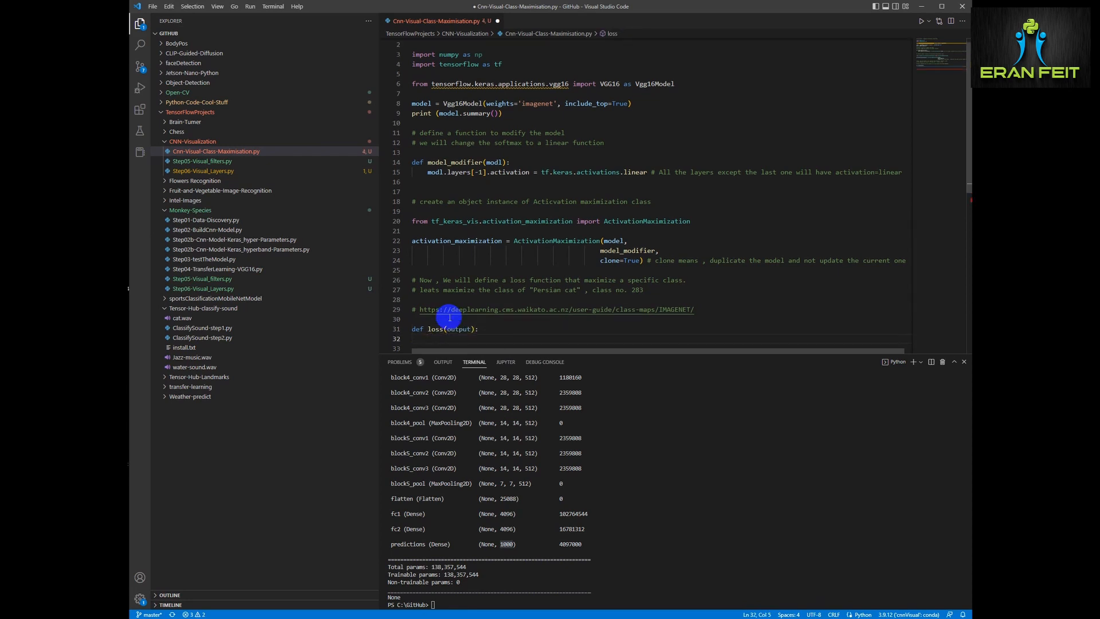
pyautogui.write('return output[:, 283')
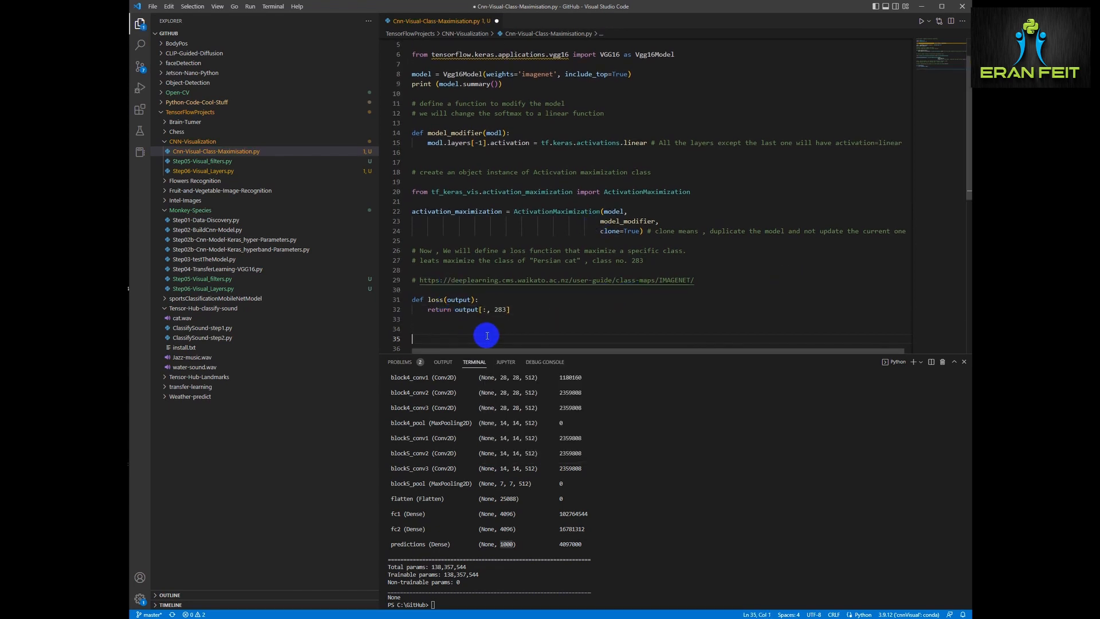
# Add a '# visual the class' comment and import Print from tf_keras_vis.utils.callbacks
pyautogui.write('# visual the cl')
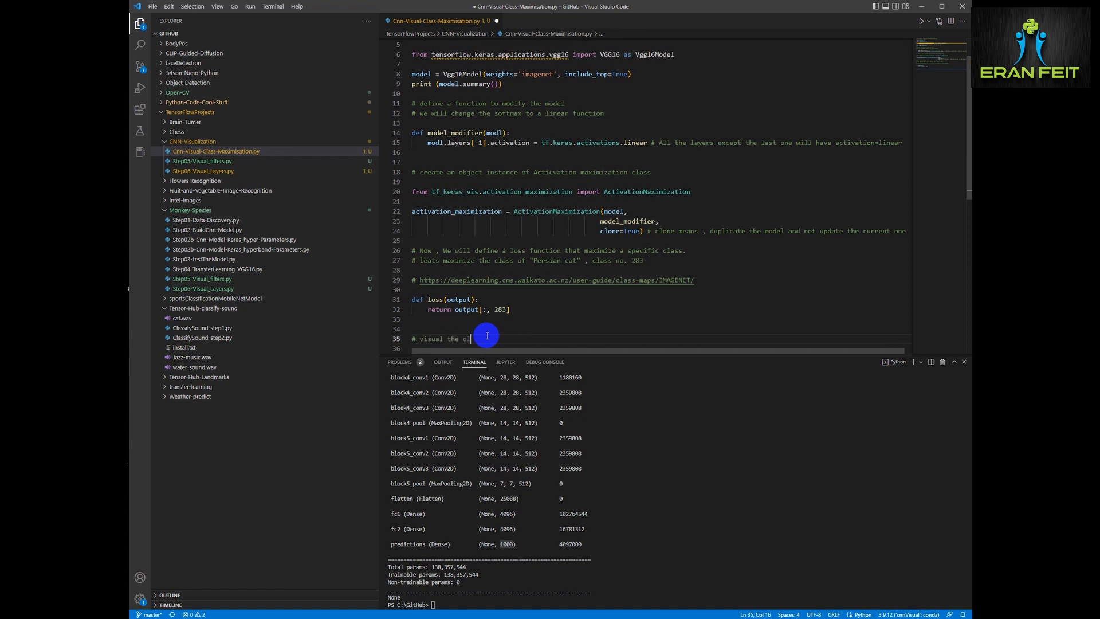
pyautogui.write('ass')
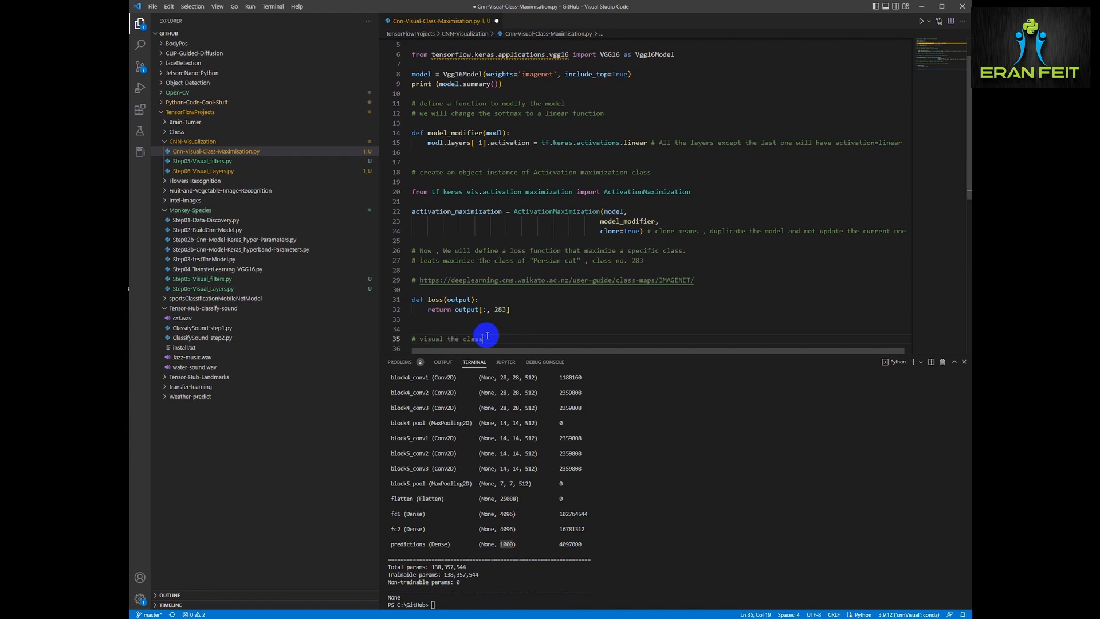
pyautogui.write('from tf')
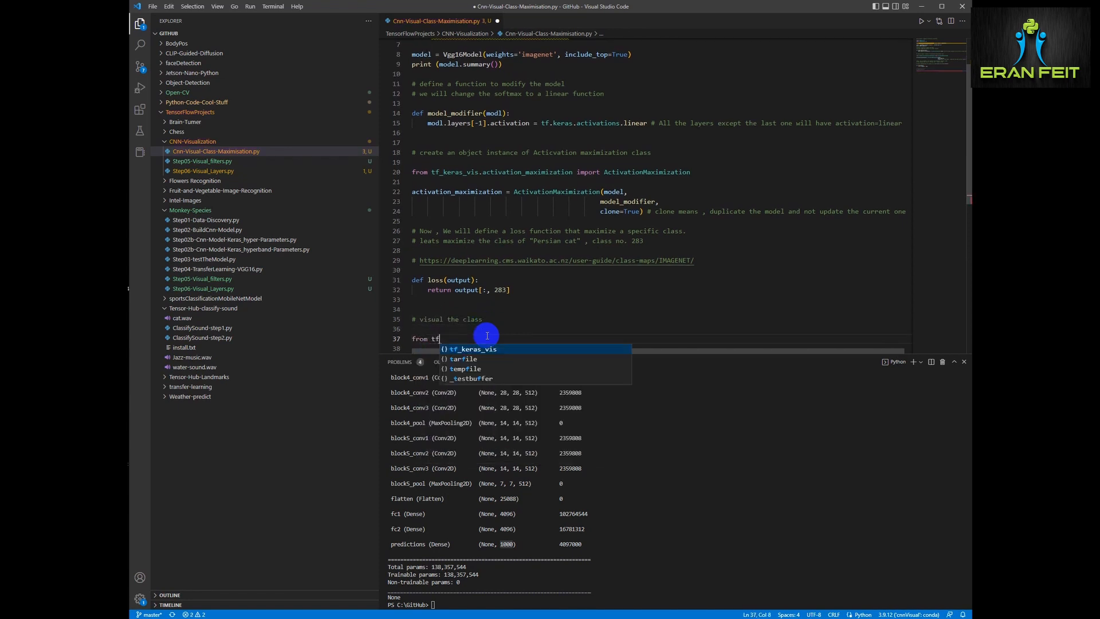
pyautogui.write('_keras')
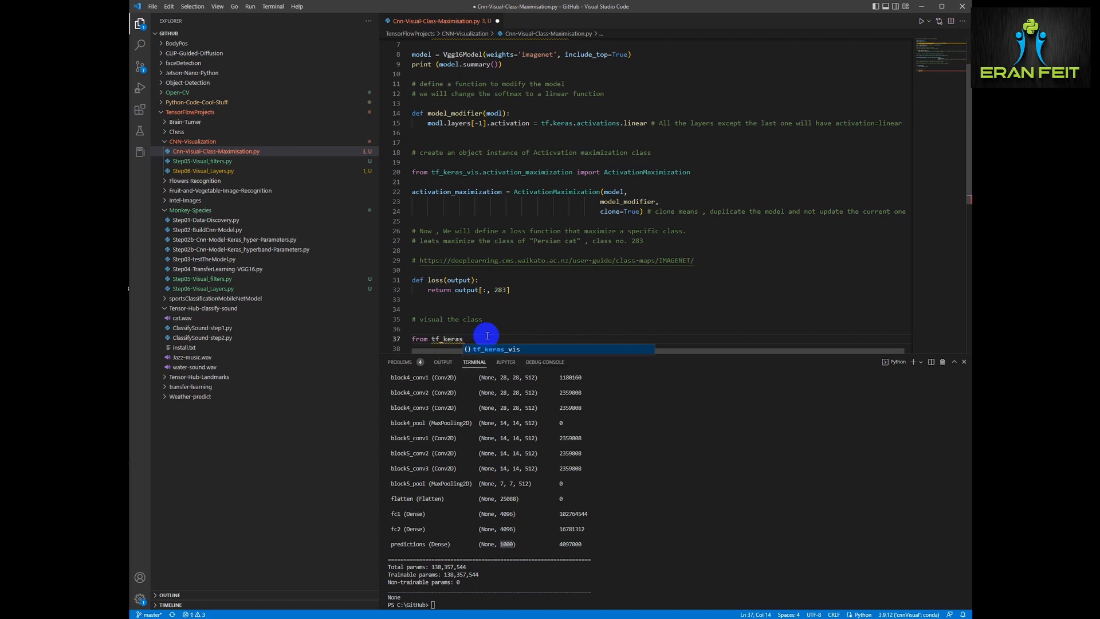
pyautogui.write('_vis.utils')
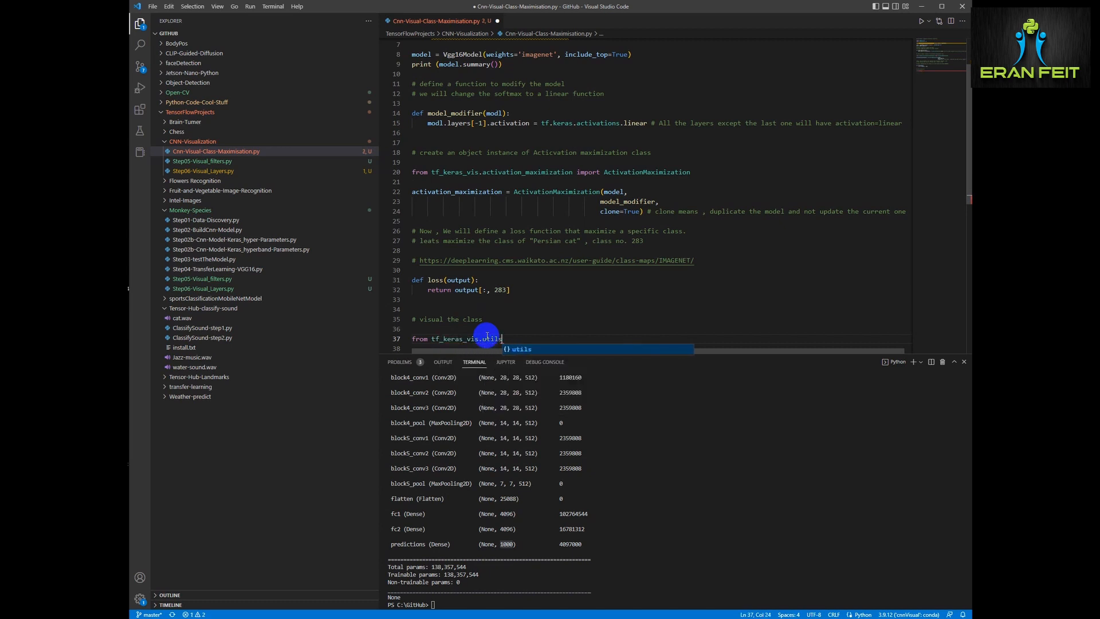
pyautogui.write('.callbacks import P')
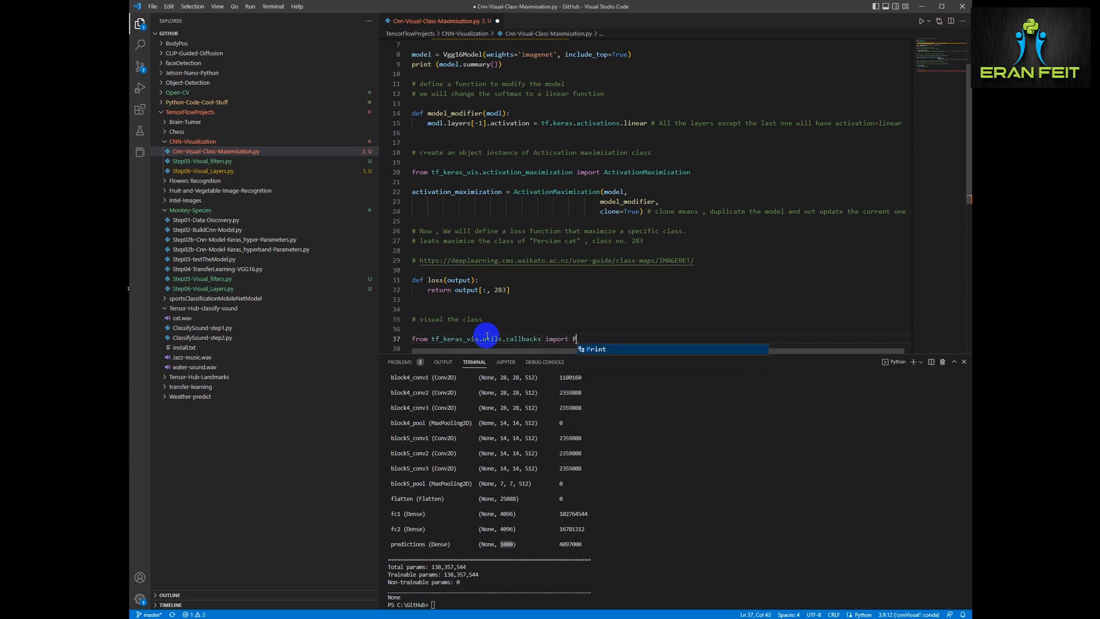
pyautogui.press('Enter')
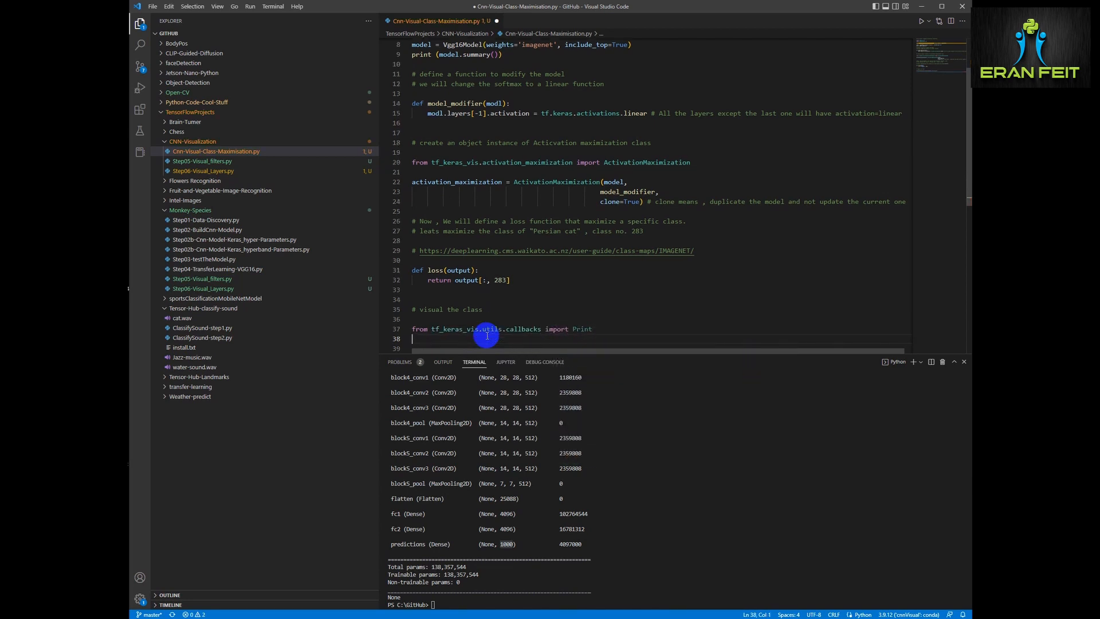
# Call activation_maximization(loss, callbacks=[Print(interval=50)]) to synthesize the class image
pyautogui.write('cativation = activation_maximization(los')
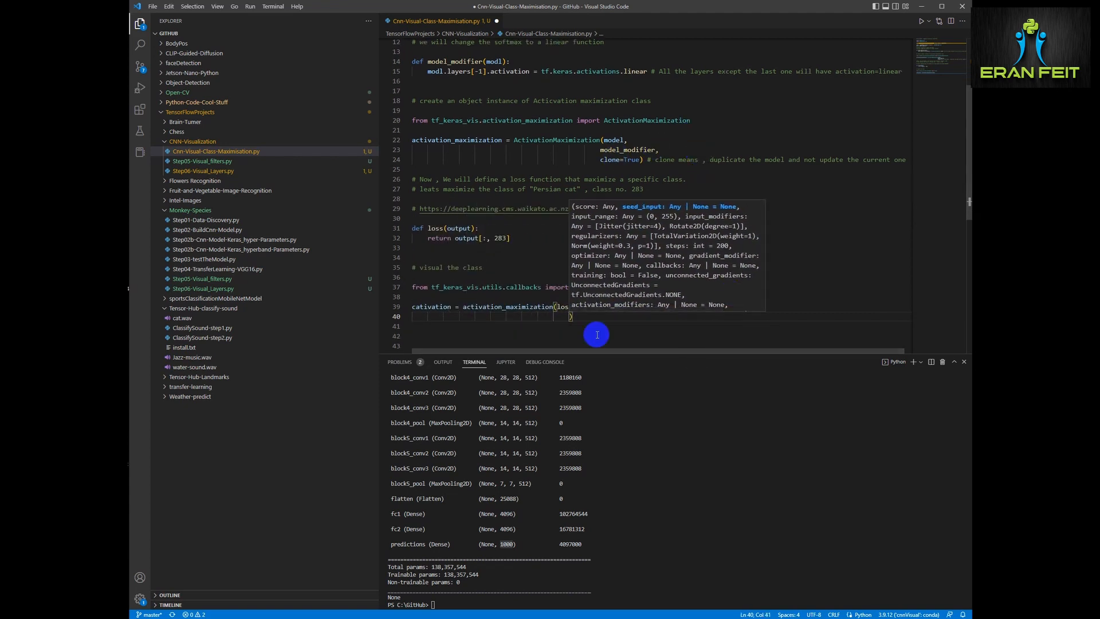
pyautogui.write('call')
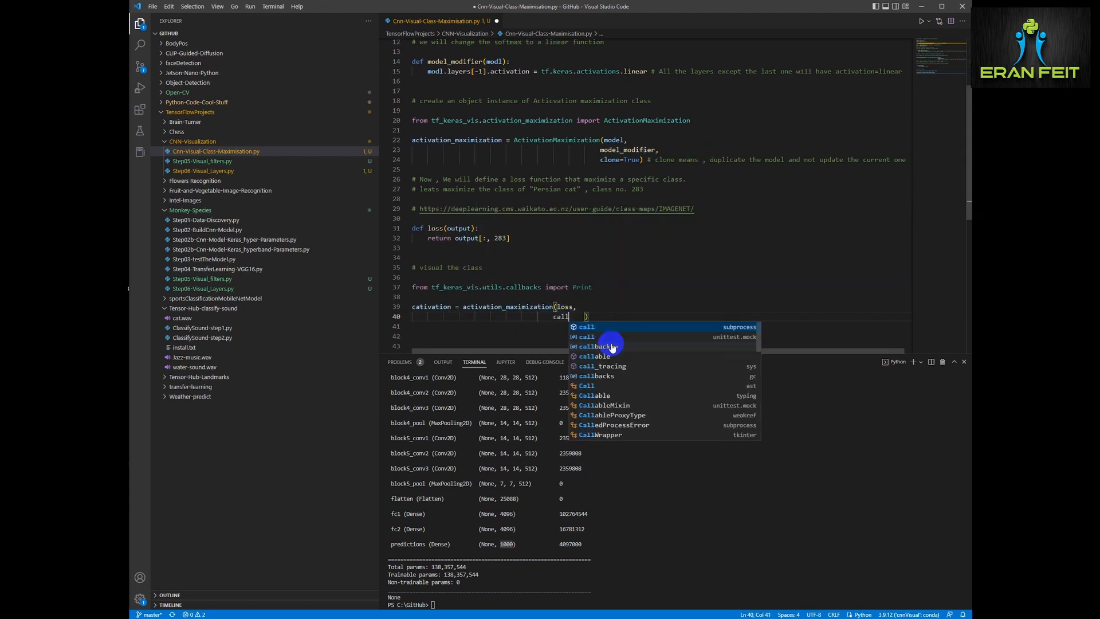
pyautogui.write('callbacks=')
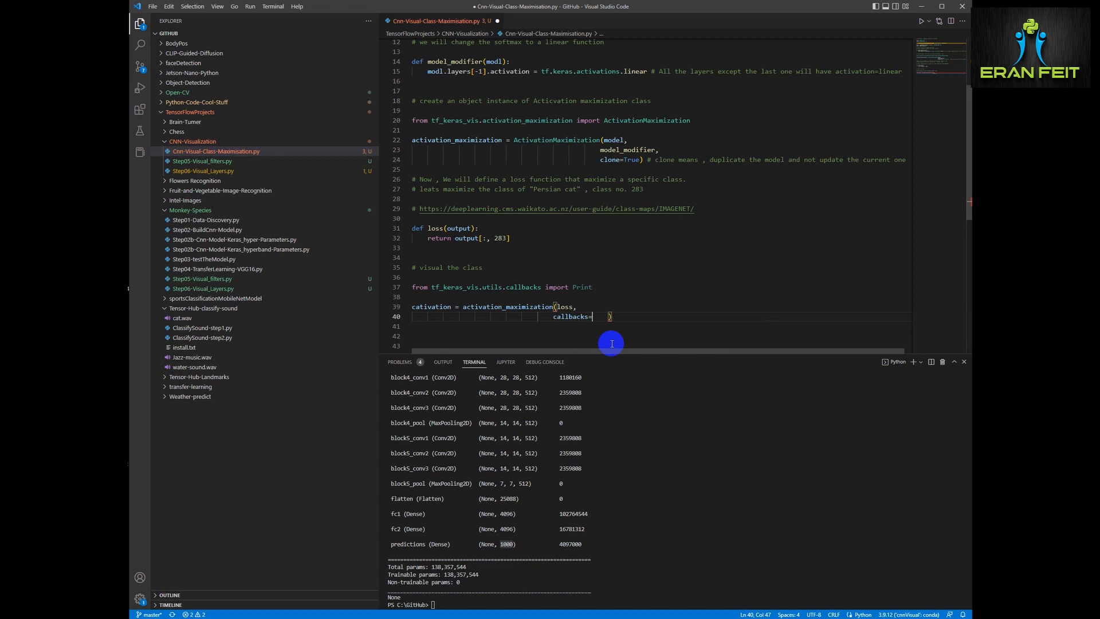
pyautogui.write('Print]')
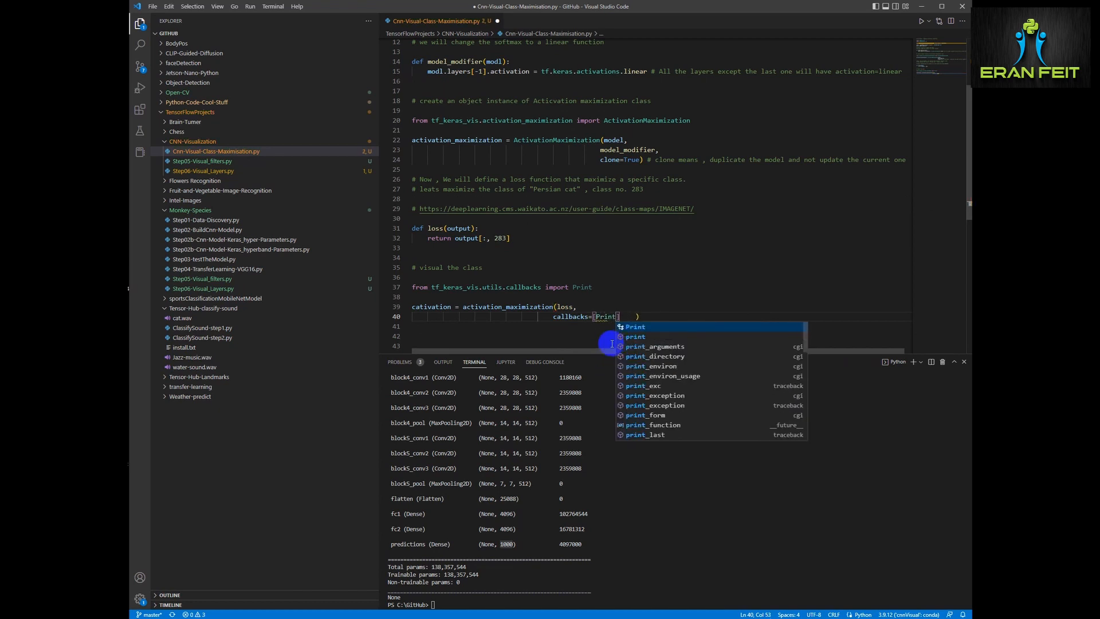
pyautogui.write('(interval=50')
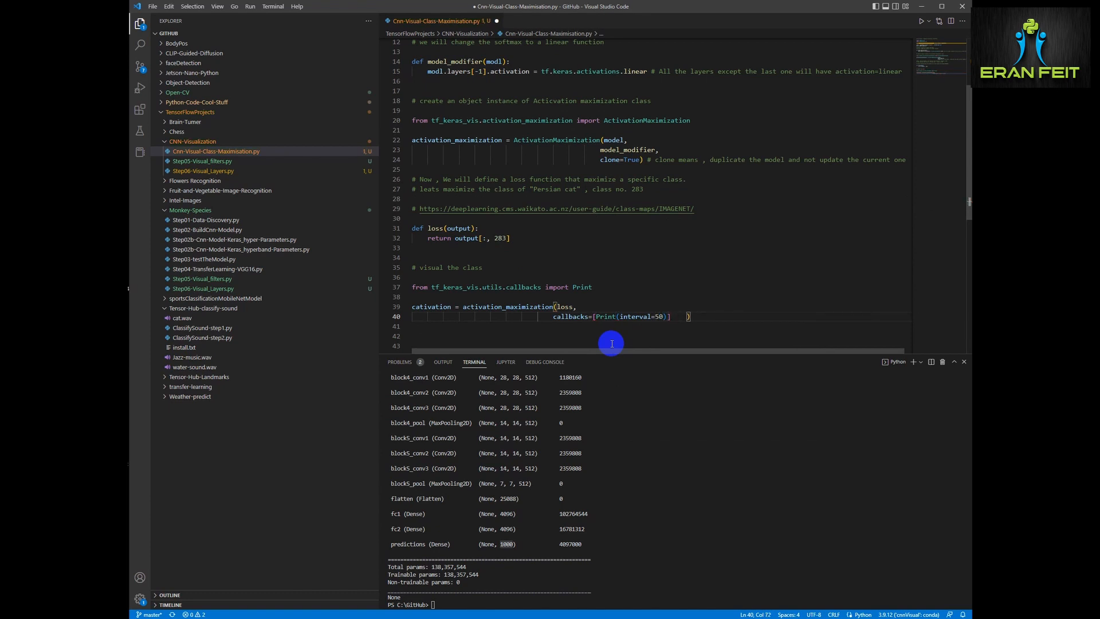
pyautogui.write('#')
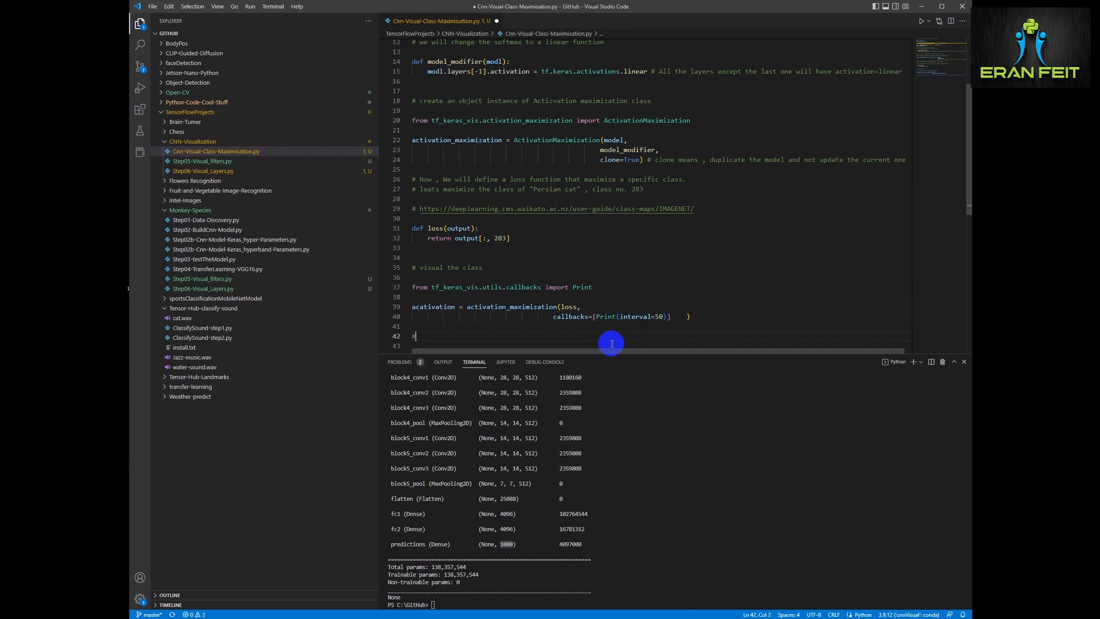
# Comment grabbing the image and set image = activation[0].astype(np.uint8)
pyautogui.write('#lets grab the image afte')
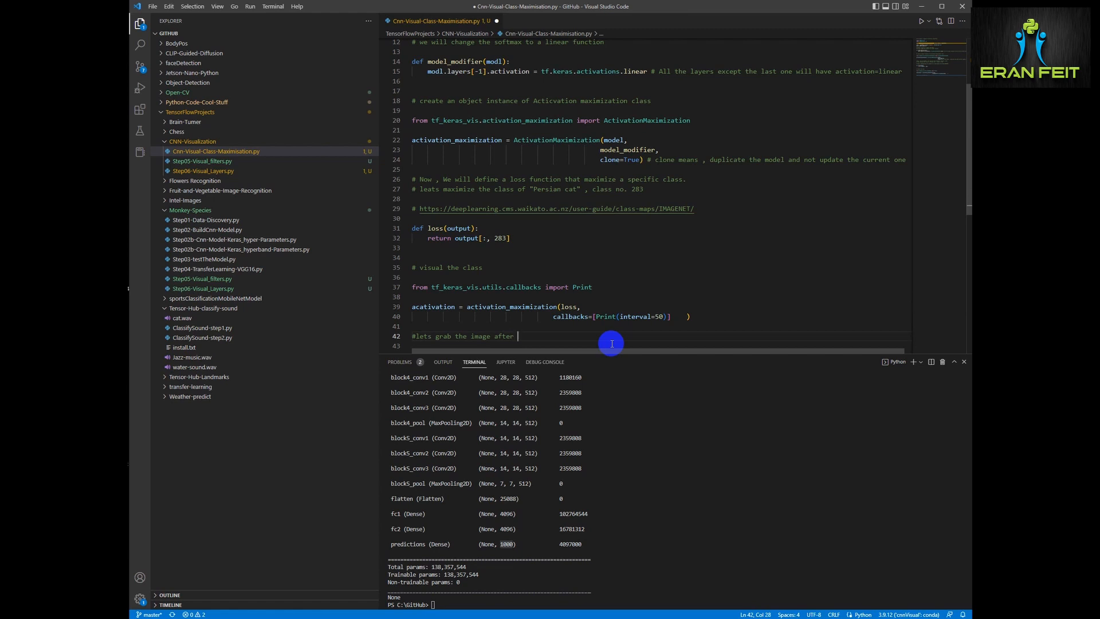
pyautogui.write('running the process')
pyautogui.click(661, 346)
pyautogui.write('#')
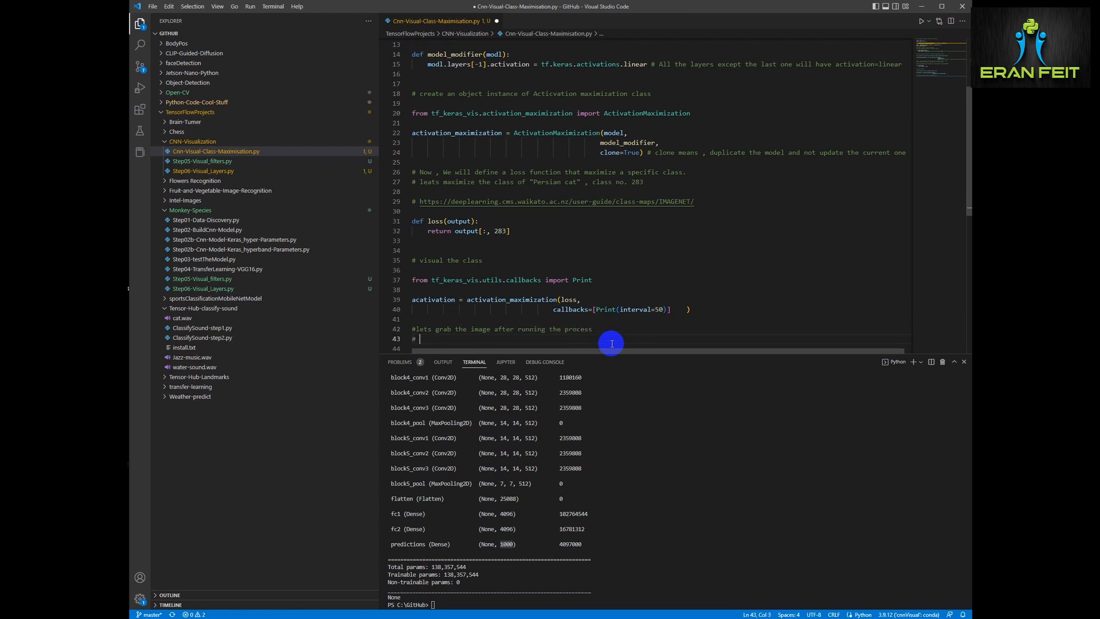
pyautogui.write('image')
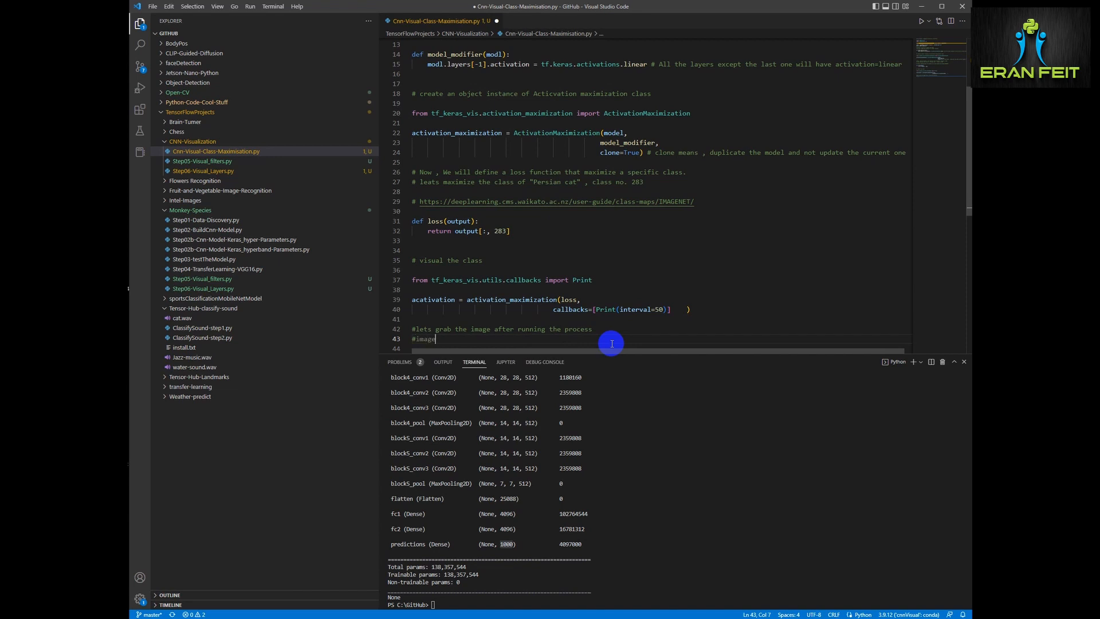
pyautogui.write('image =')
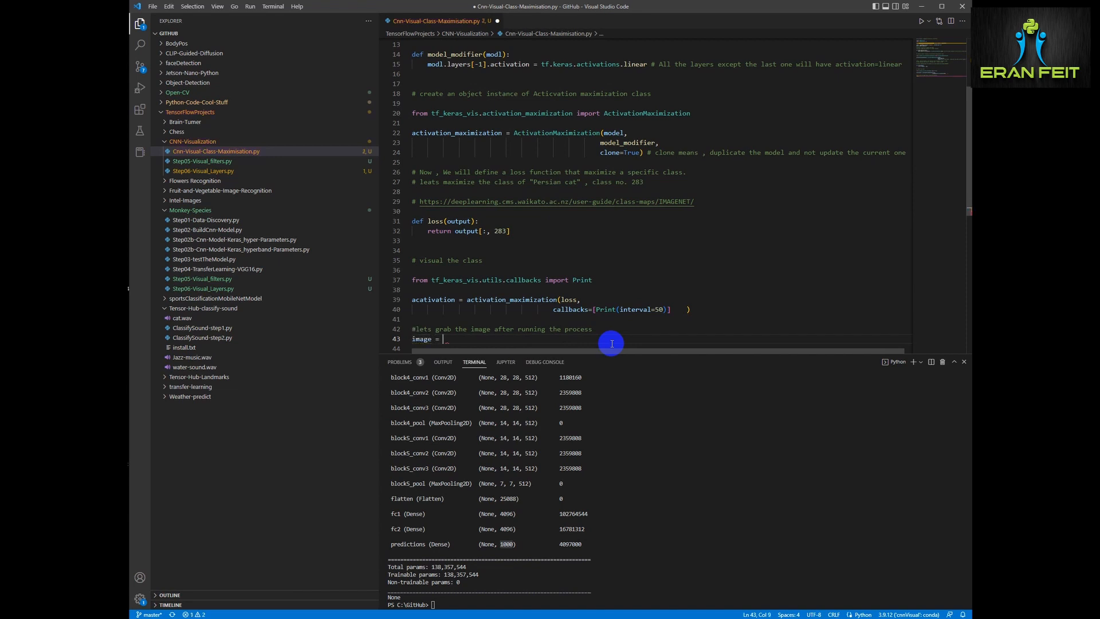
pyautogui.write('activation [0')
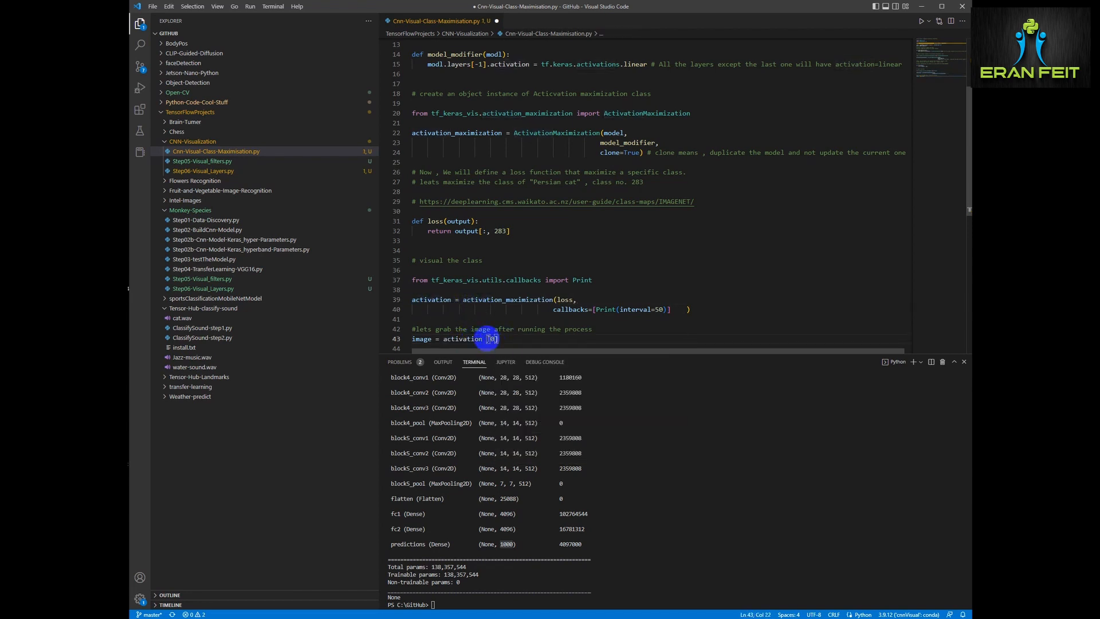
pyautogui.write('.astype')
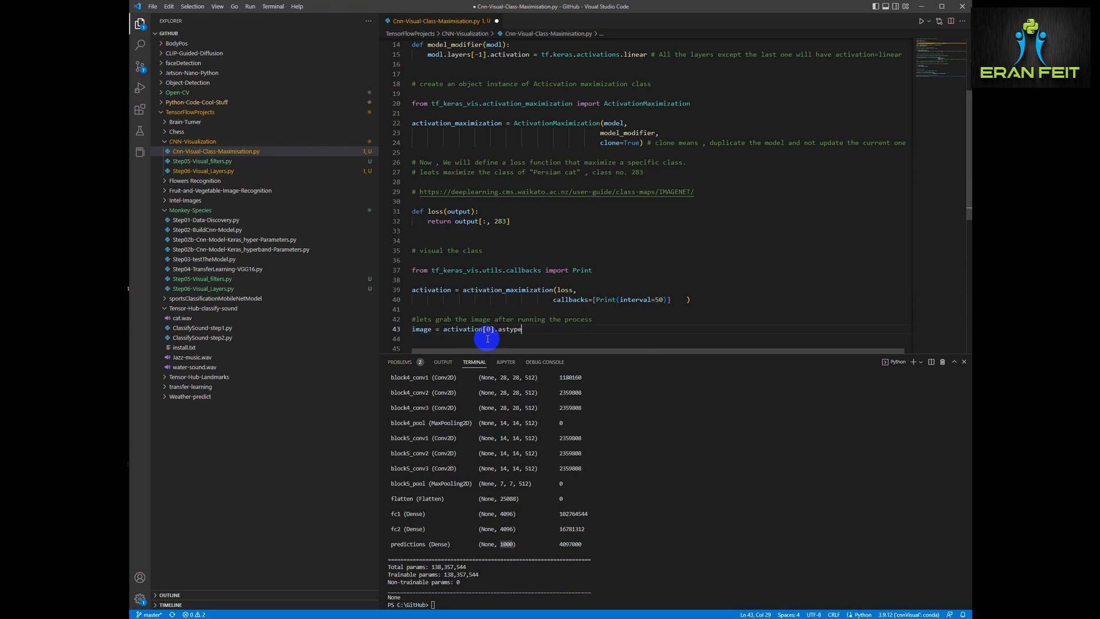
pyautogui.write('(up.u')
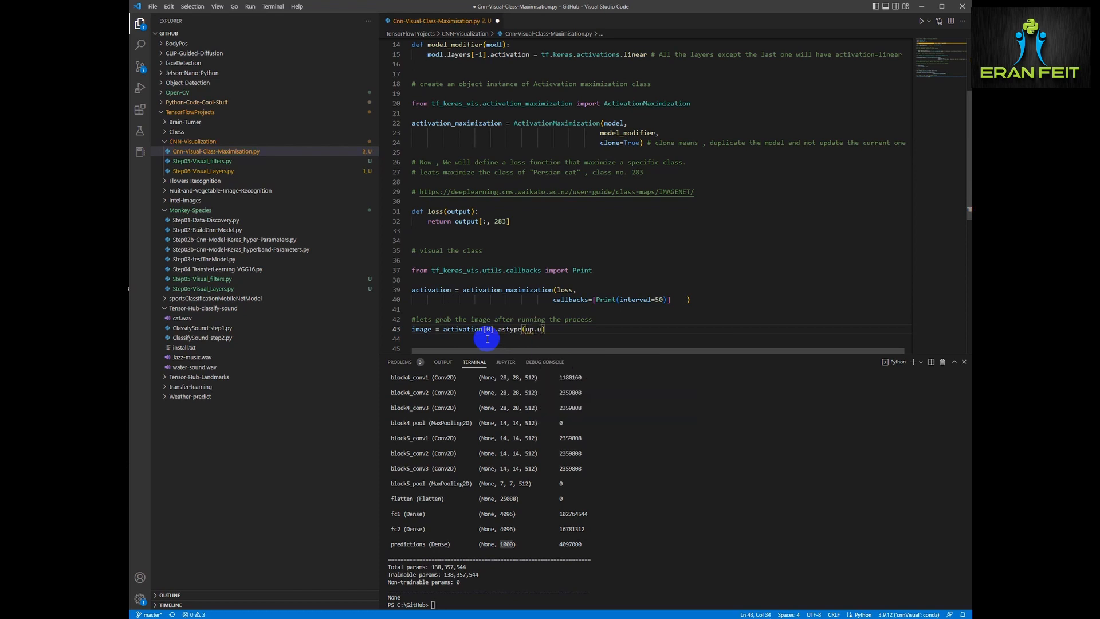
pyautogui.write('int8')
pyautogui.click(659, 348)
pyautogui.write('# show the image using OpenCv')
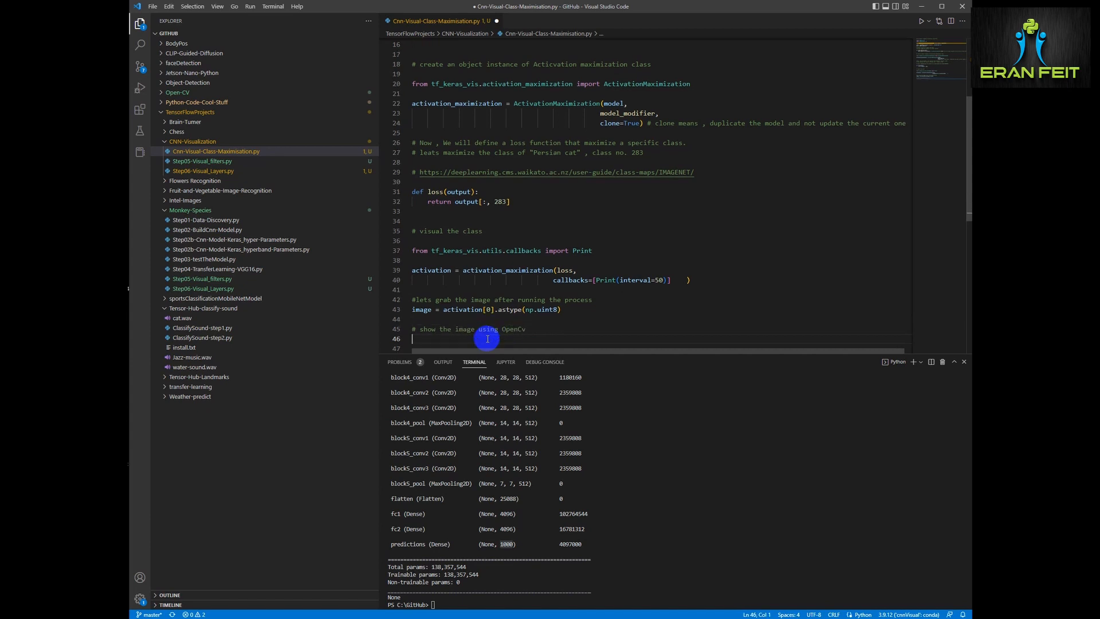
# Import cv2 and convert image to BGR with cv2.cvtColor(image, cv2.COLOR_RGB2BGR) as imageCV
pyautogui.write('import cv2')
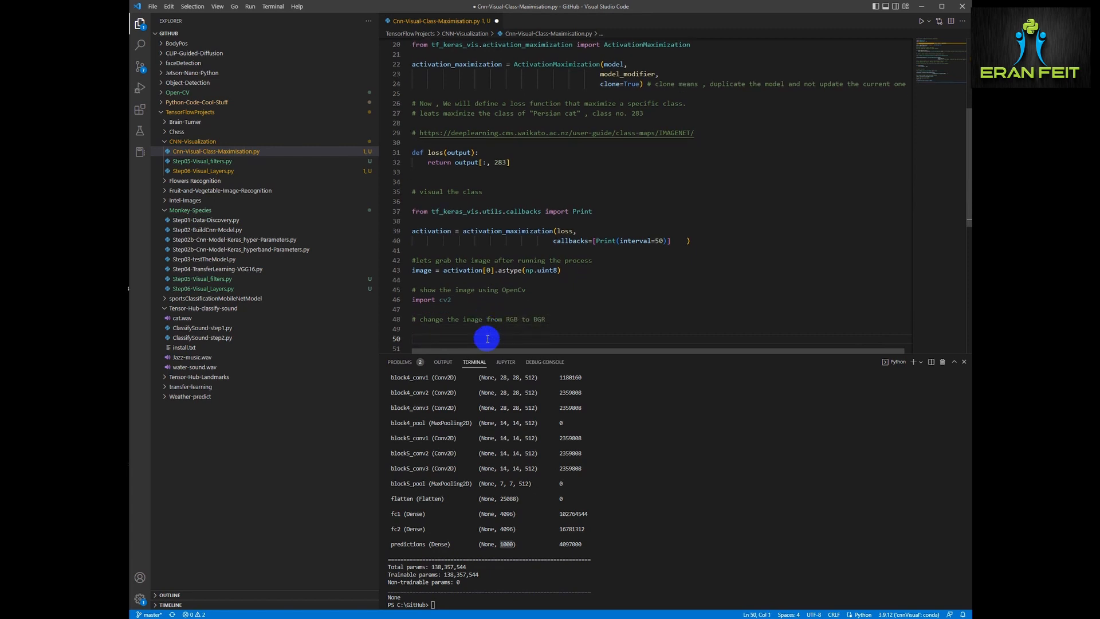
pyautogui.write('imageCV = cv2')
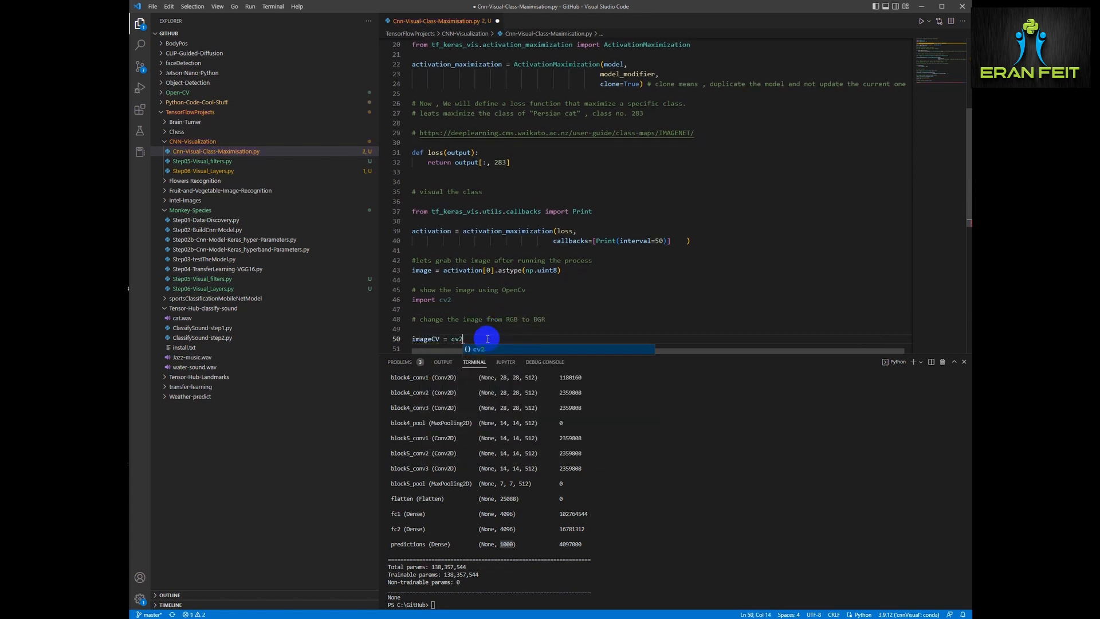
pyautogui.write('.cvtColor(image')
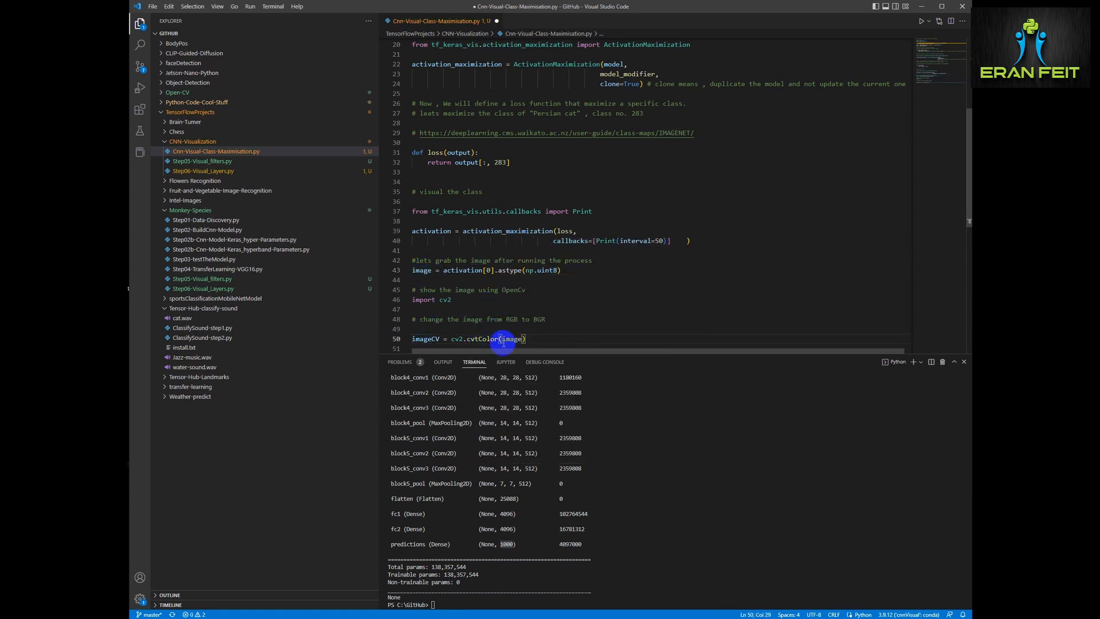
pyautogui.write(', cv2.C')
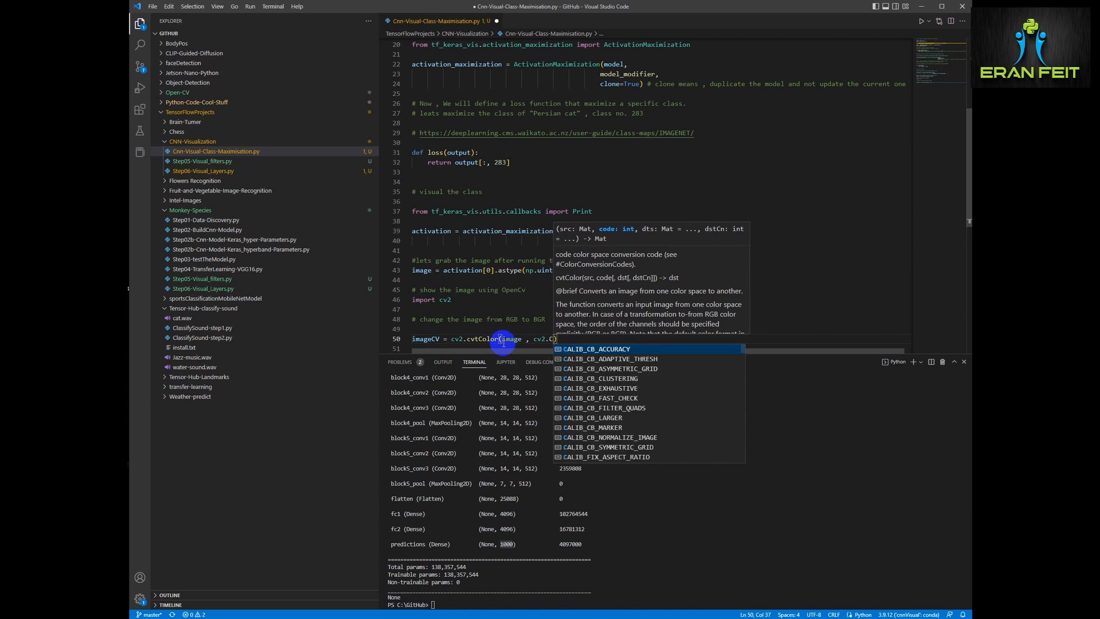
pyautogui.write('COLOR_RGB2BGR')
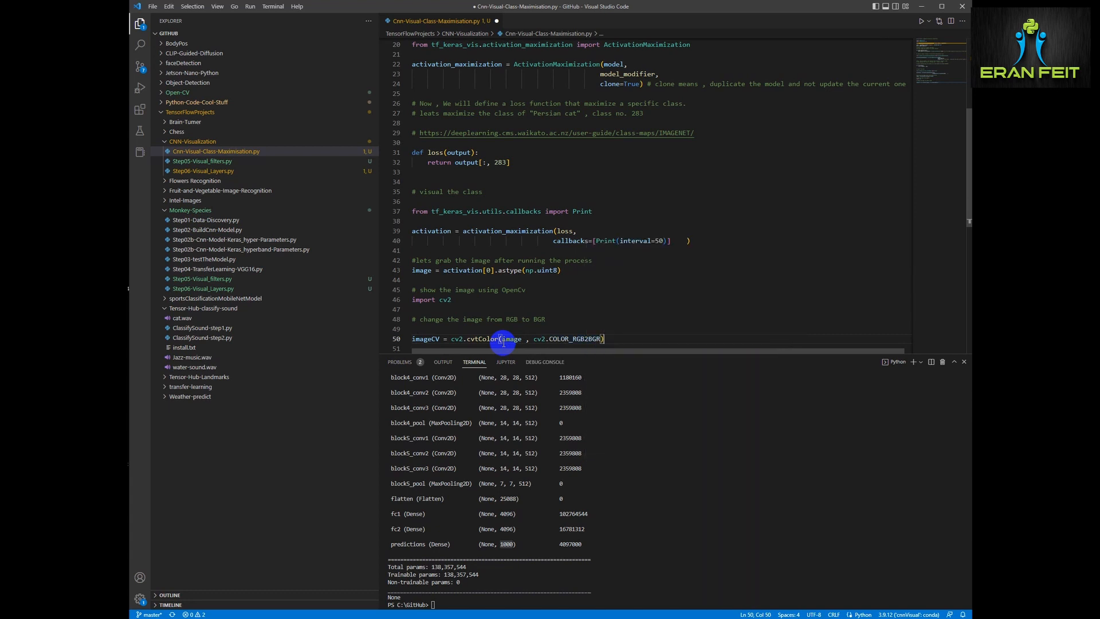
# Show imageCV in a "Persian Cat" window with cv2.imshow and cv2.waitKey(0)
pyautogui.write('cv2.im')
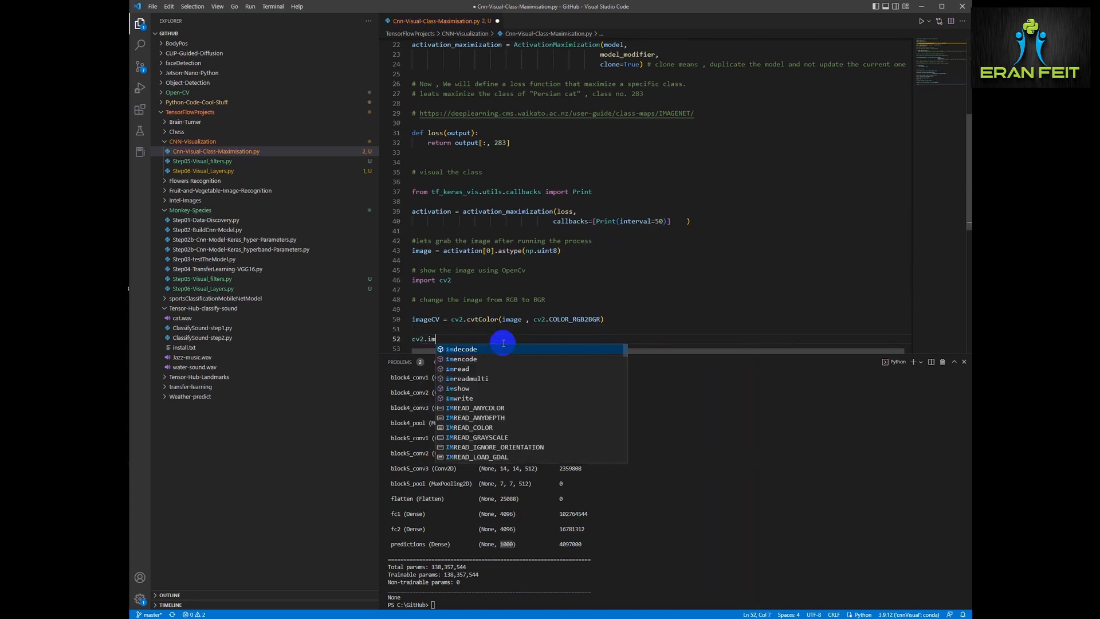
pyautogui.write('show("')
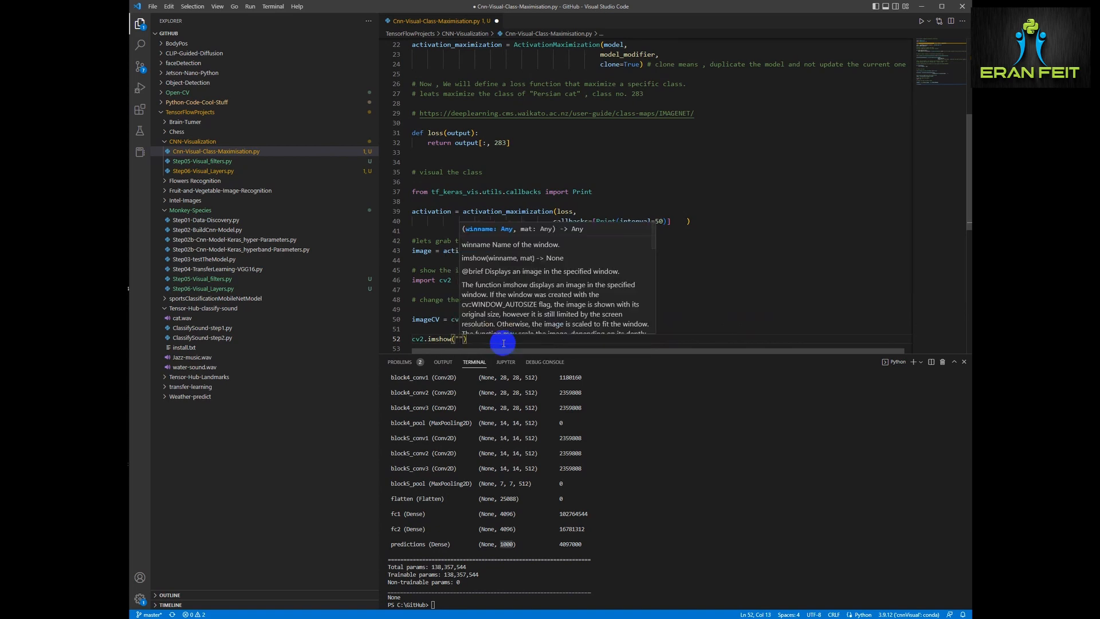
pyautogui.write('Persian Cat')
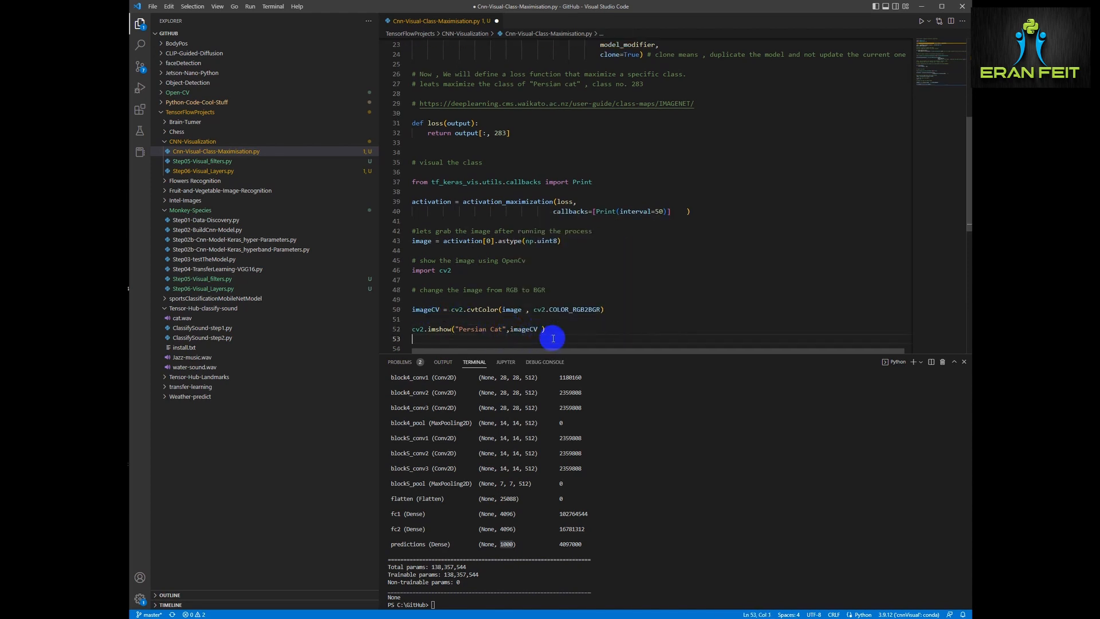
pyautogui.write('cv2.waitKey(0)')
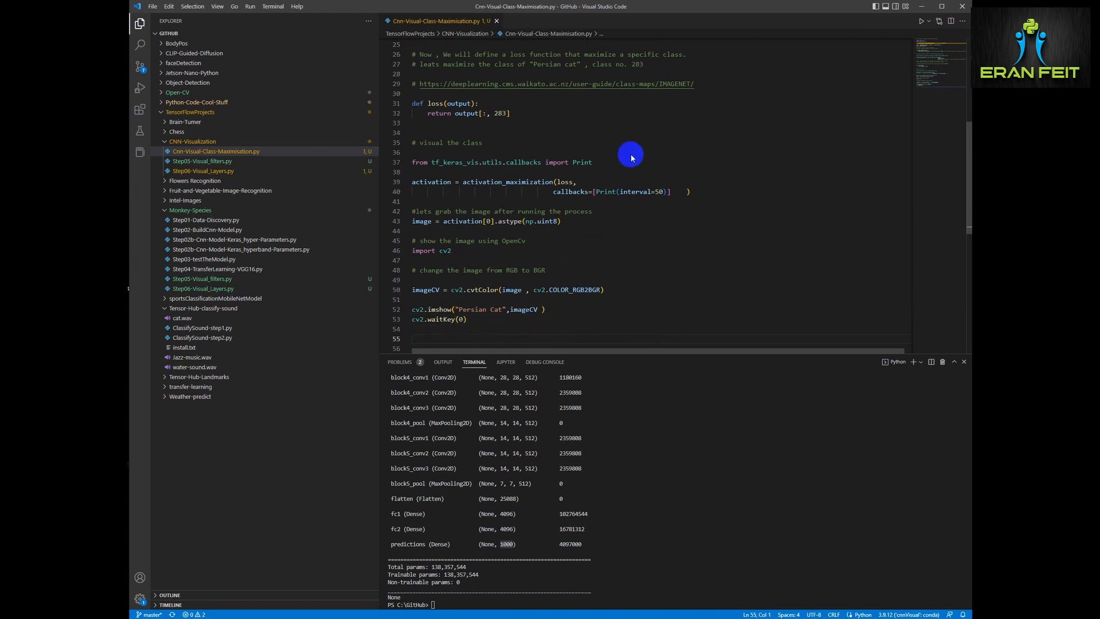
# Run the Python file in the terminal, view the synthesized Persian cat window, and close it
pyautogui.rightClick(630, 157)
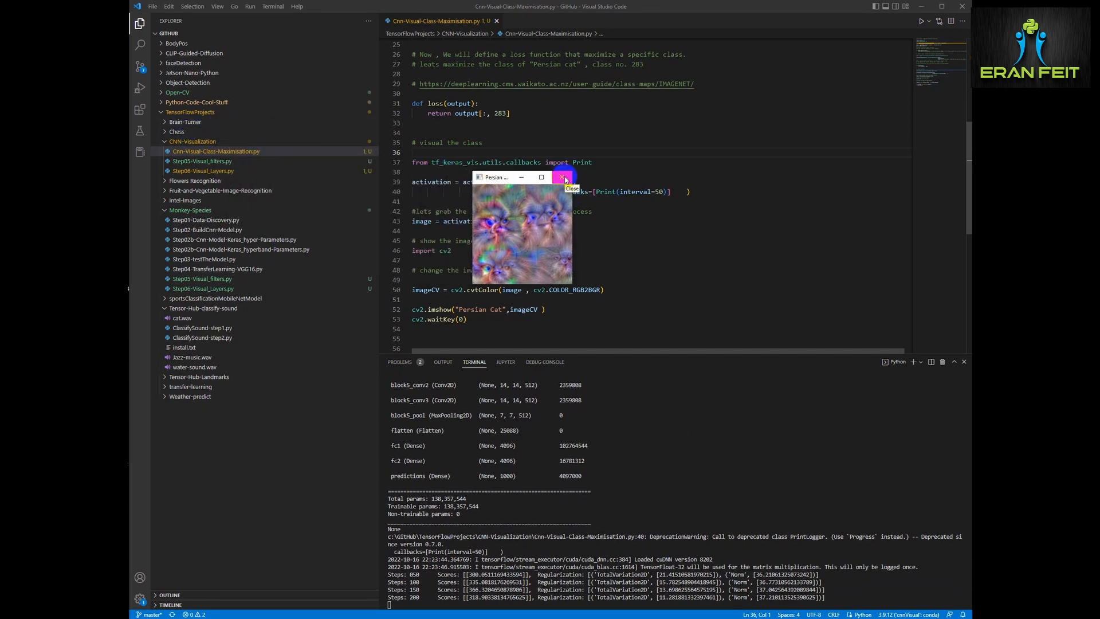
pyautogui.click(563, 176)
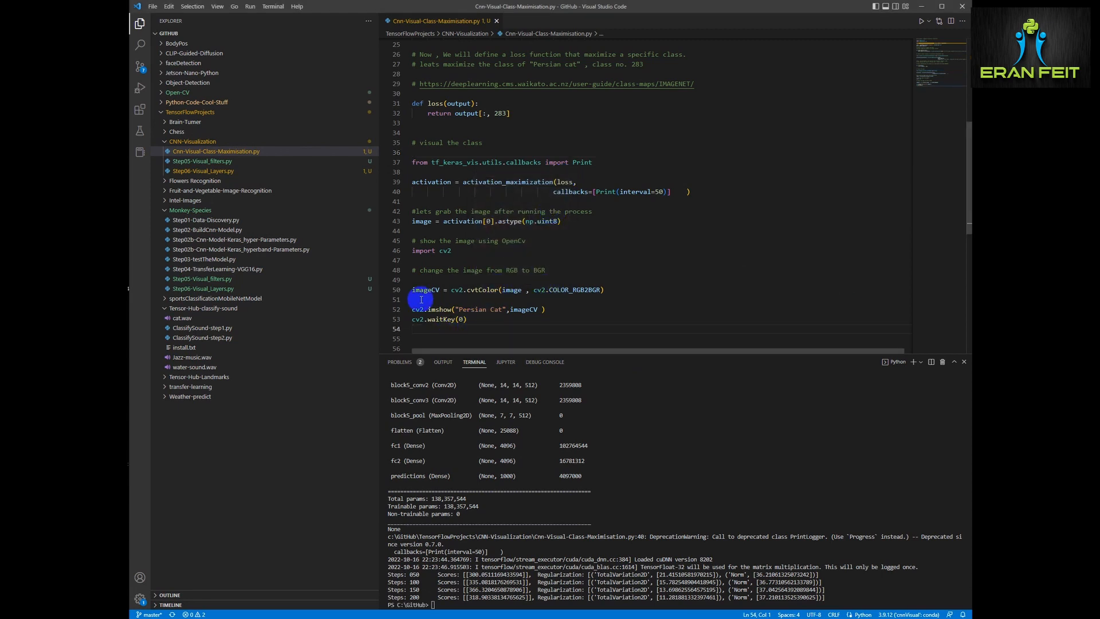
# Set scale_percent = 200 and compute w, h and dim from imageCV.shape
pyautogui.write('# enlarge the image')
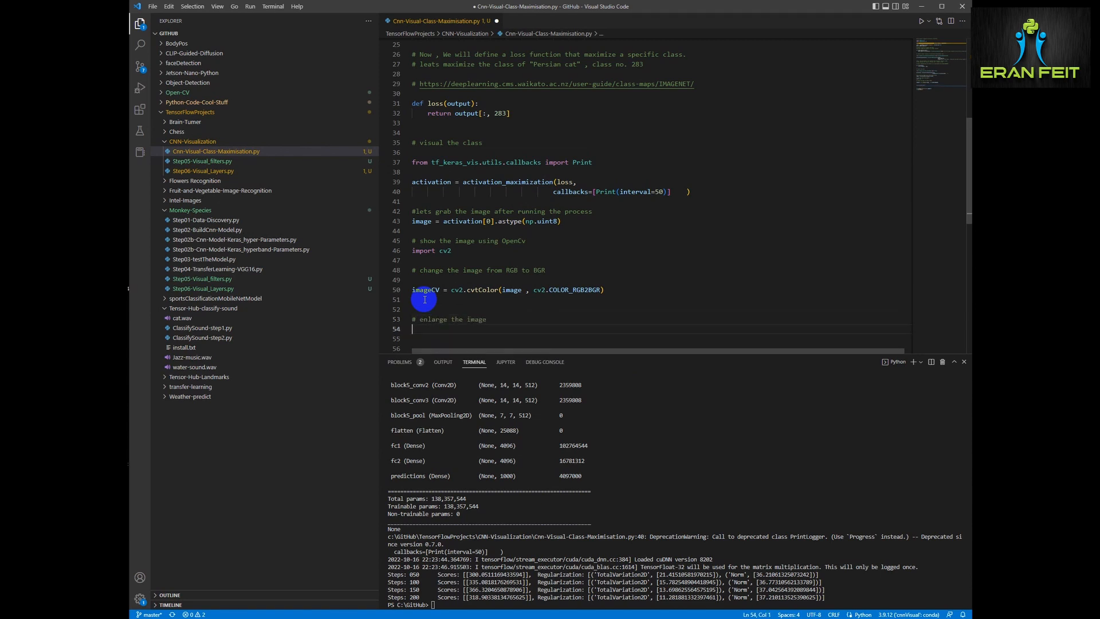
pyautogui.write('scale_percent = 200%')
pyautogui.click(660, 339)
pyautogui.write('w')
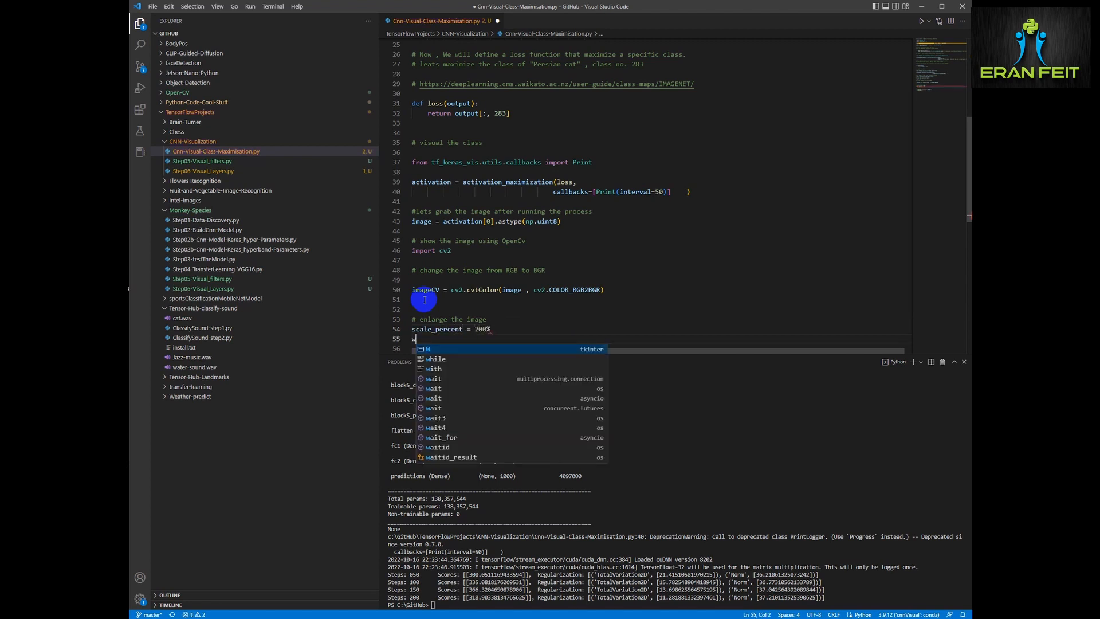
pyautogui.write('= int(imageCV.shape[1]* scale_percent')
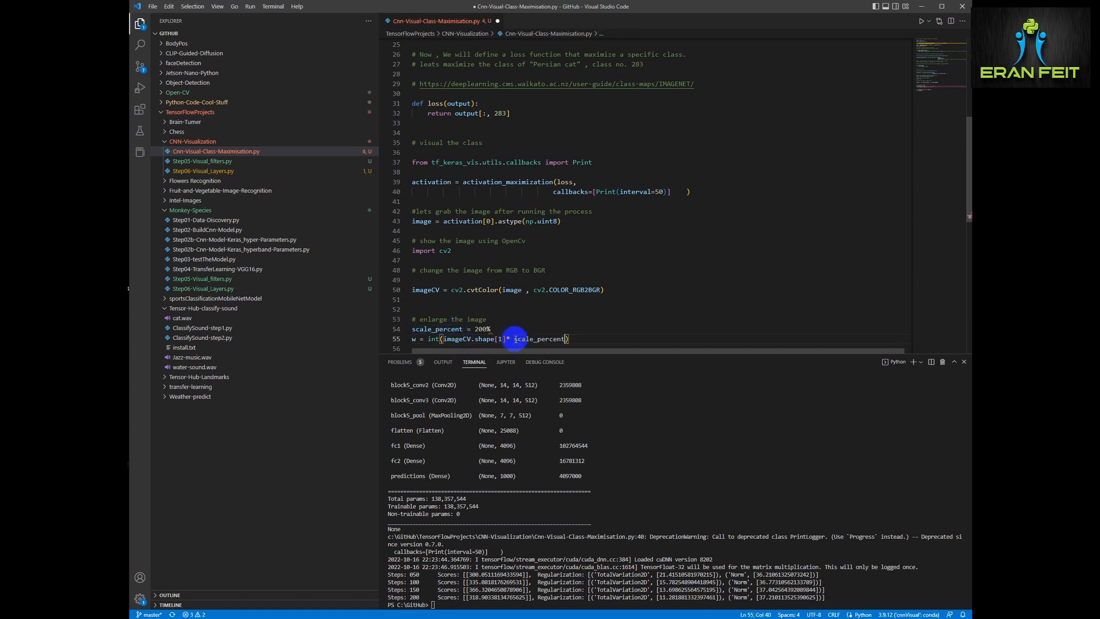
pyautogui.write('/ 100')
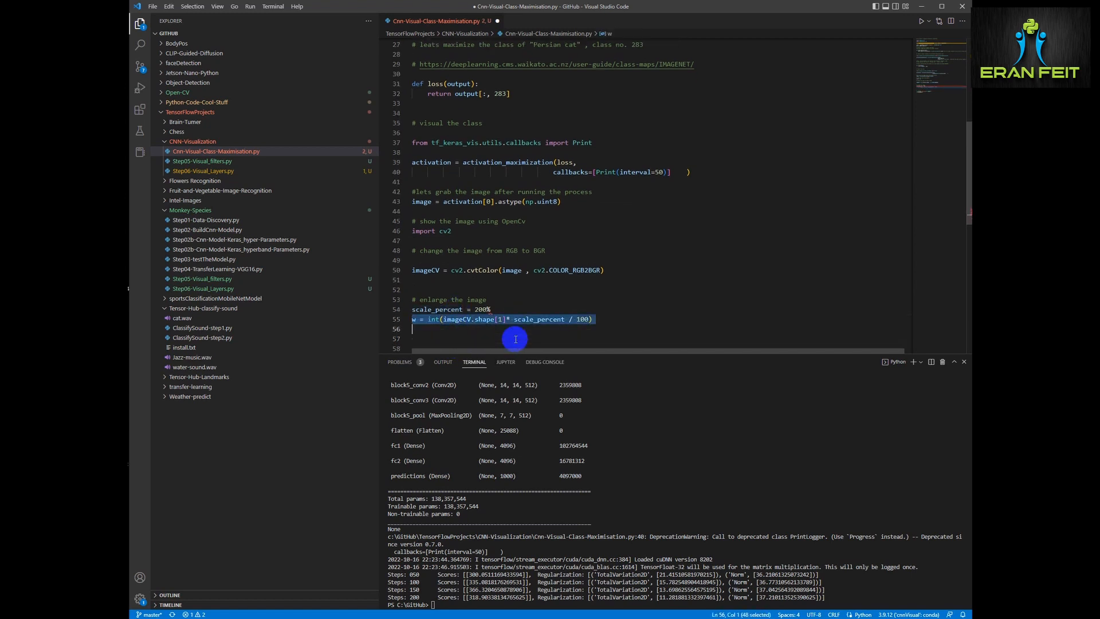
pyautogui.write('h = int(imageCV.shape[1]* scale_percent / 100)')
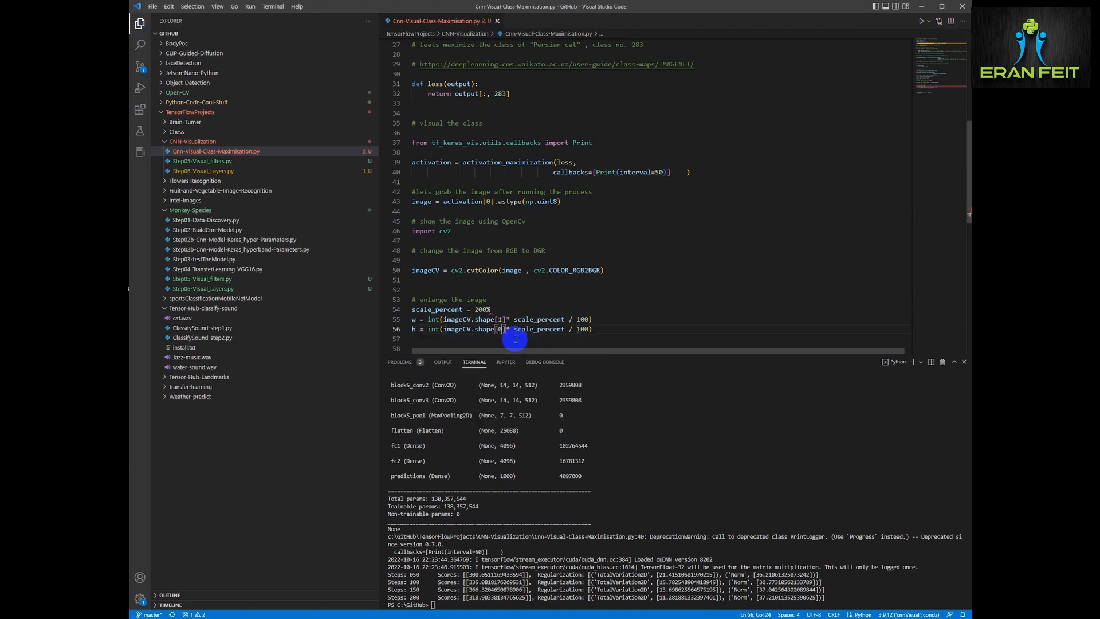
pyautogui.write('dim = (w, h')
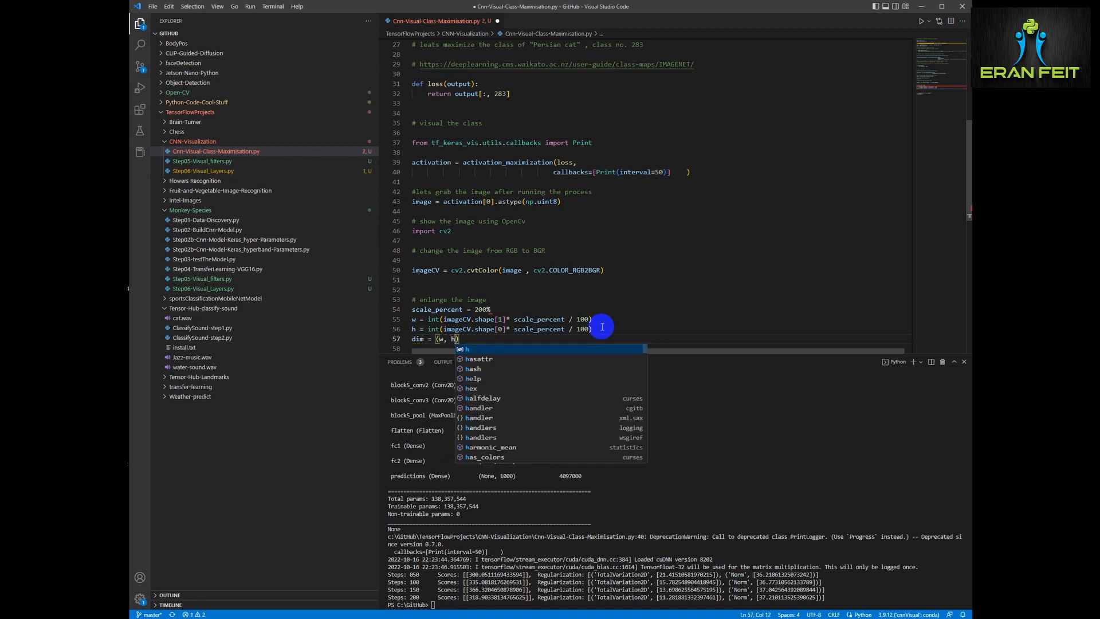
# Resize imageCV to dim with cv2.resize using INTER_AREA for display
pyautogui.write('resized =')
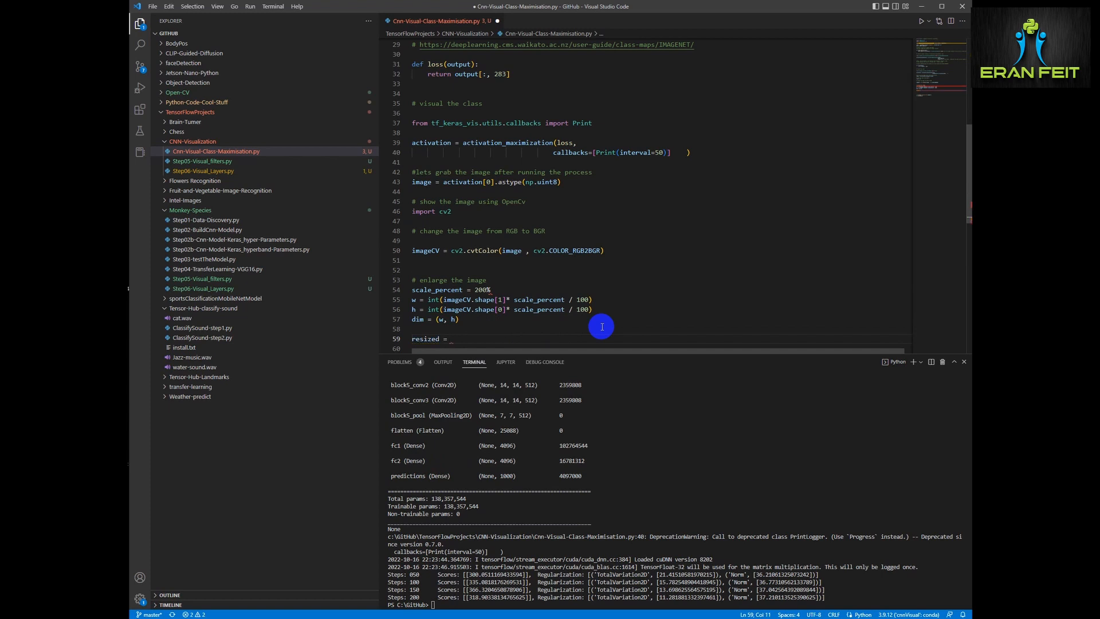
pyautogui.write('cv2.resize')
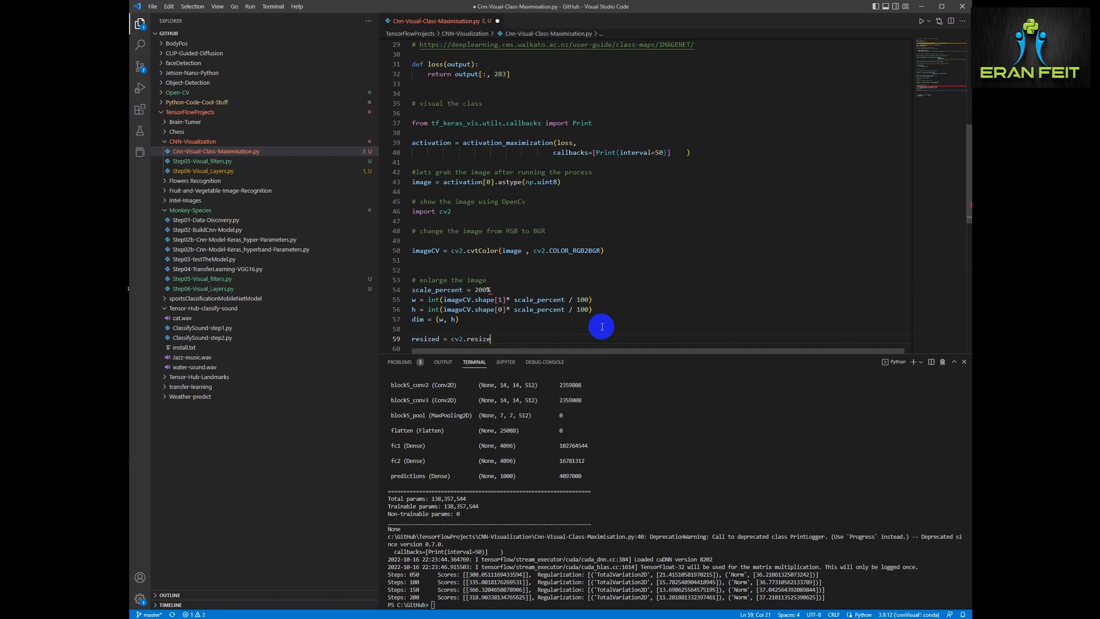
pyautogui.write('(imageCV, dim , interpolation=')
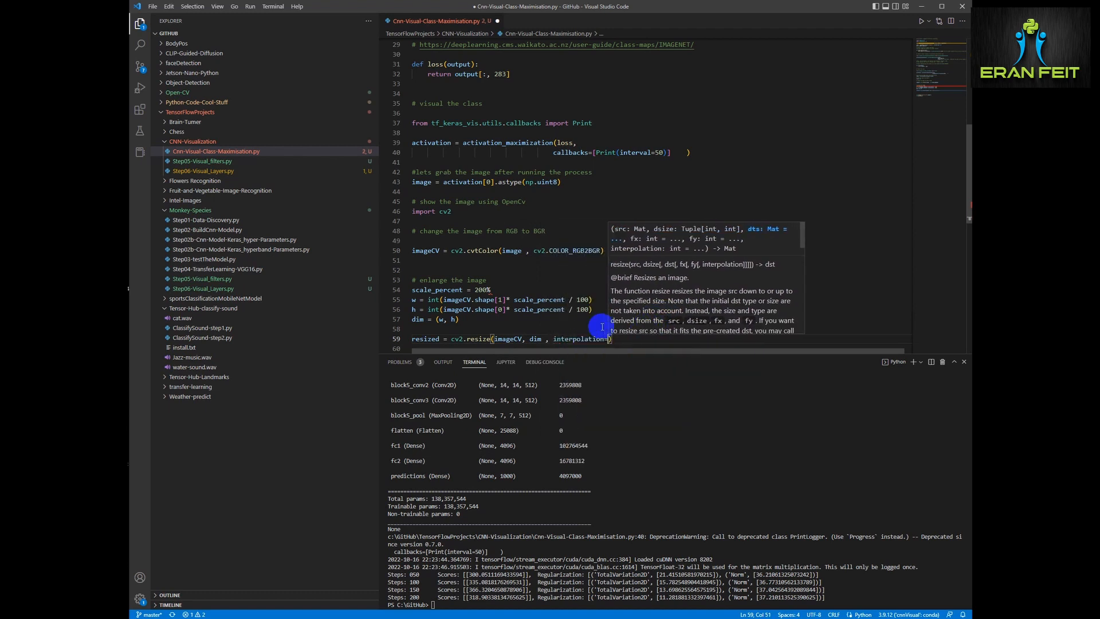
pyautogui.write('cv2.INTER_AREA')
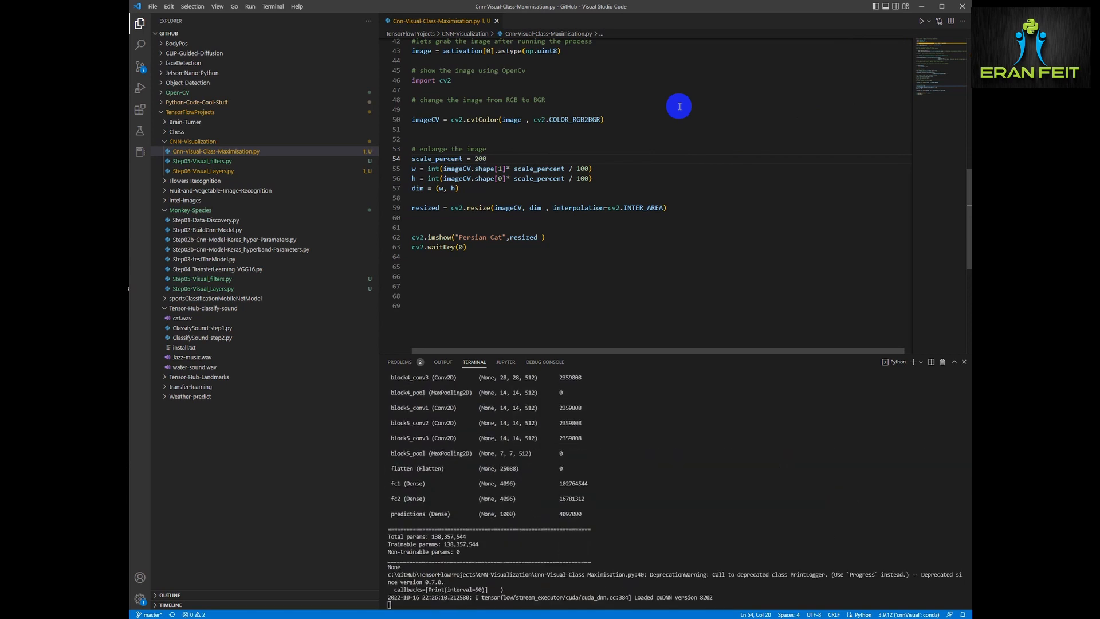
pyautogui.scroll(-3)
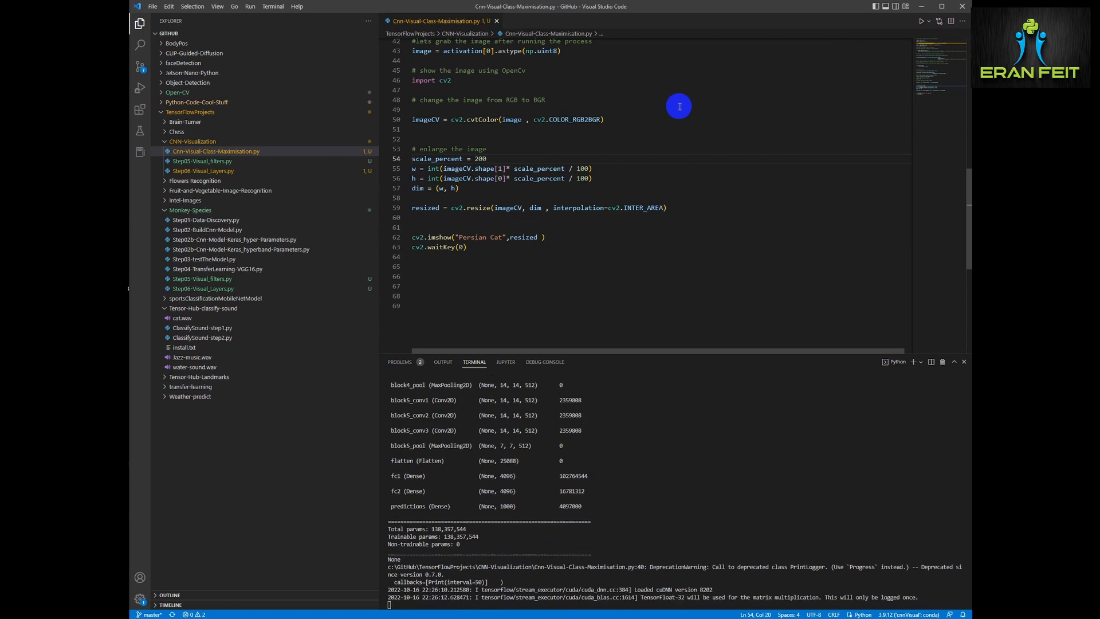
pyautogui.scroll(-3)
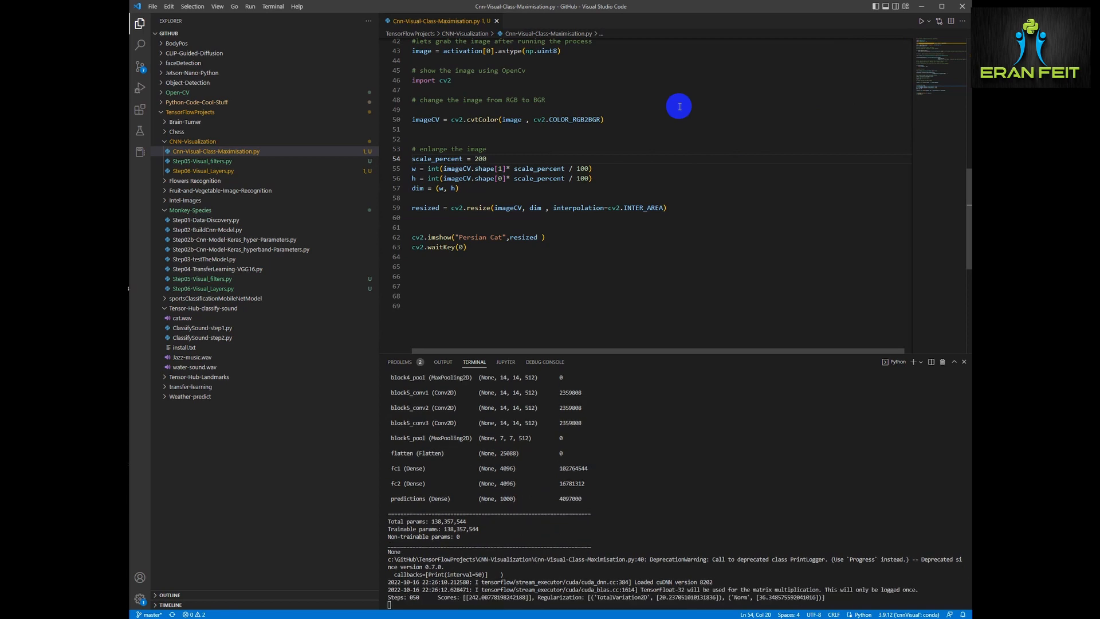